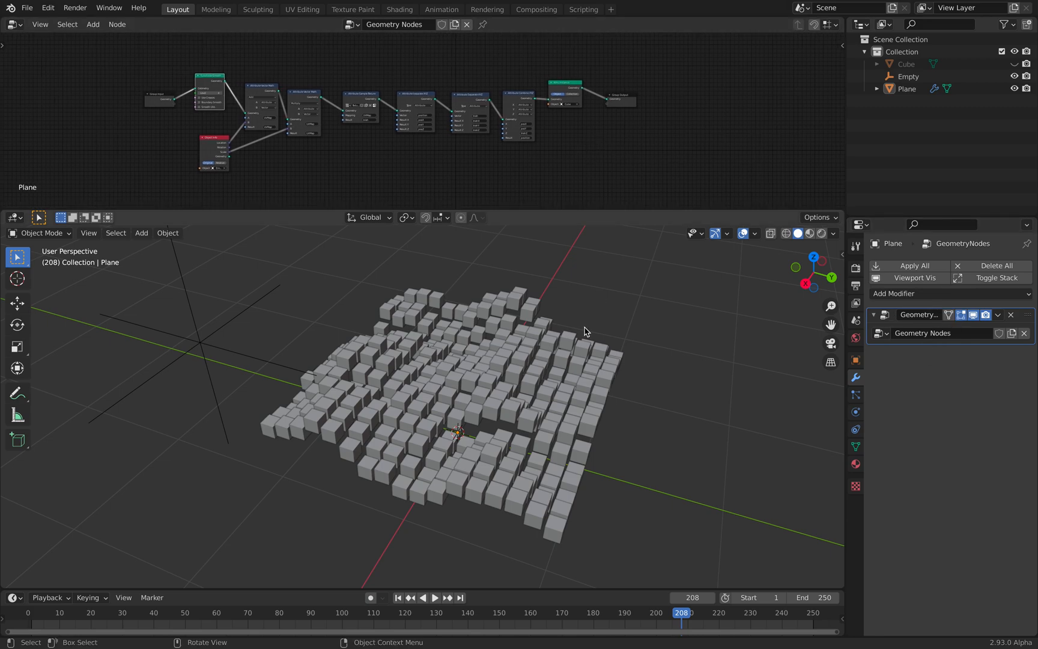
Step: Move the Empty and scale it to about 0.709 to reshape the cube pattern, then select Plane
{"action": "left_click", "coordinate": [909, 76]}
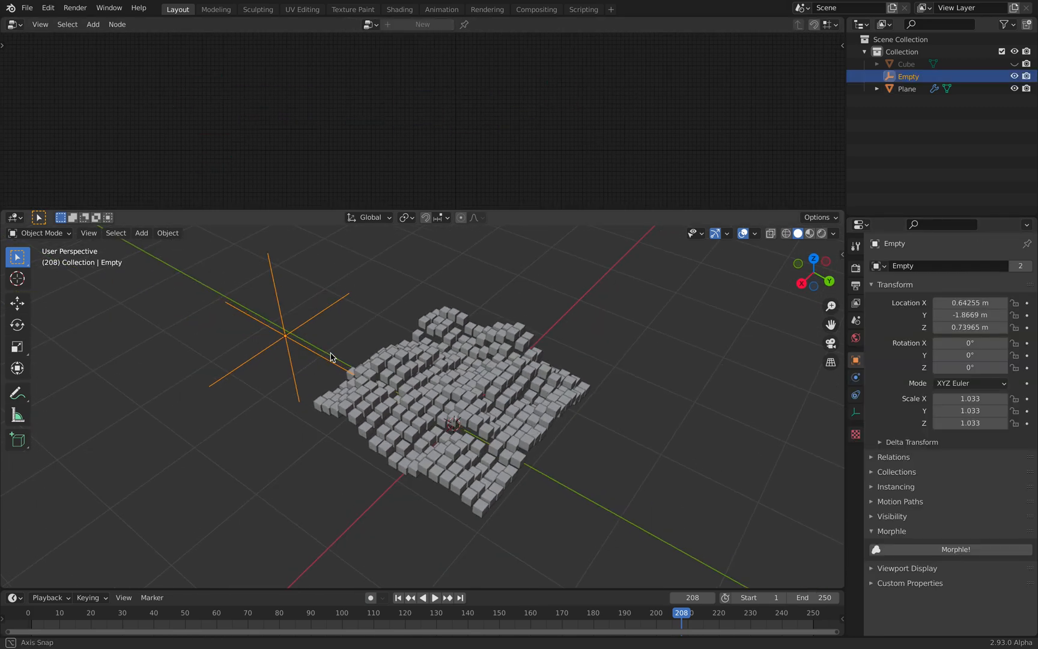
{"action": "key", "text": "g"}
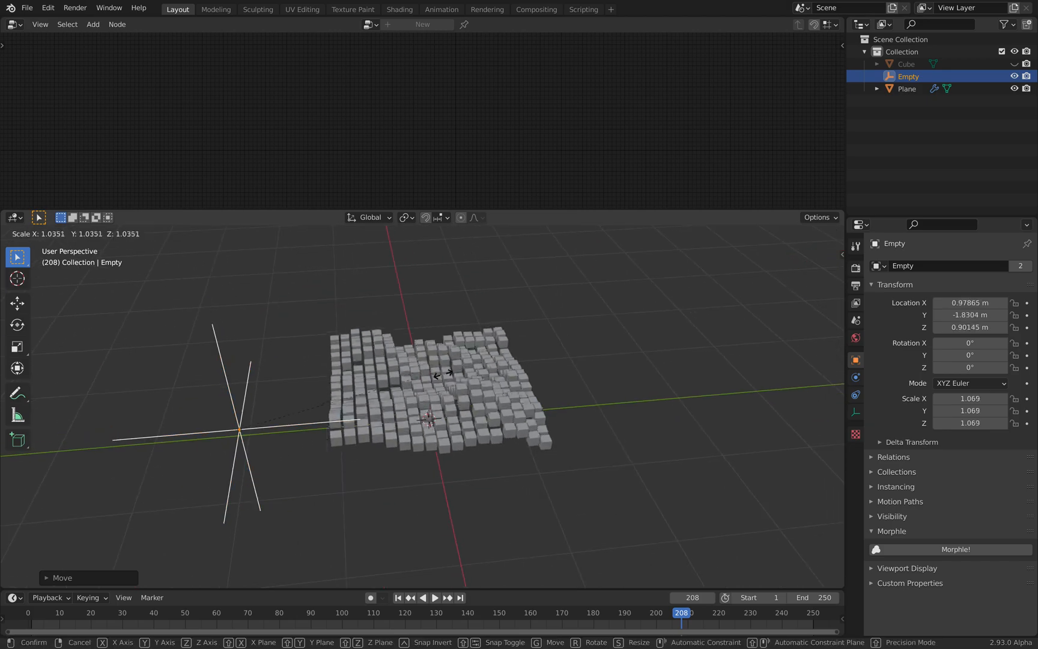
{"action": "mouse_move", "coordinate": [376, 413]}
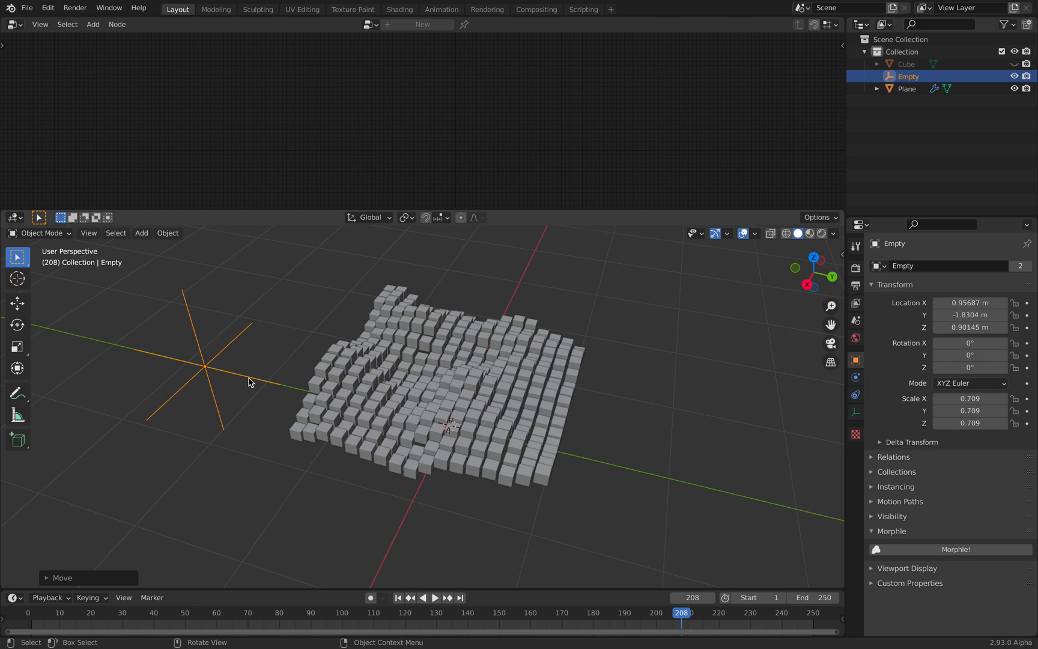
{"action": "mouse_move", "coordinate": [395, 379]}
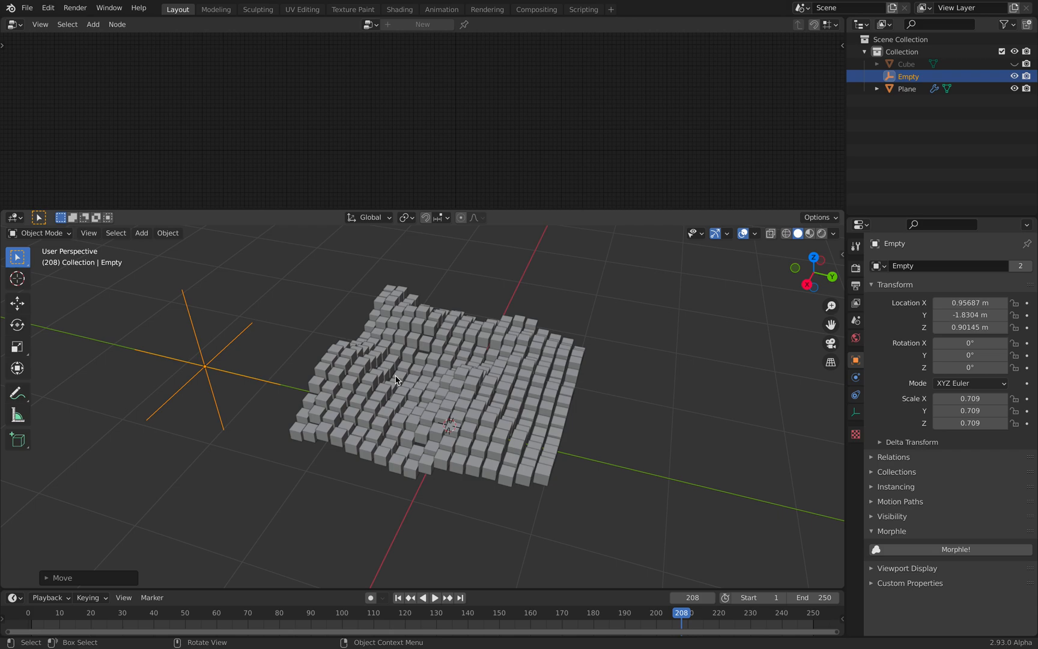
{"action": "mouse_move", "coordinate": [586, 402]}
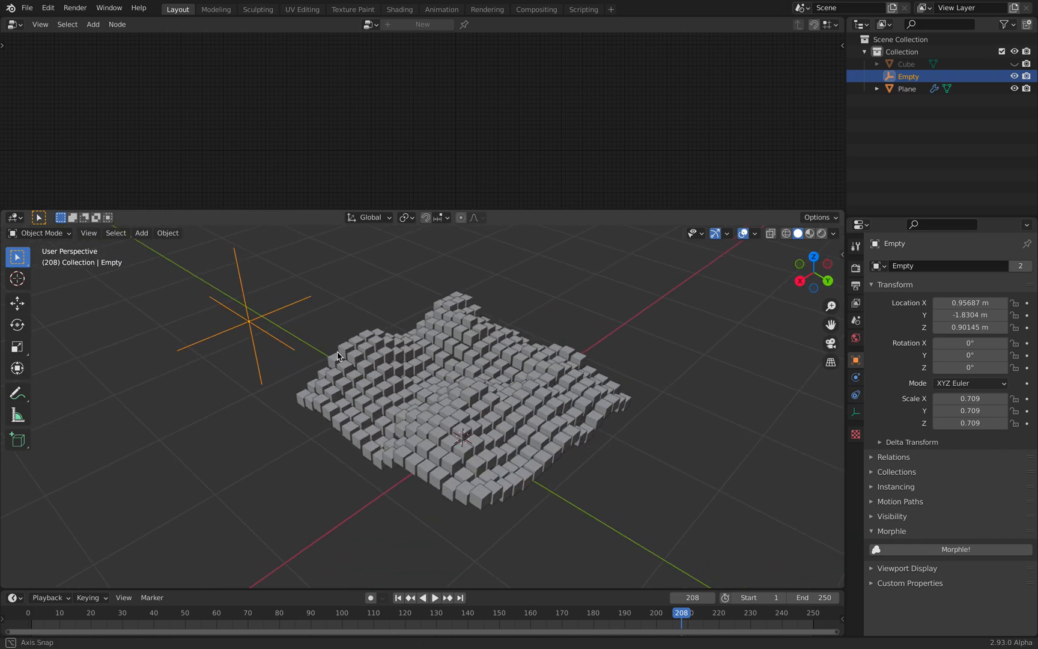
{"action": "left_click", "coordinate": [905, 89]}
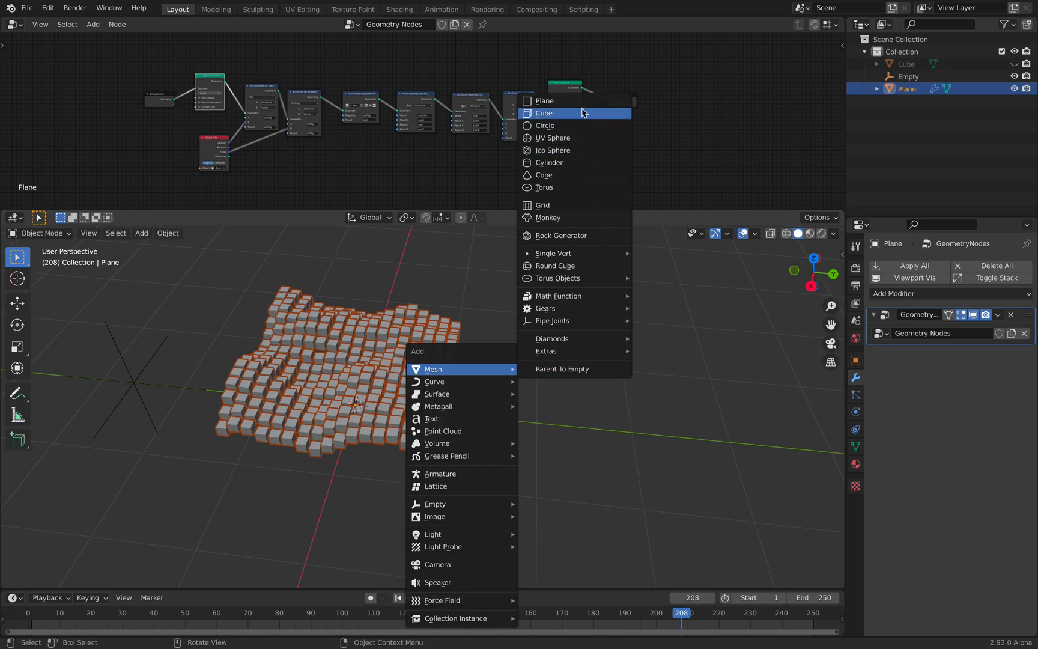
Step: Add a new plane and move it beside the cube grid
{"action": "left_click", "coordinate": [544, 101]}
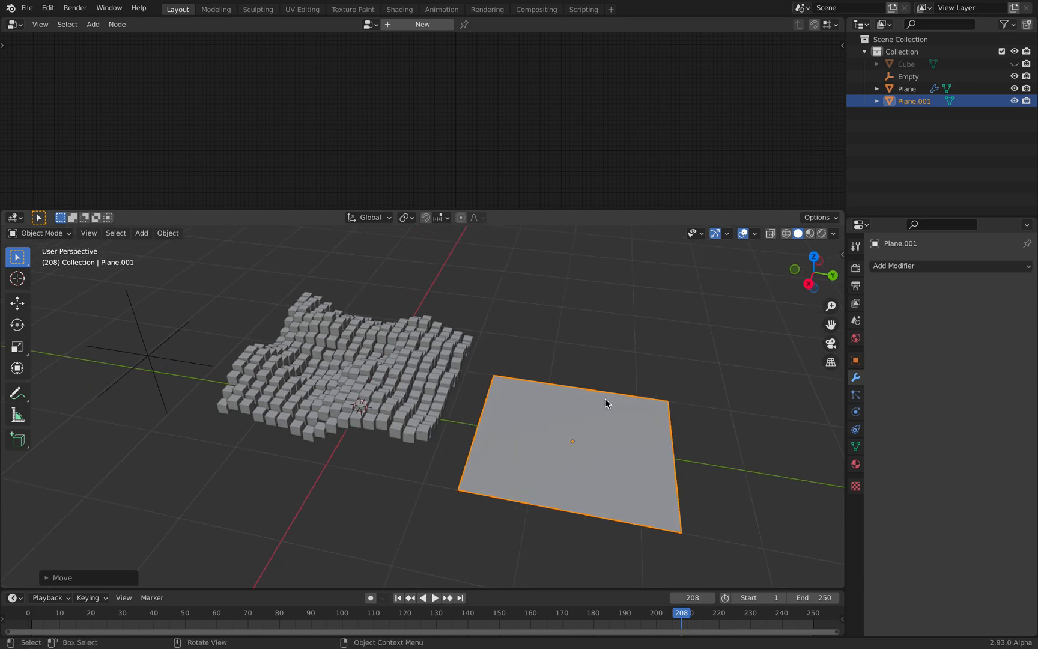
{"action": "key", "text": "g"}
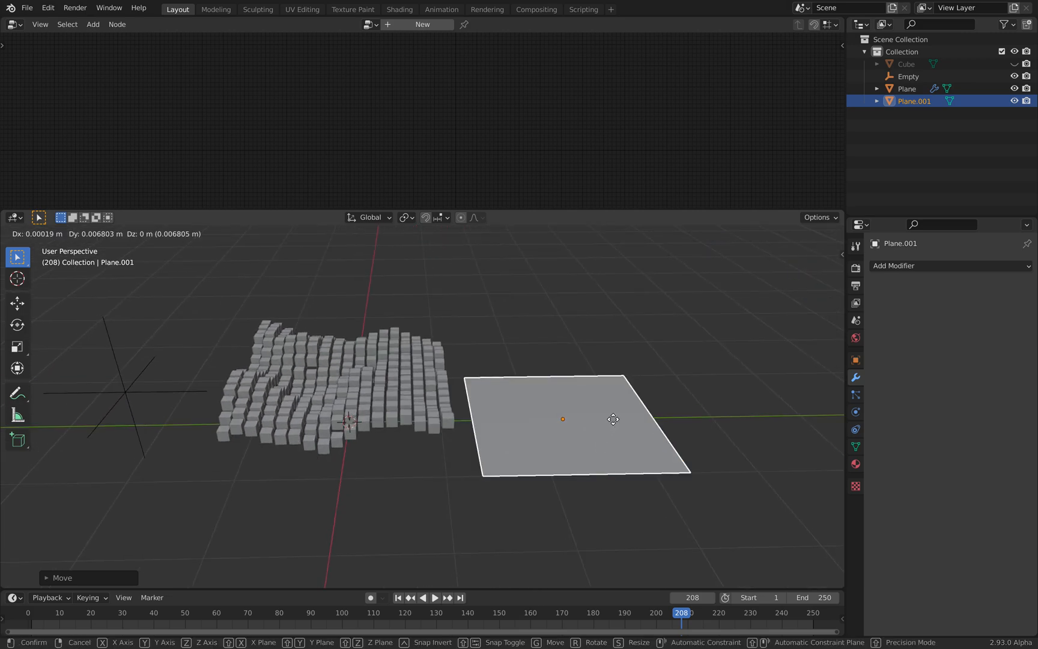
{"action": "left_click", "coordinate": [595, 384]}
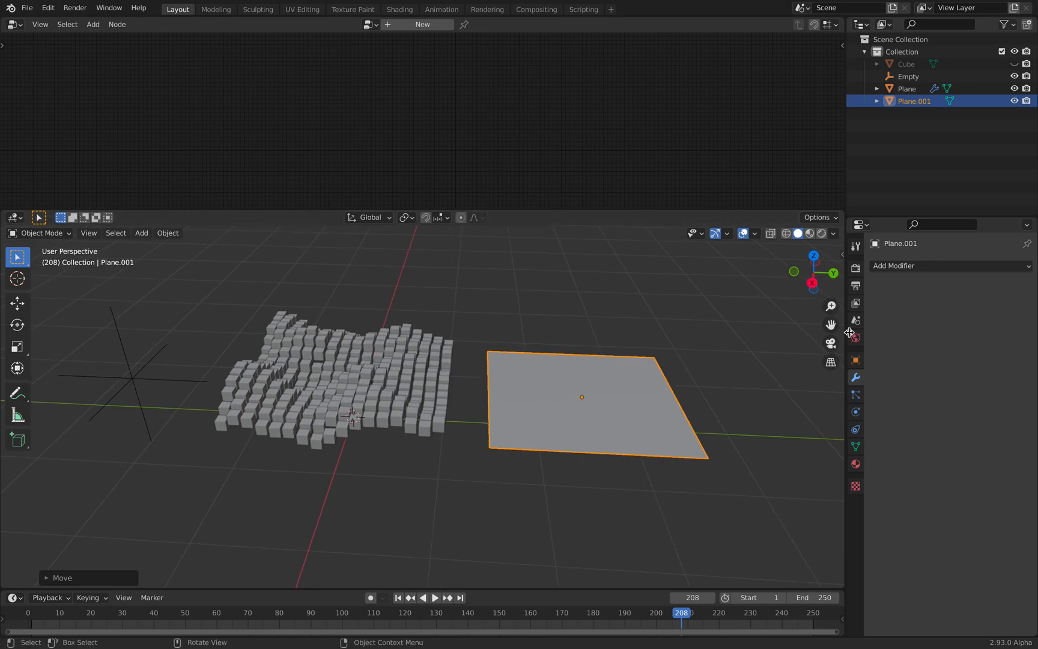
{"action": "mouse_move", "coordinate": [920, 266]}
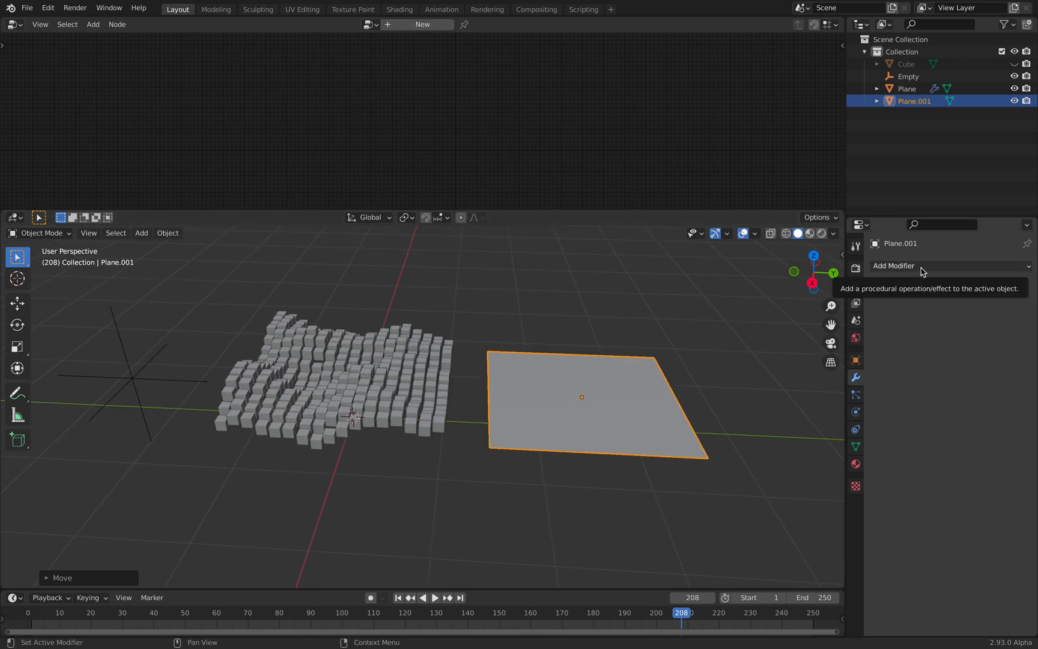
Step: Give the new plane a Simple Subdivision Surface modifier with viewport level 3
{"action": "left_click", "coordinate": [893, 265]}
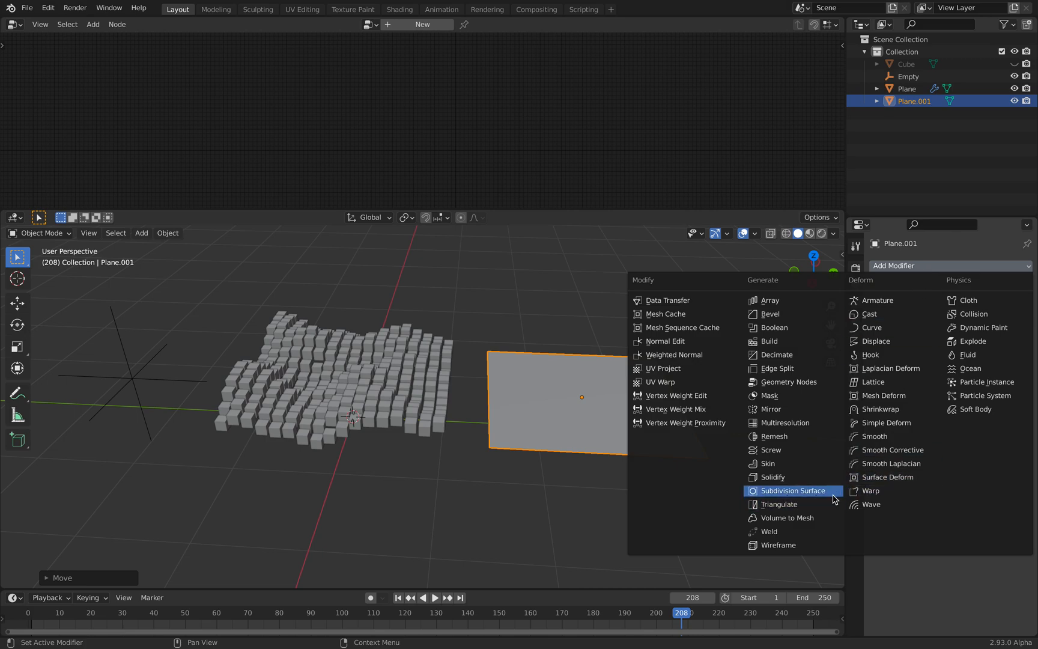
{"action": "left_click", "coordinate": [791, 490]}
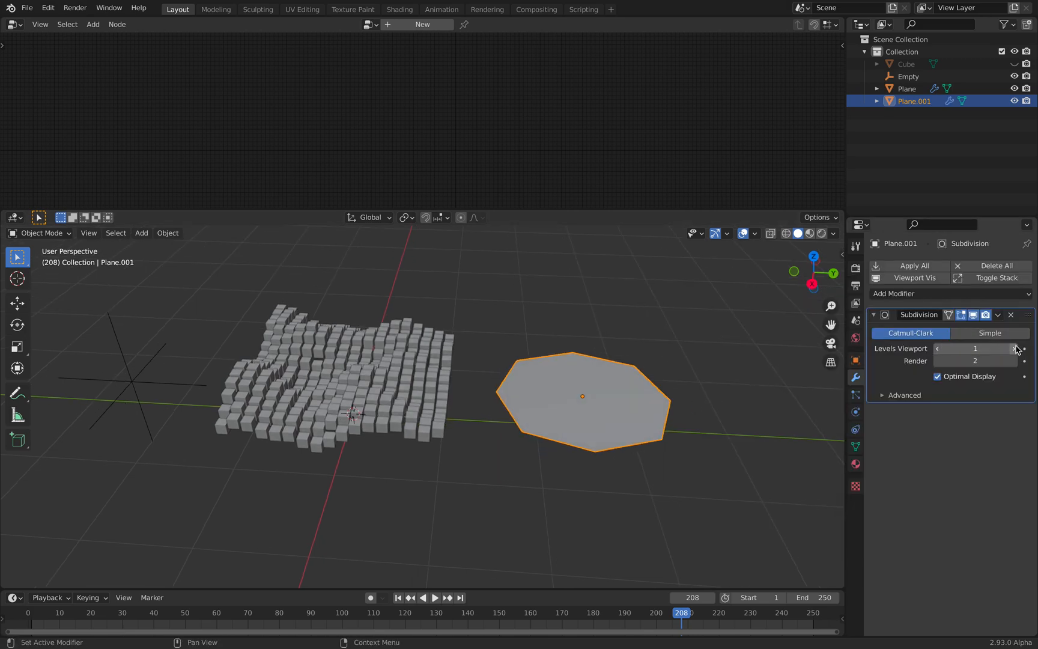
{"action": "left_click", "coordinate": [989, 333]}
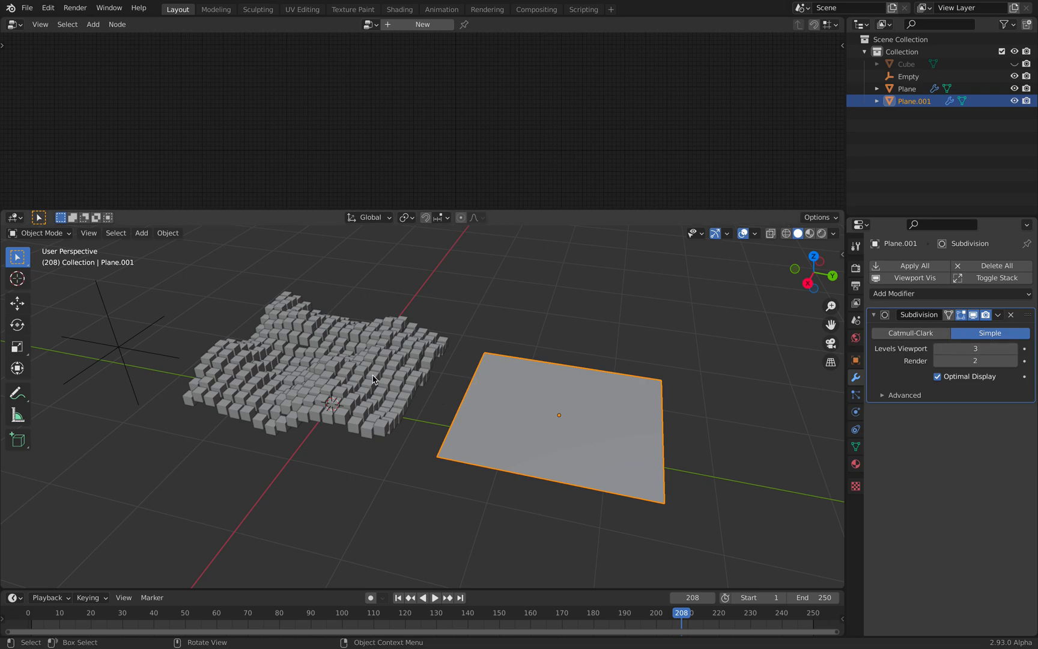
{"action": "left_click", "coordinate": [906, 88]}
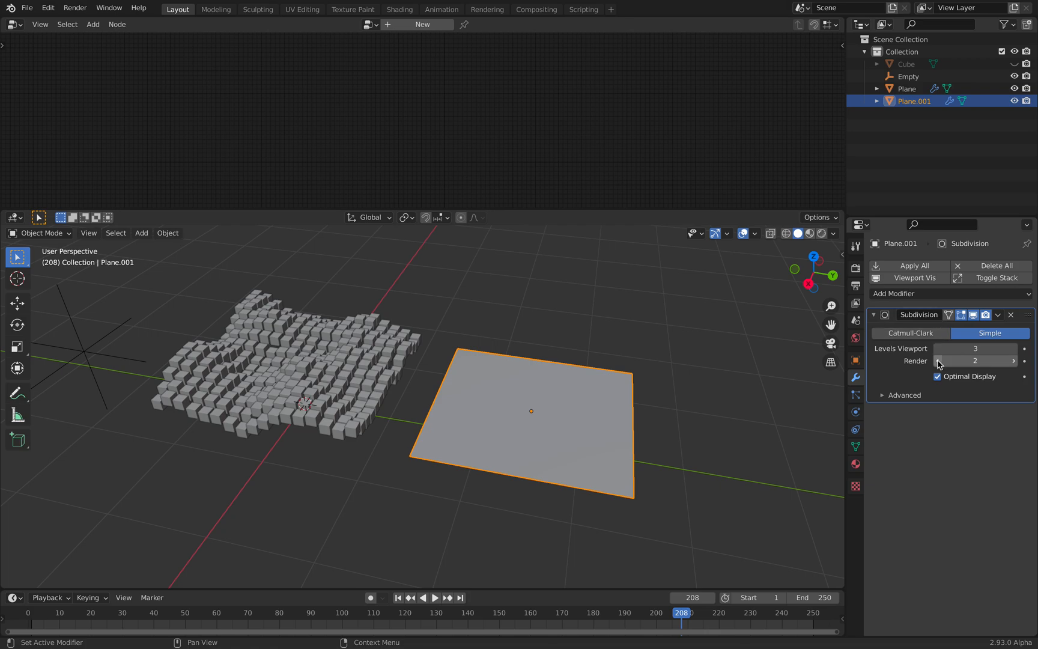
{"action": "mouse_move", "coordinate": [949, 311]}
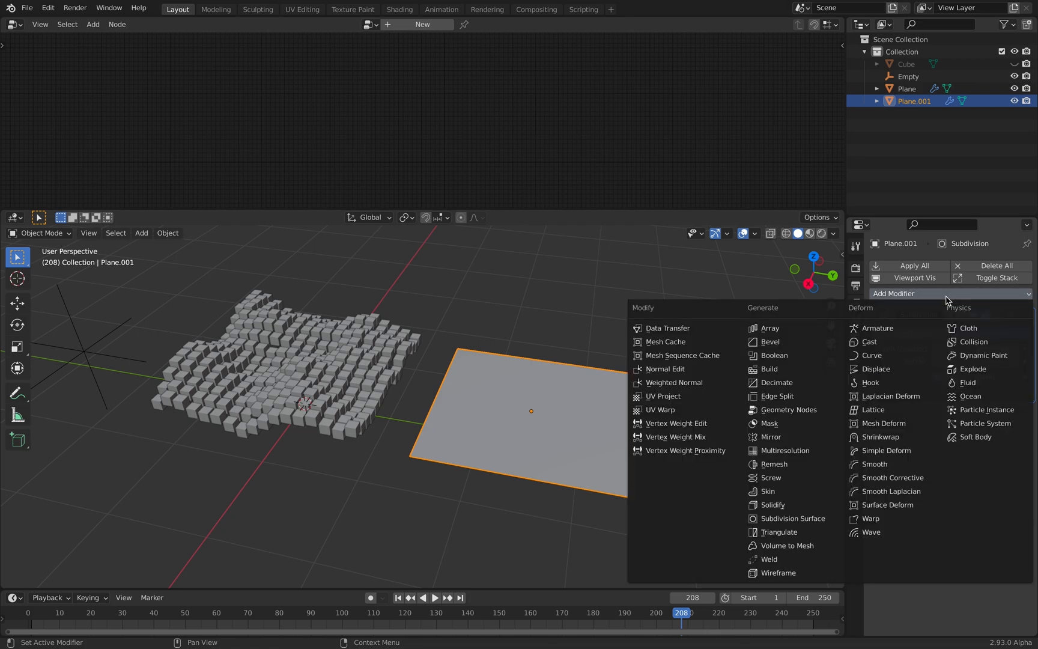
{"action": "mouse_move", "coordinate": [876, 369]}
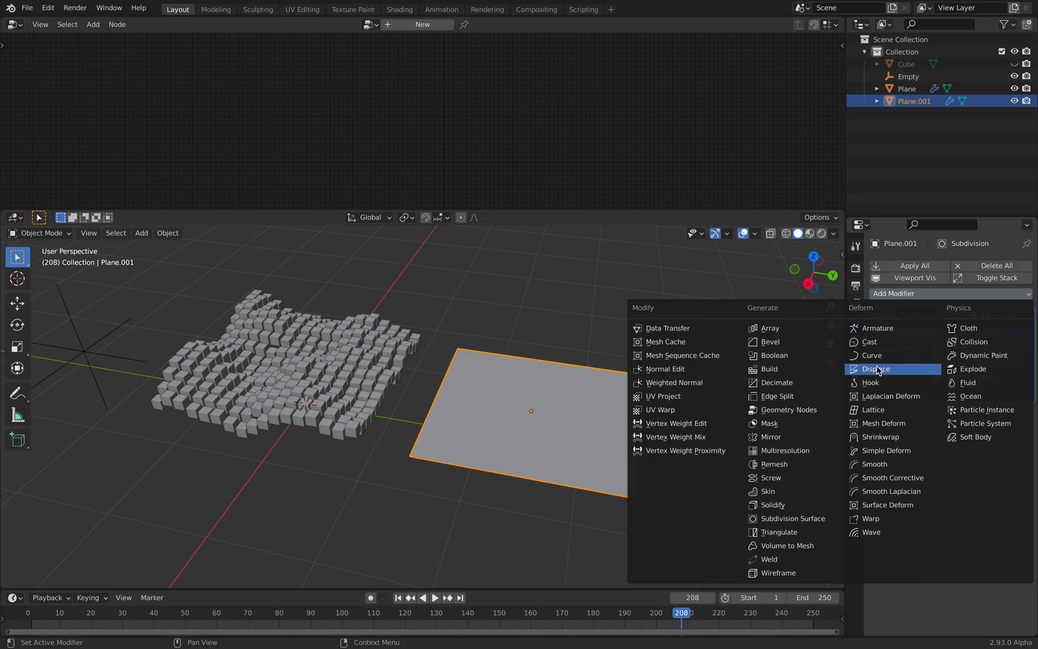
Step: Add a Displace modifier with a new texture to the second plane
{"action": "left_click", "coordinate": [875, 369]}
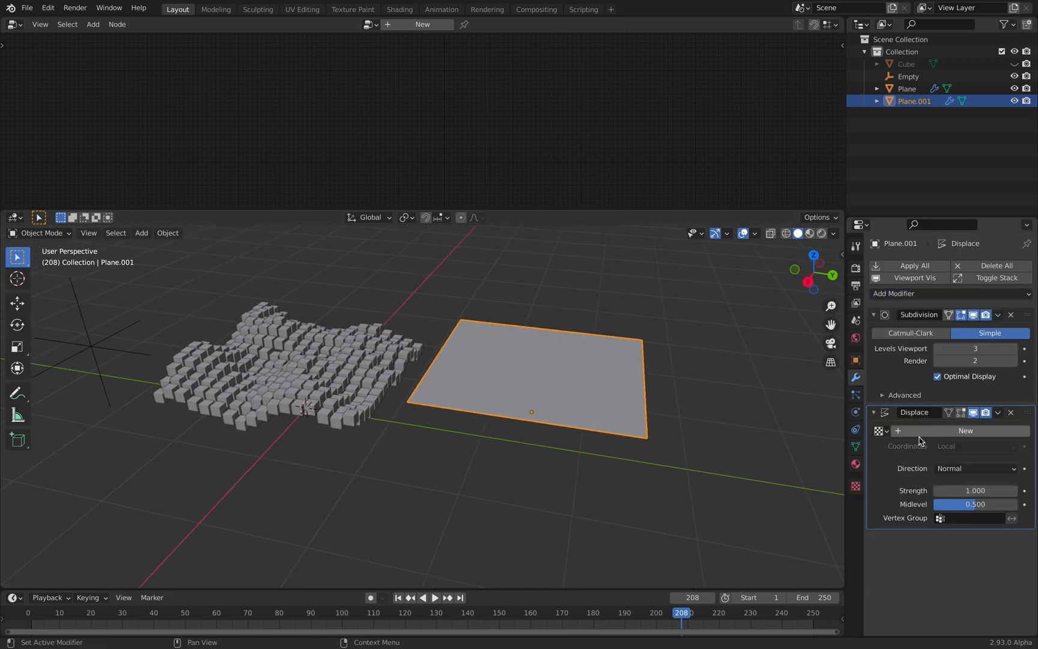
{"action": "left_click", "coordinate": [965, 430]}
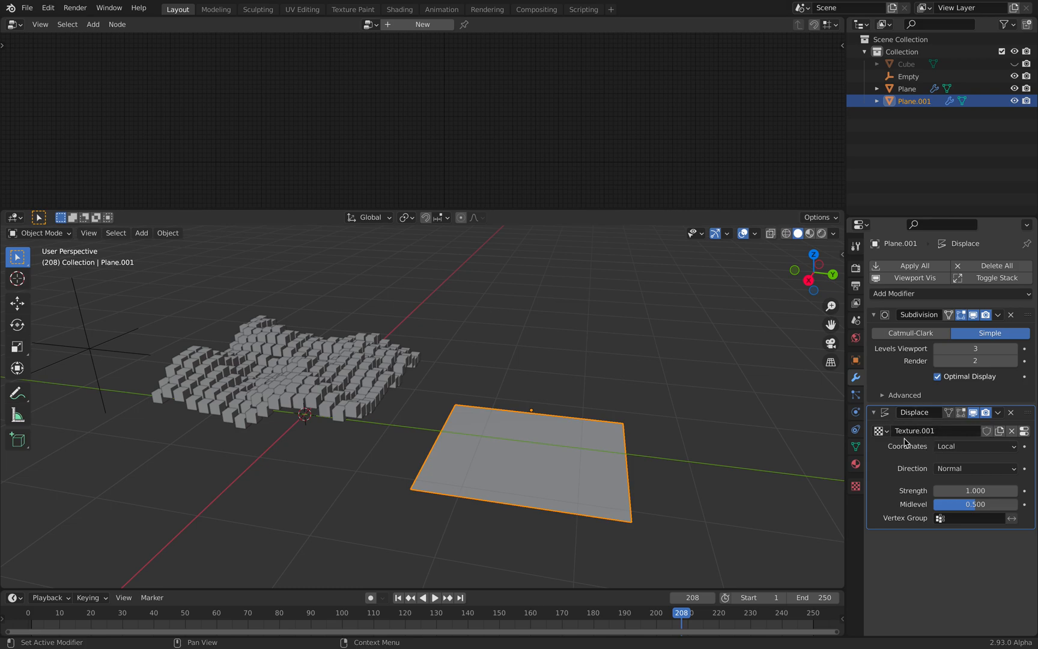
{"action": "mouse_move", "coordinate": [942, 439]}
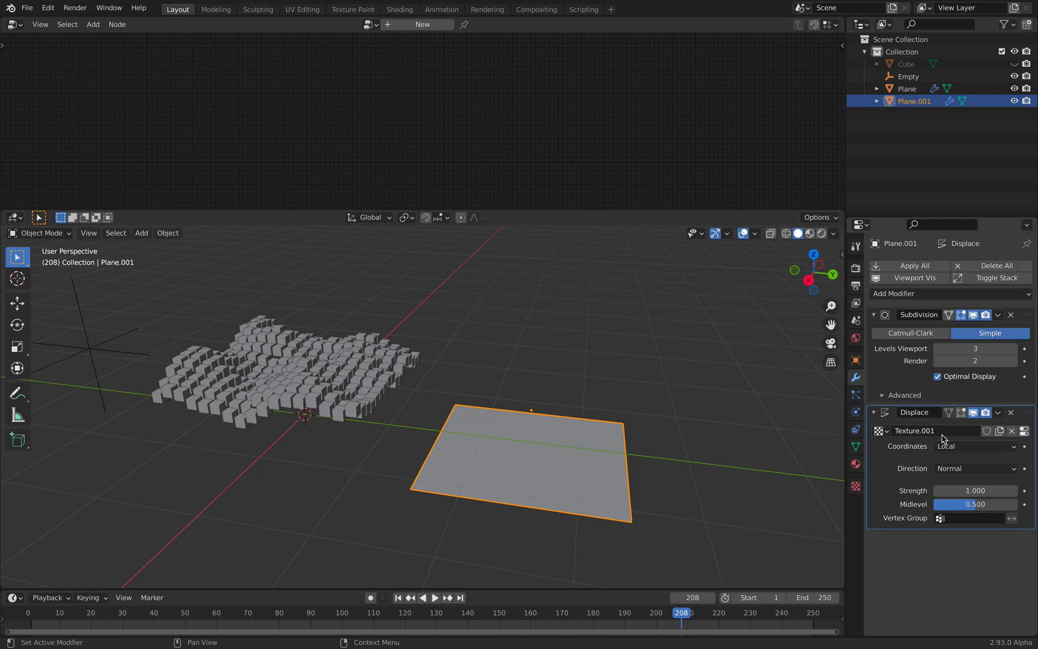
{"action": "mouse_move", "coordinate": [1024, 430]}
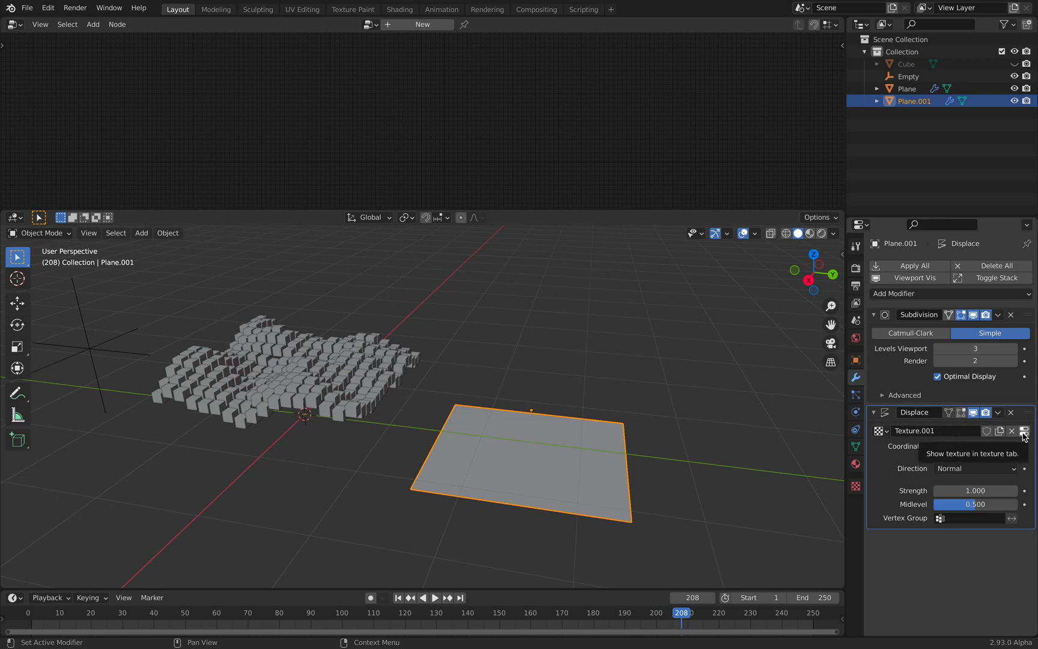
{"action": "left_click", "coordinate": [1023, 431]}
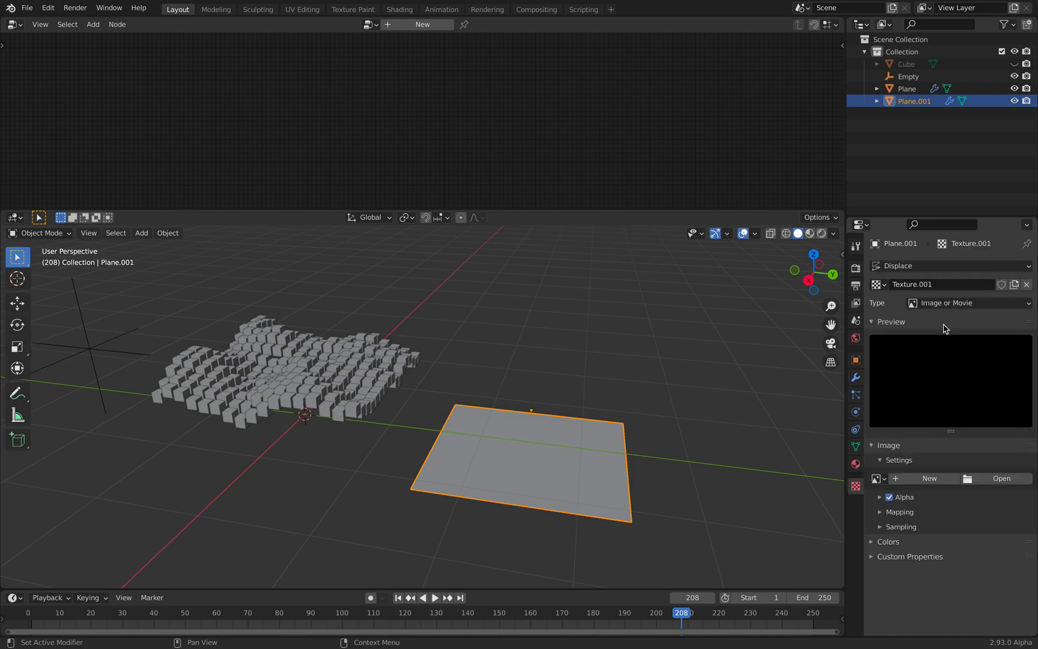
Step: Set the displacement texture type to Clouds and return to the modifier settings
{"action": "left_click", "coordinate": [967, 302]}
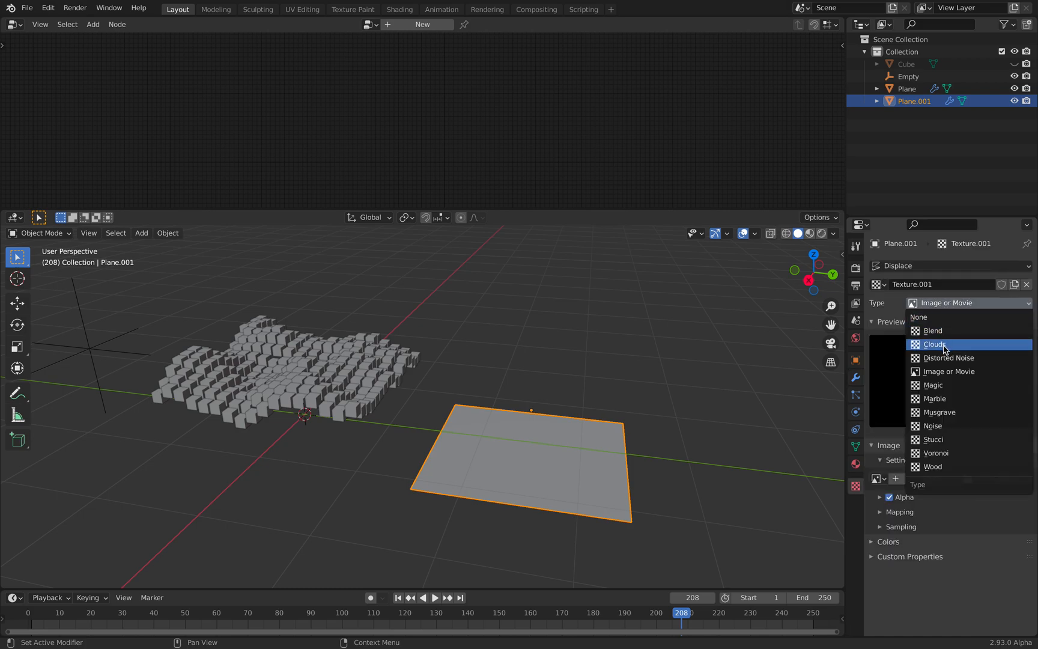
{"action": "left_click", "coordinate": [934, 425]}
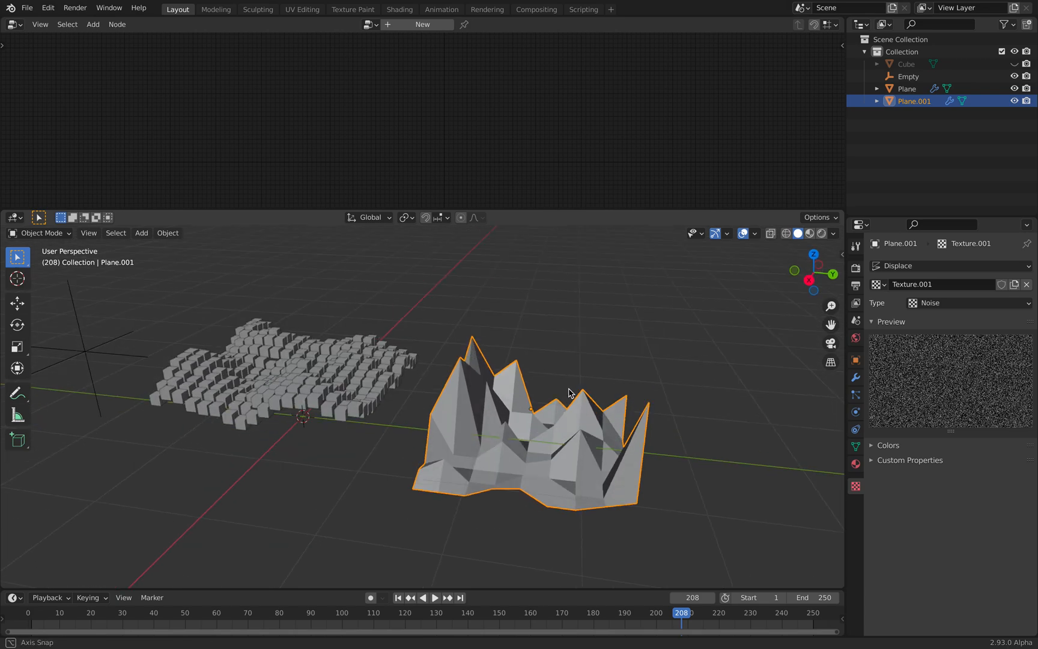
{"action": "left_click", "coordinate": [966, 303]}
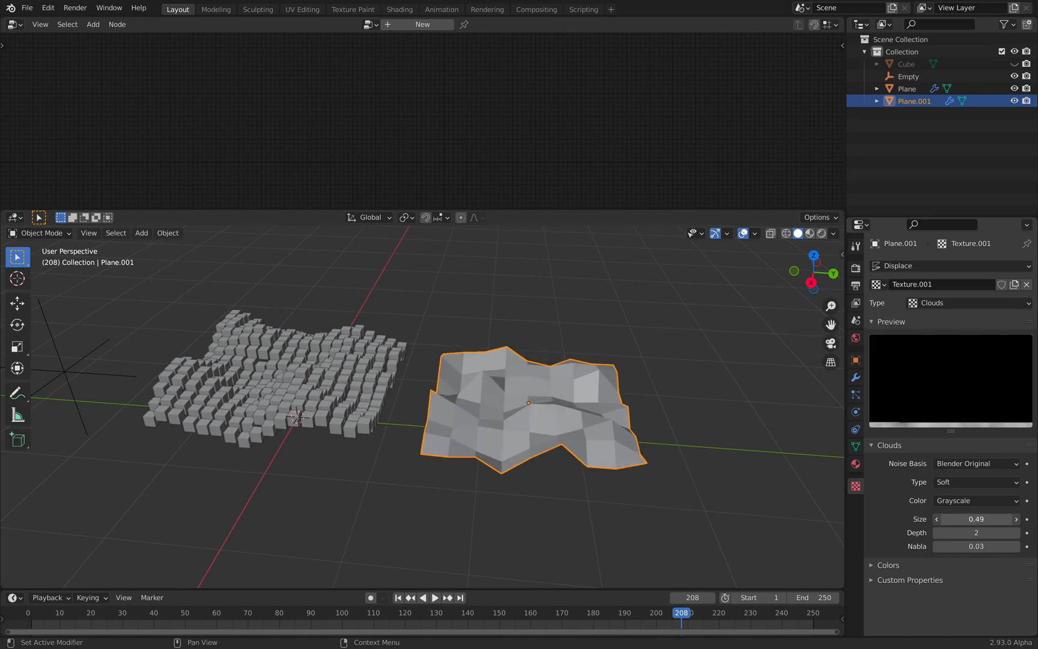
{"action": "left_click", "coordinate": [855, 377]}
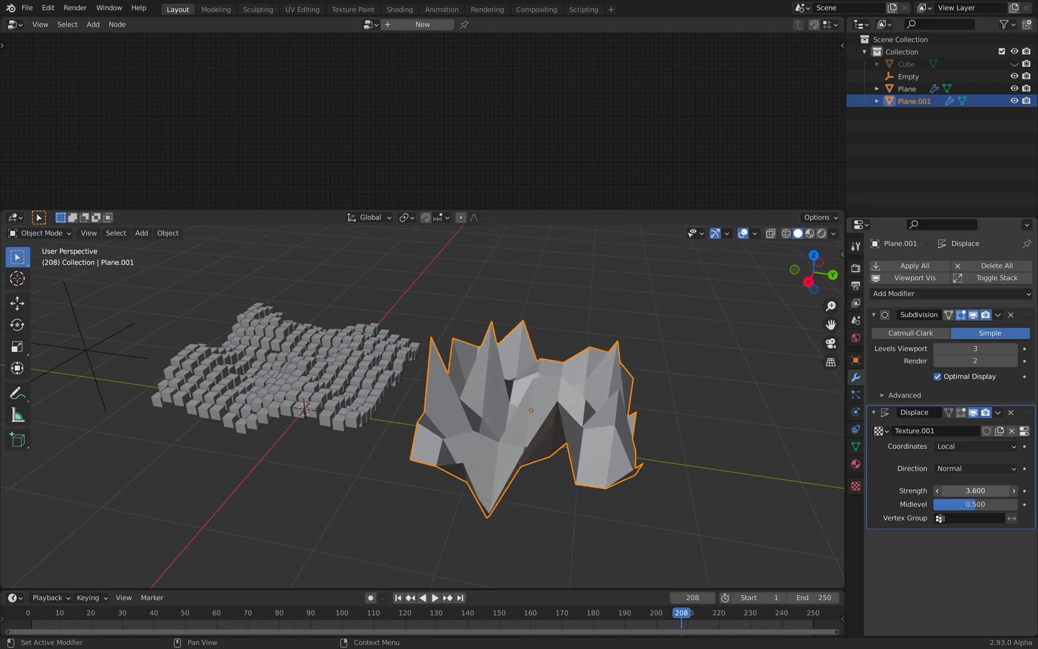
Step: Adjust the Displace strength to 1.4, keeping displacement along the normals
{"action": "left_click", "coordinate": [1012, 490]}
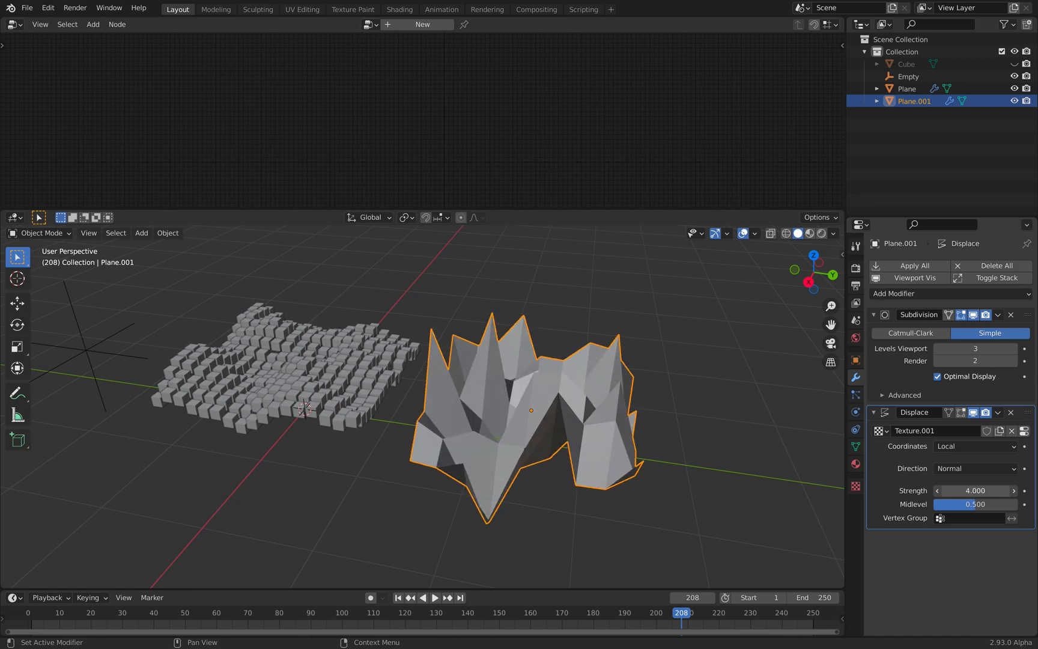
{"action": "left_click", "coordinate": [973, 468]}
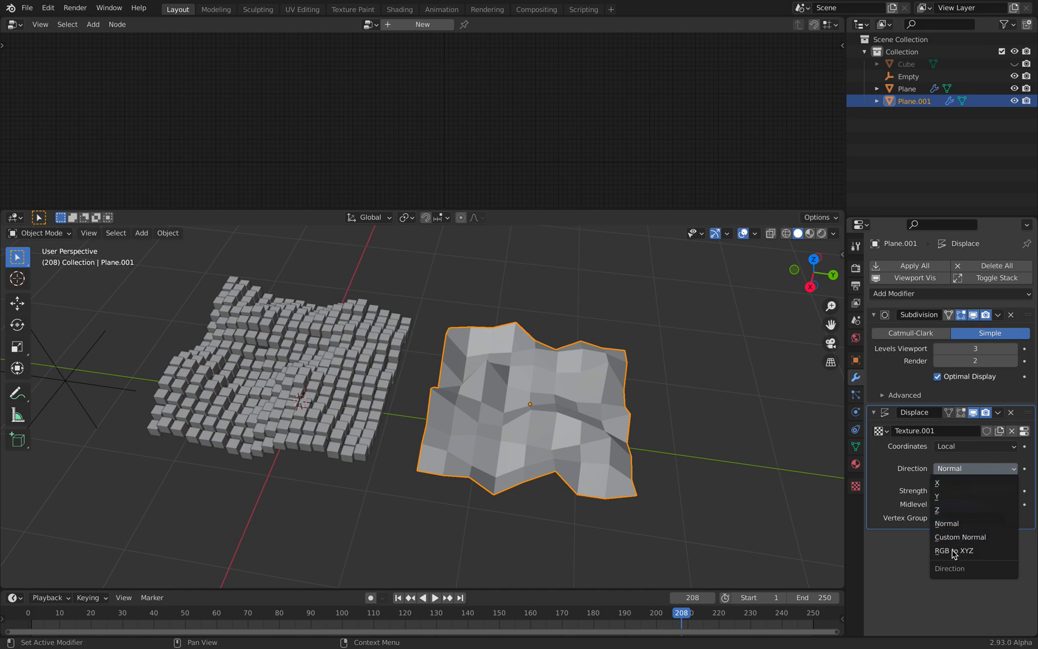
{"action": "left_click", "coordinate": [946, 523]}
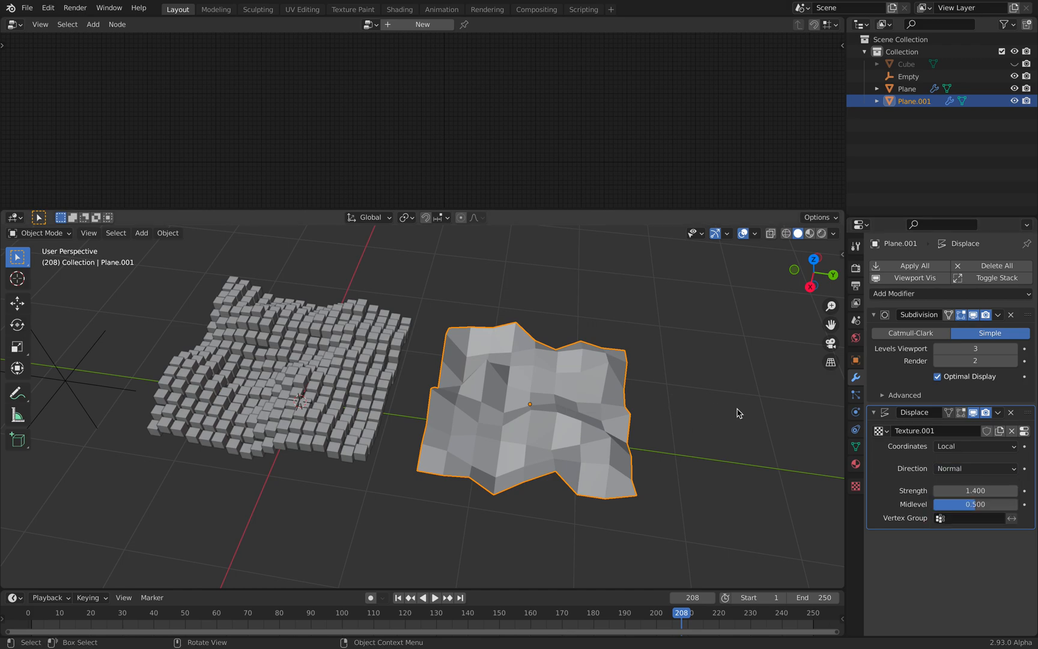
{"action": "left_click", "coordinate": [973, 467]}
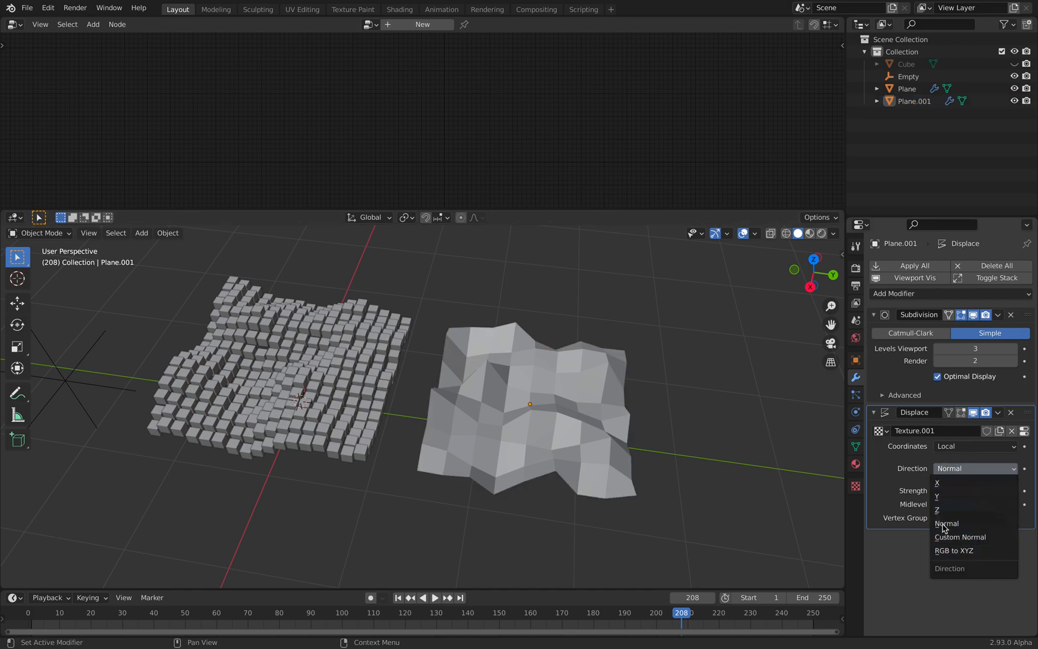
{"action": "left_click", "coordinate": [946, 523]}
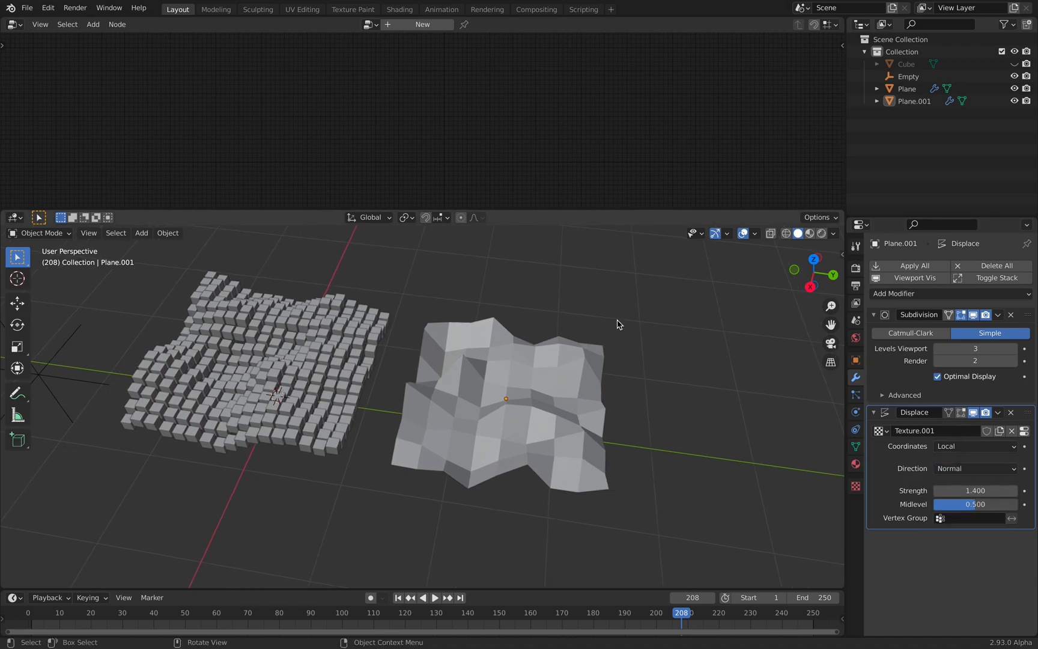
Step: Set the Displace texture coordinates to Object and select the Empty
{"action": "left_click", "coordinate": [142, 232]}
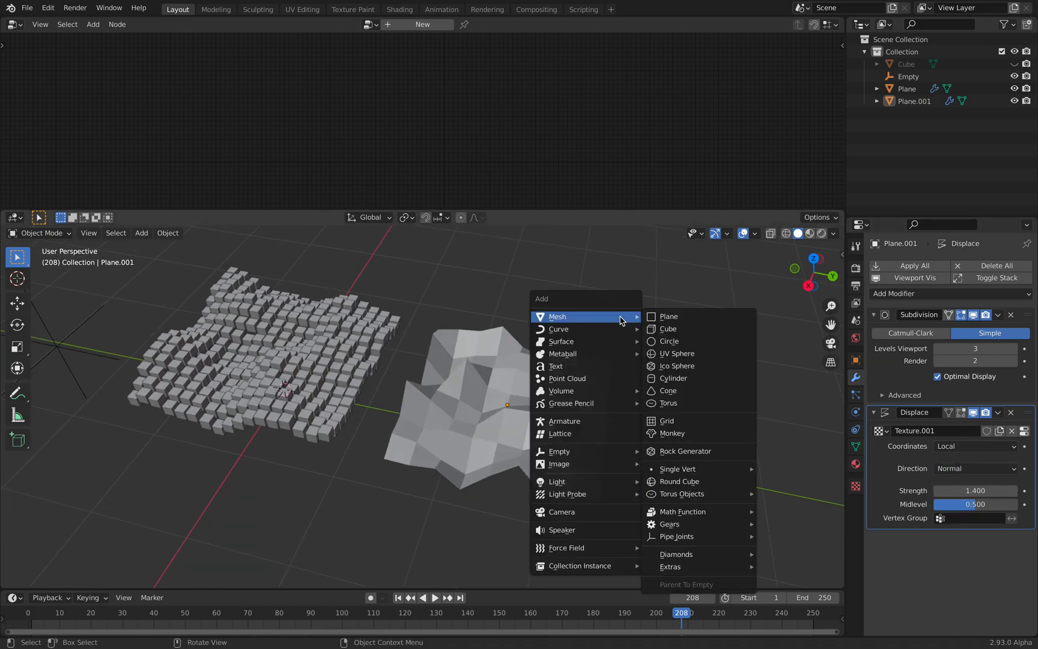
{"action": "left_click", "coordinate": [974, 446]}
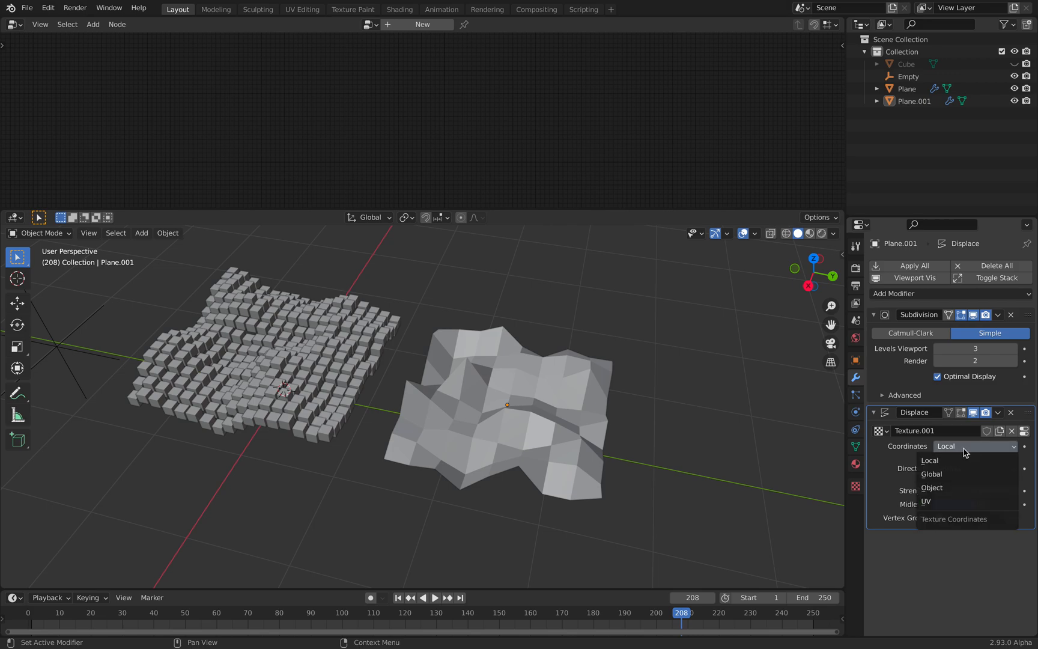
{"action": "mouse_move", "coordinate": [956, 501]}
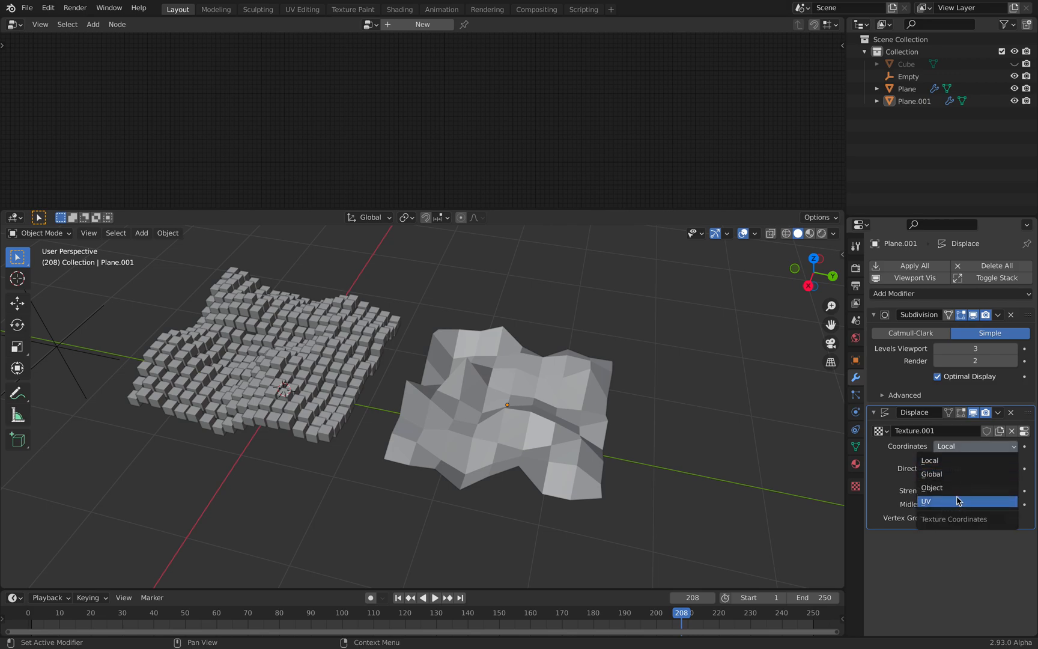
{"action": "left_click", "coordinate": [931, 487]}
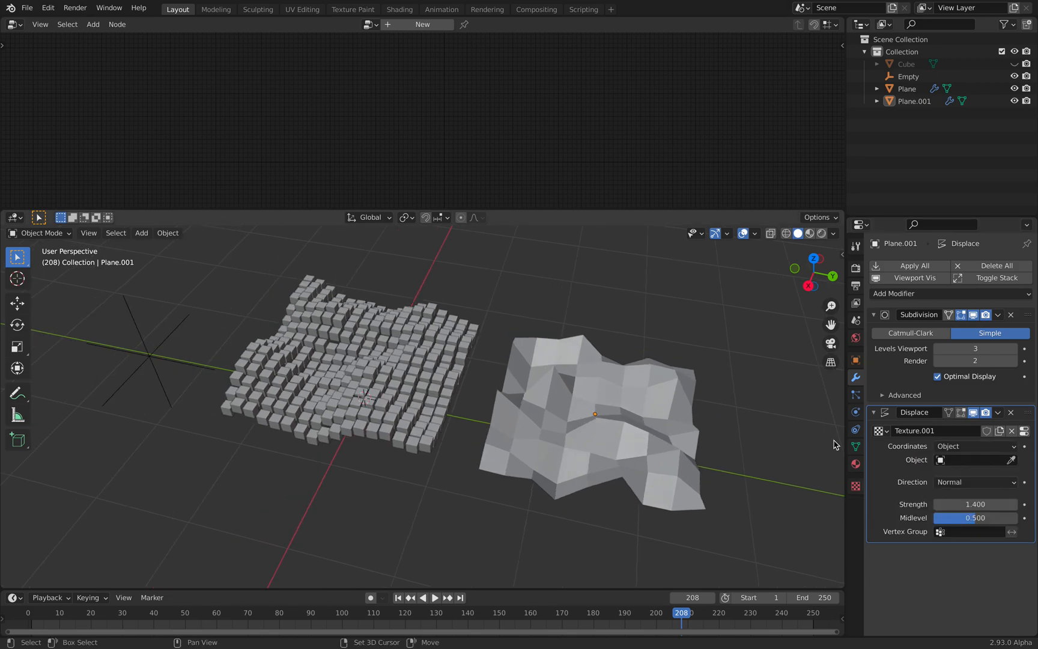
{"action": "left_click", "coordinate": [972, 460]}
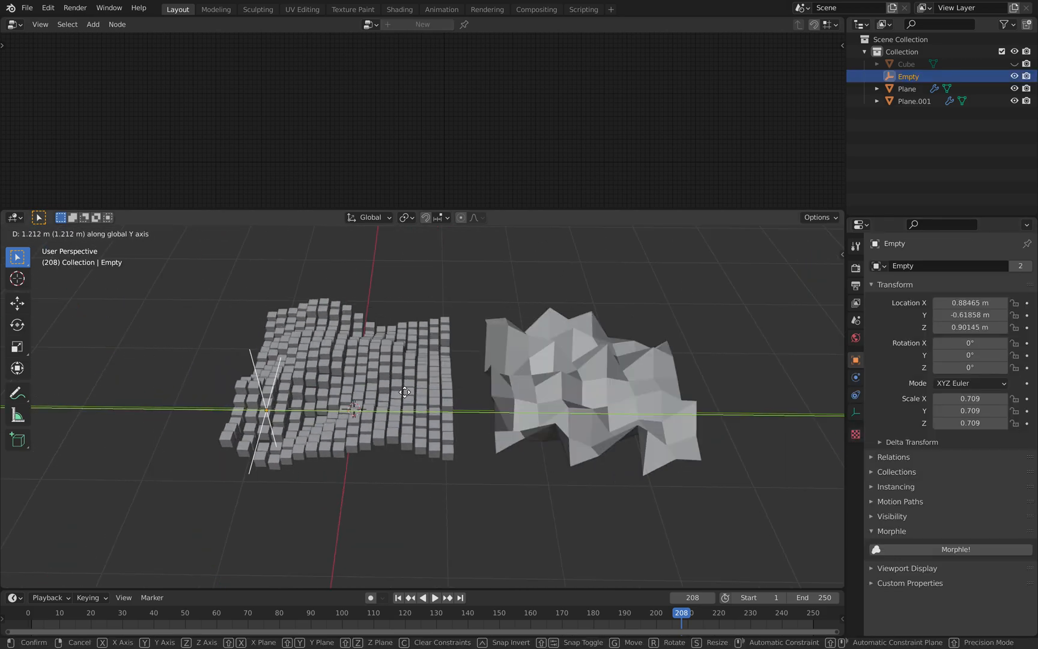
{"action": "mouse_move", "coordinate": [293, 374]}
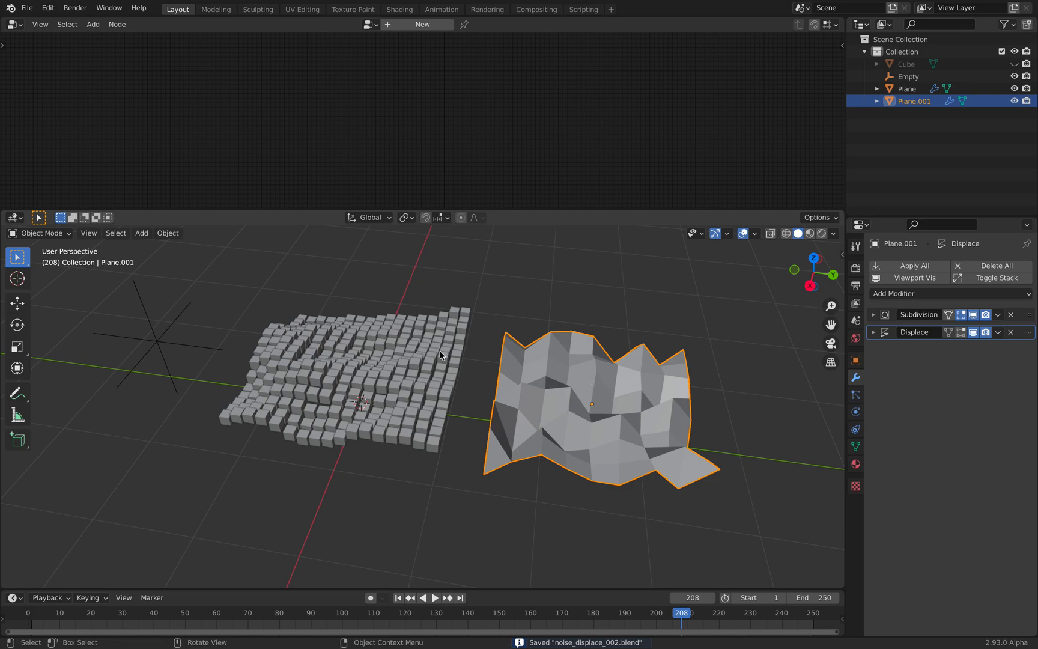
{"action": "mouse_move", "coordinate": [547, 370]}
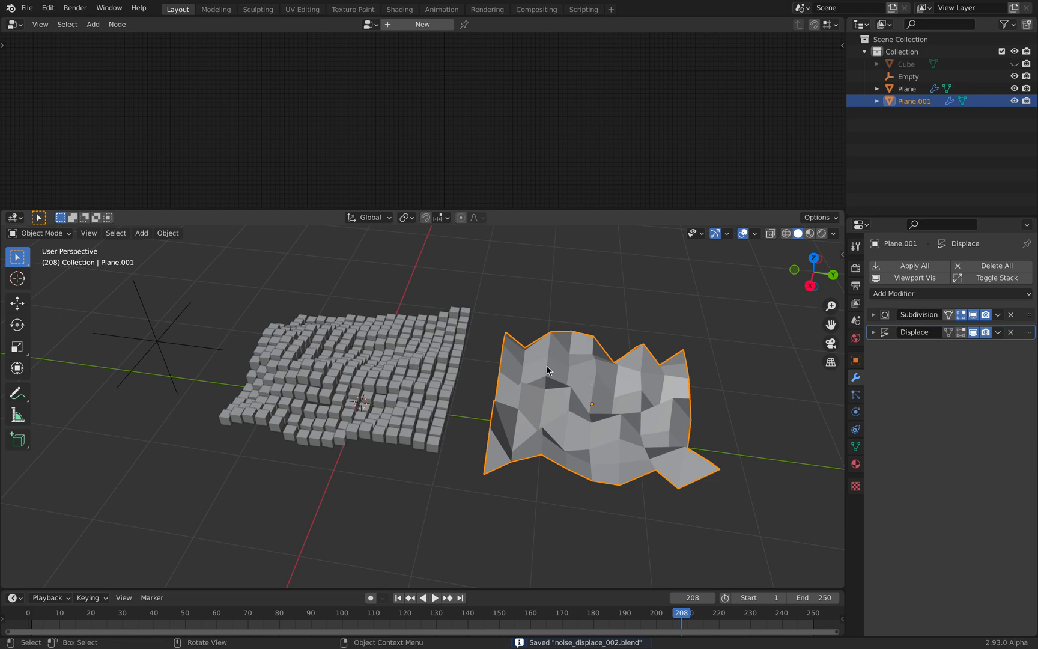
Step: Add a Geometry Nodes modifier to Plane.001 that instances Cube on its points
{"action": "left_click", "coordinate": [893, 293]}
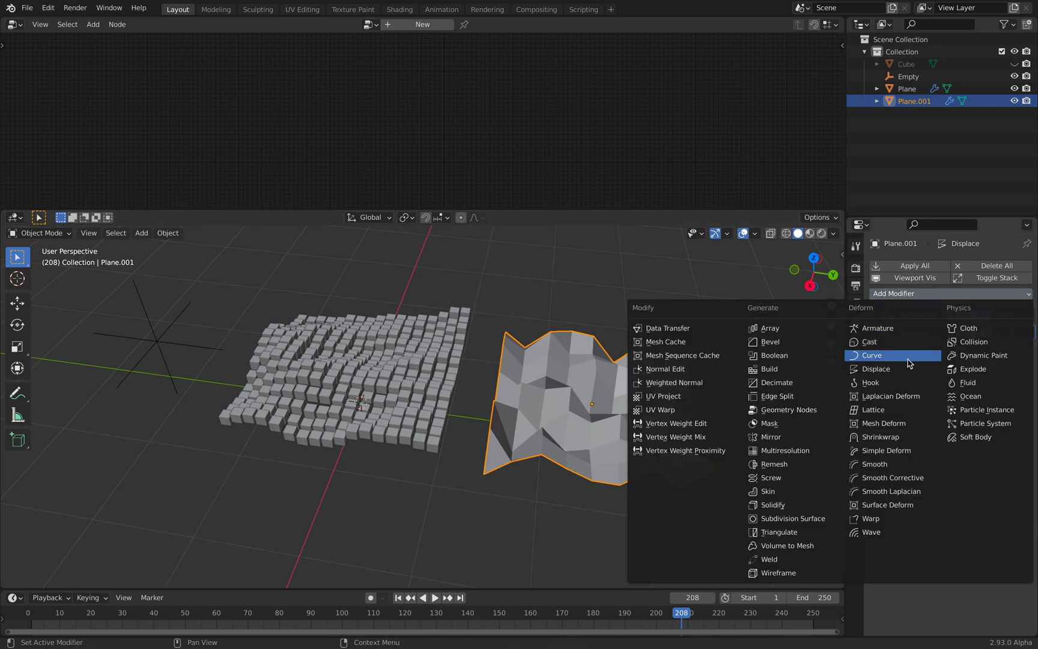
{"action": "left_click", "coordinate": [787, 409]}
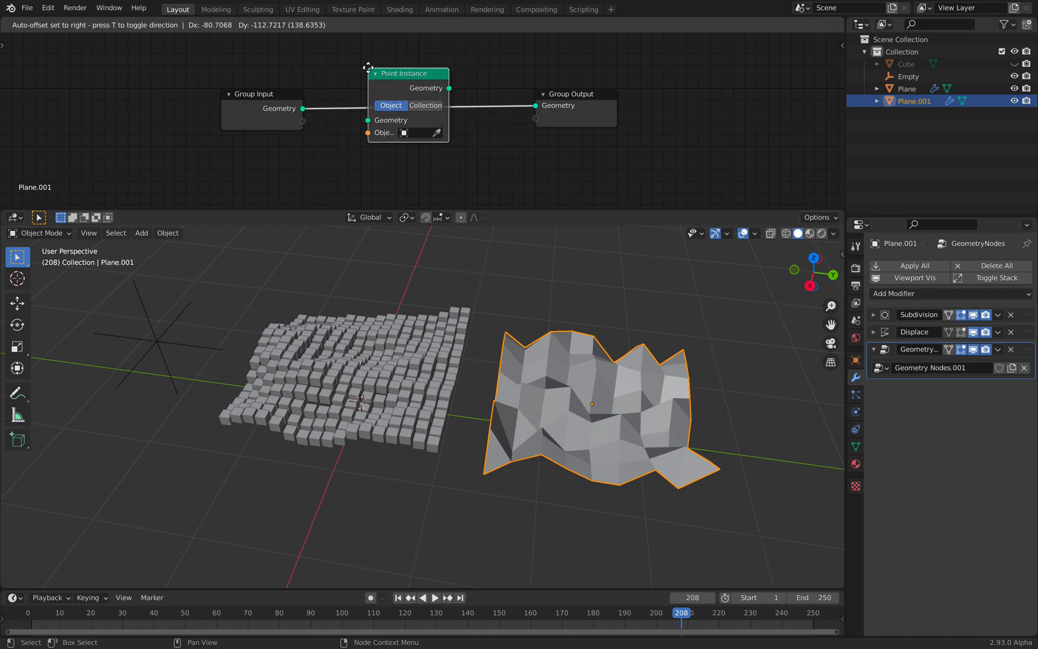
{"action": "left_click", "coordinate": [417, 132]}
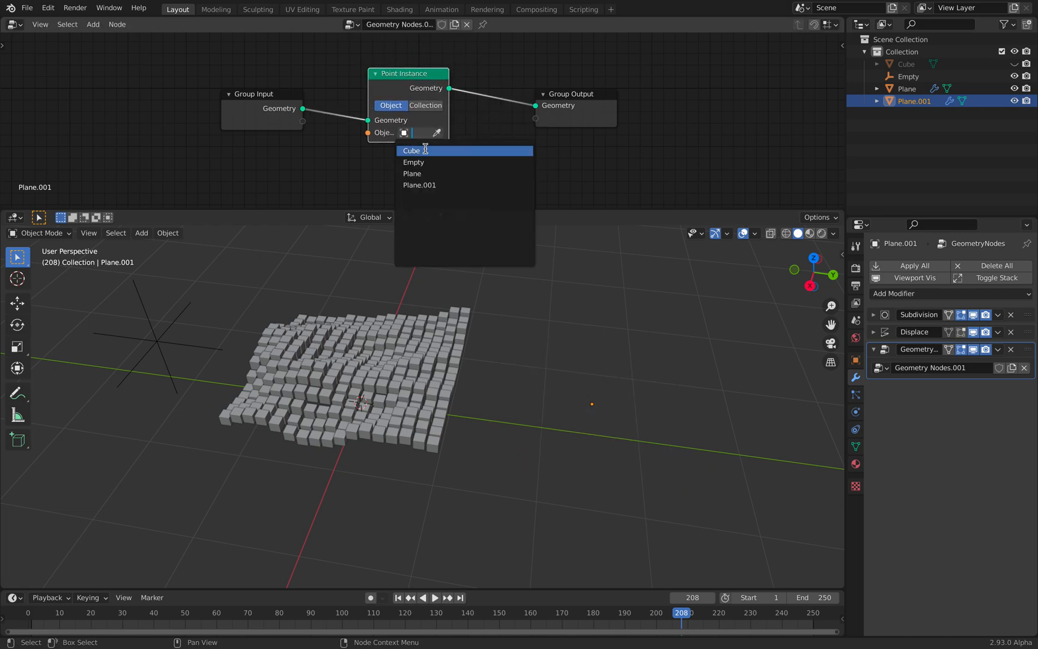
{"action": "left_click", "coordinate": [411, 150]}
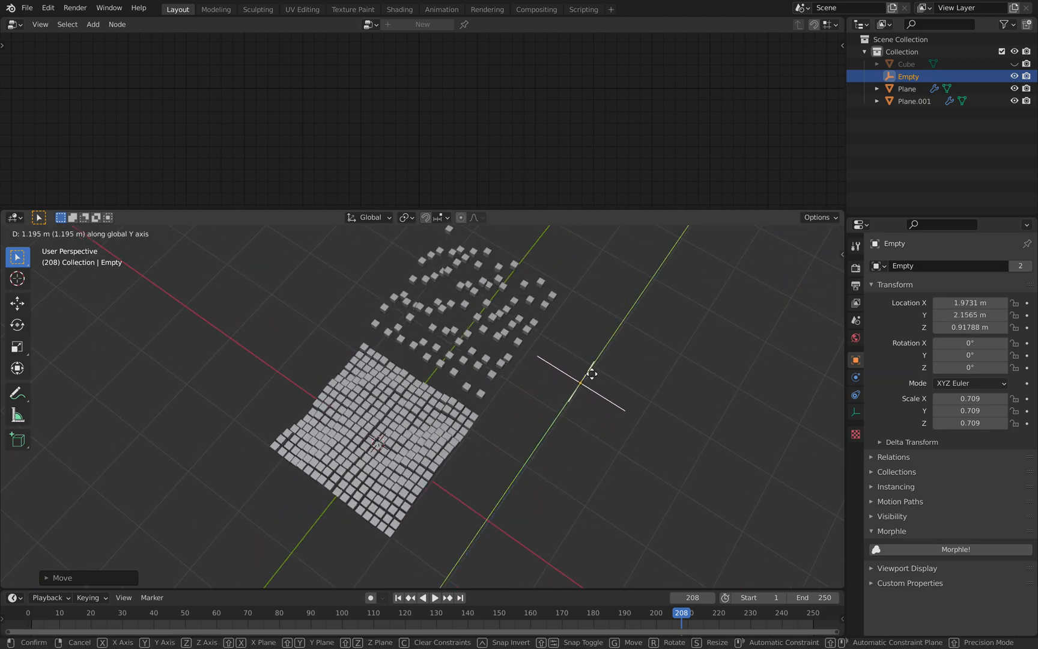
{"action": "mouse_move", "coordinate": [486, 471]}
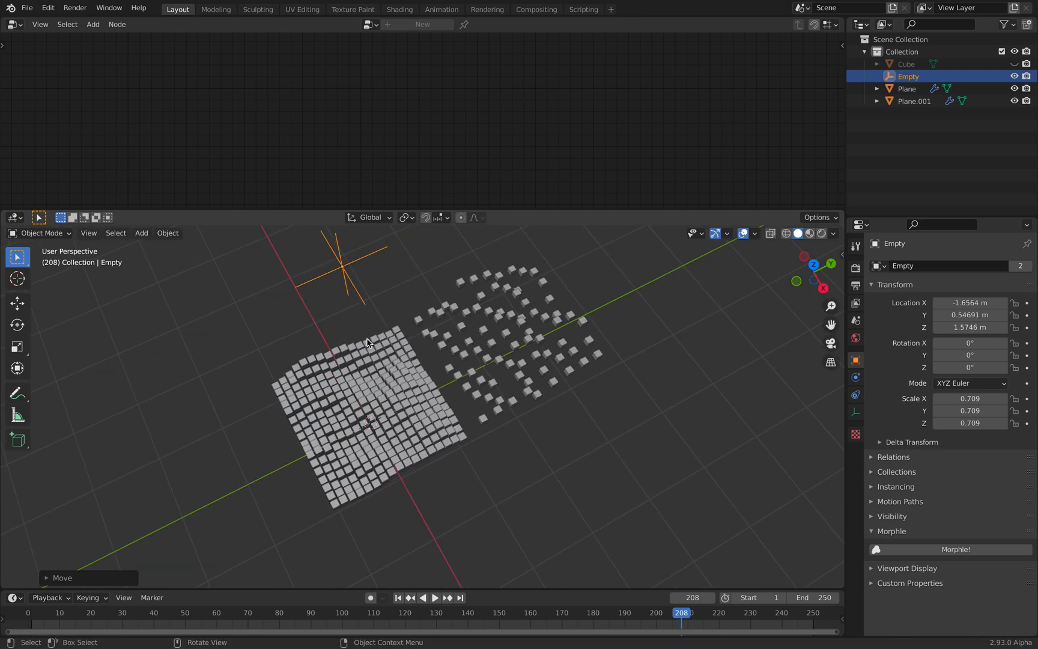
Step: Select Plane.001 and lower its Subdivision viewport level from 5 to 4
{"action": "left_click", "coordinate": [916, 101]}
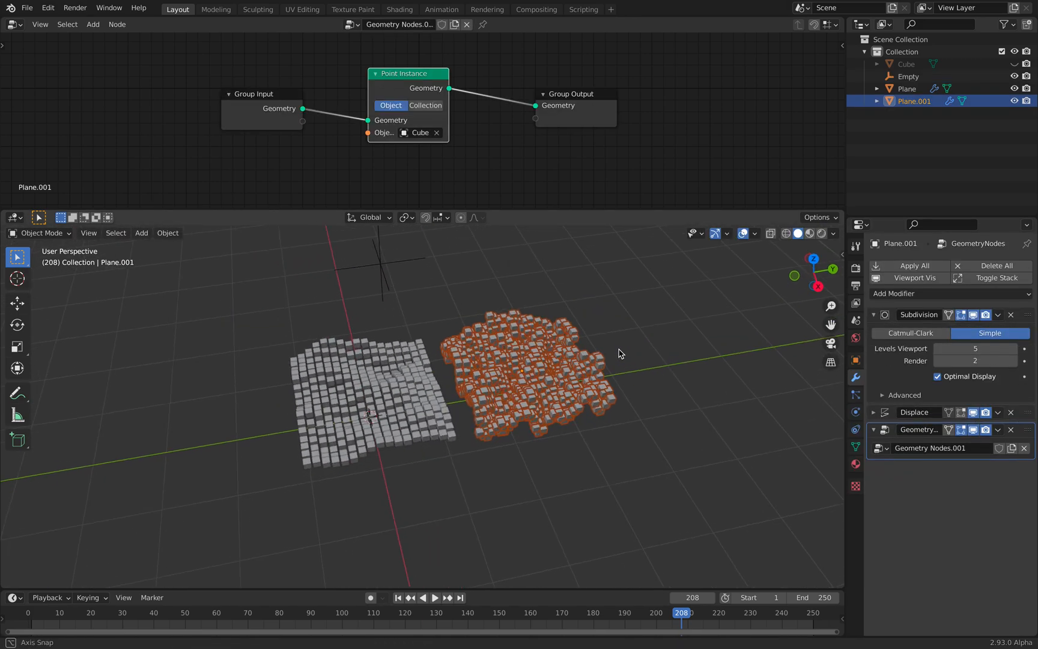
{"action": "left_click", "coordinate": [975, 349]}
{"action": "type", "text": "4"}
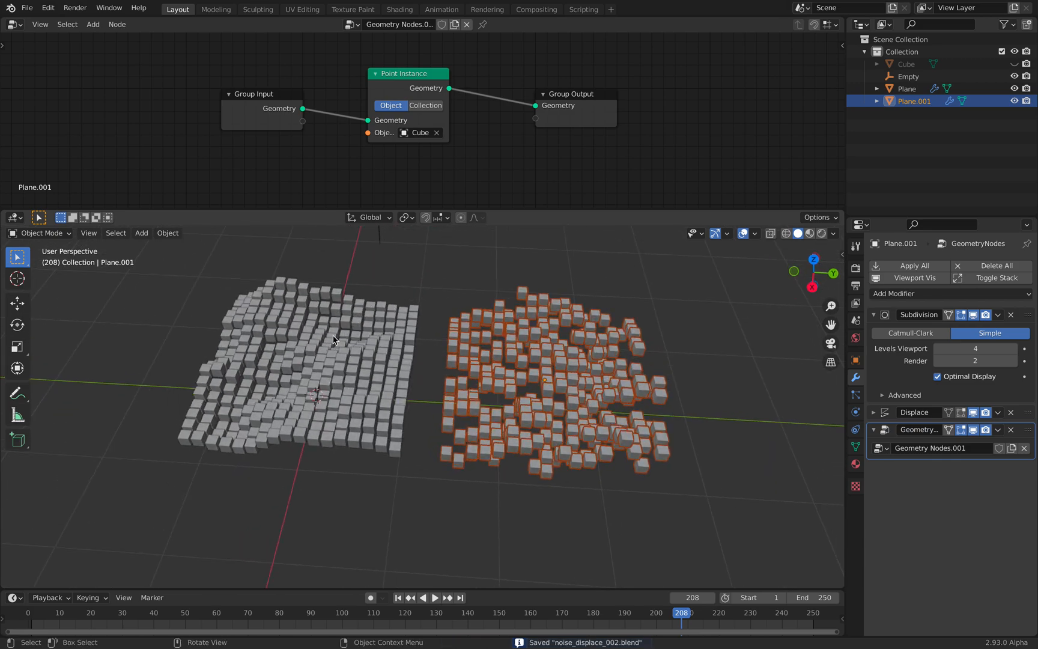
{"action": "mouse_move", "coordinate": [520, 333]}
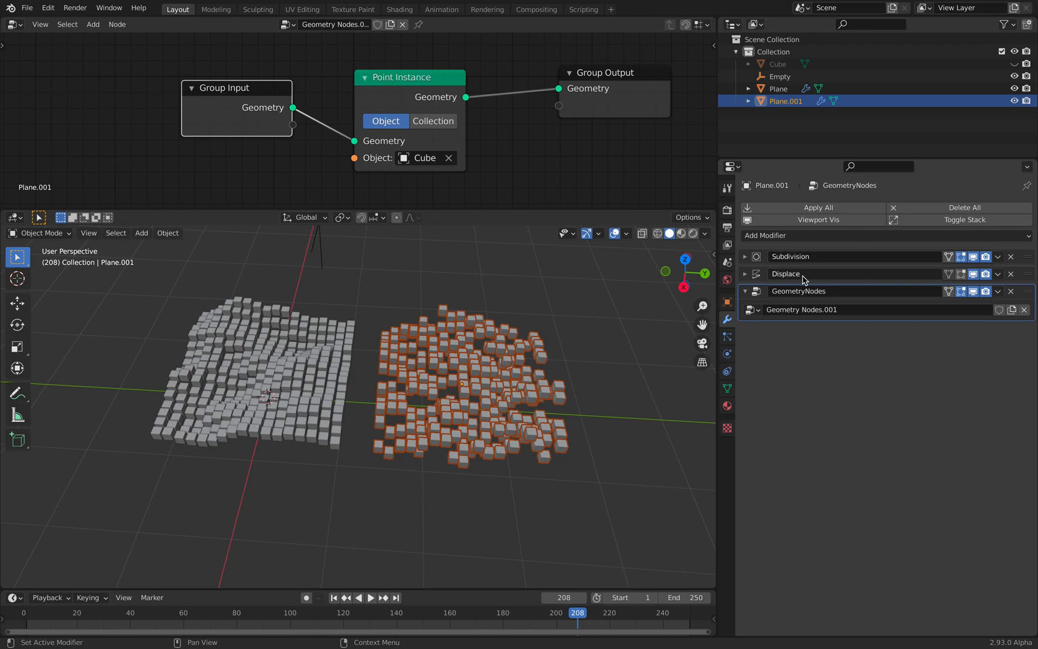
Step: Expand the Displace panel to review Texture.001, Empty coordinates and strength 1.4
{"action": "left_click", "coordinate": [746, 273]}
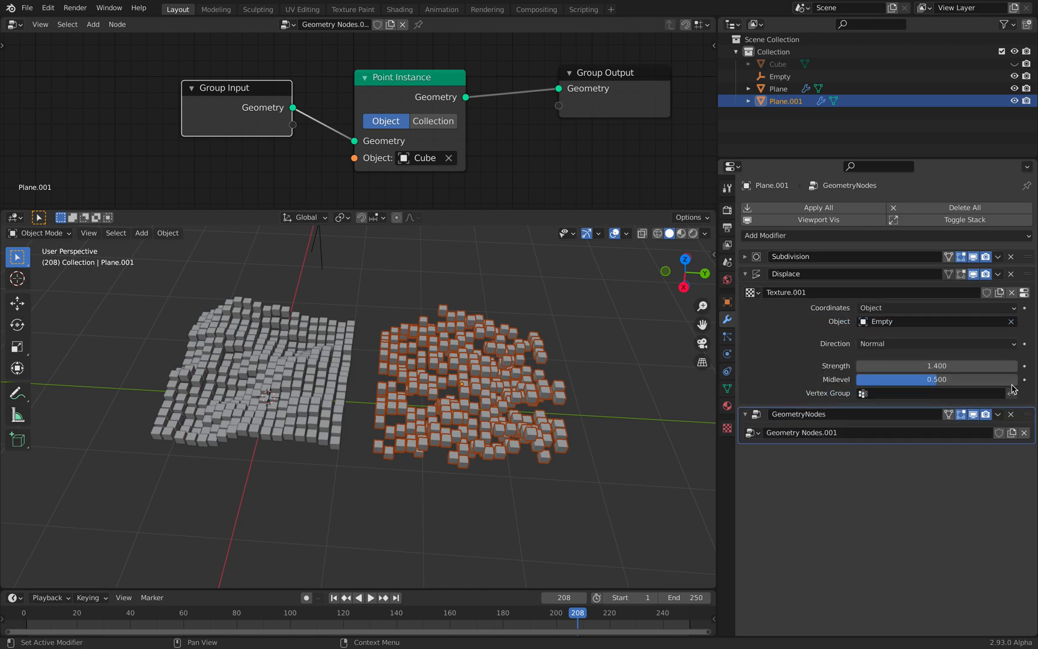
{"action": "mouse_move", "coordinate": [816, 270]}
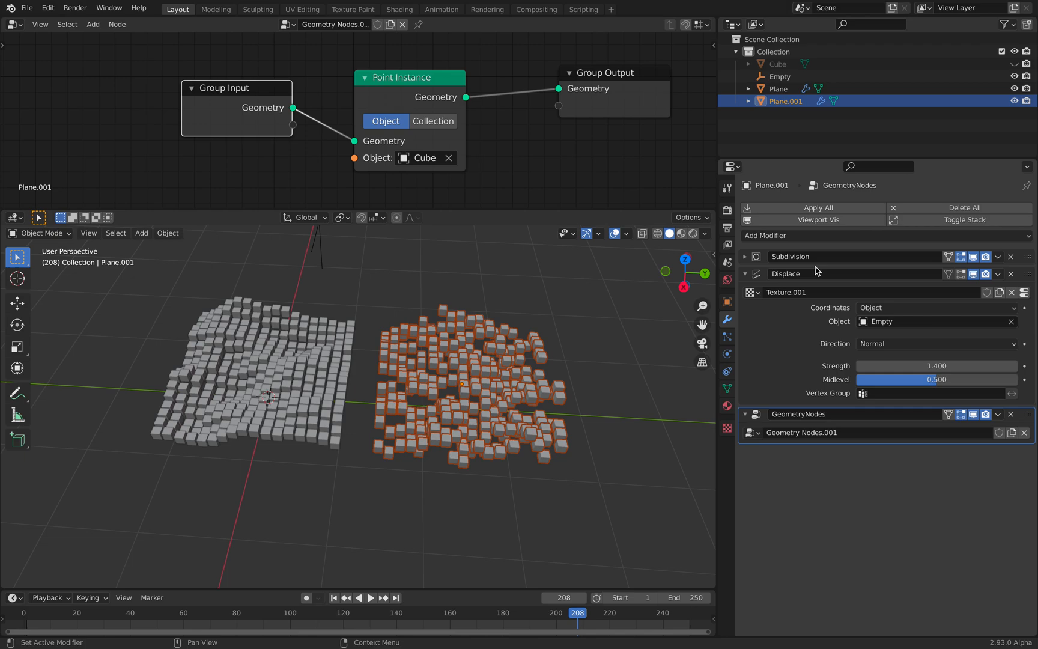
{"action": "mouse_move", "coordinate": [685, 245]}
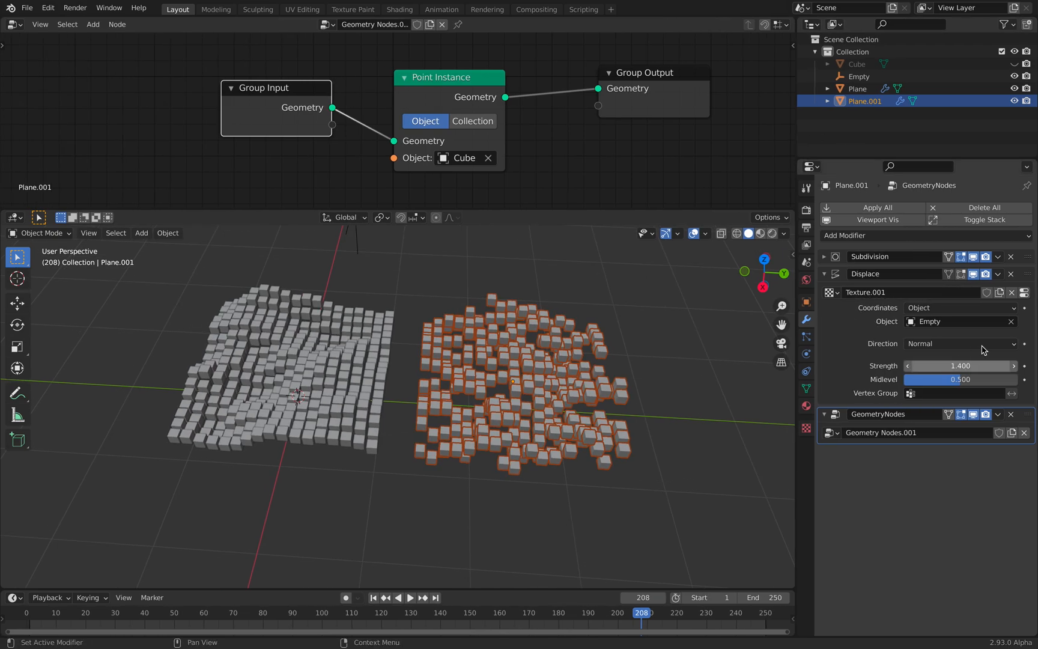
{"action": "mouse_move", "coordinate": [922, 437]}
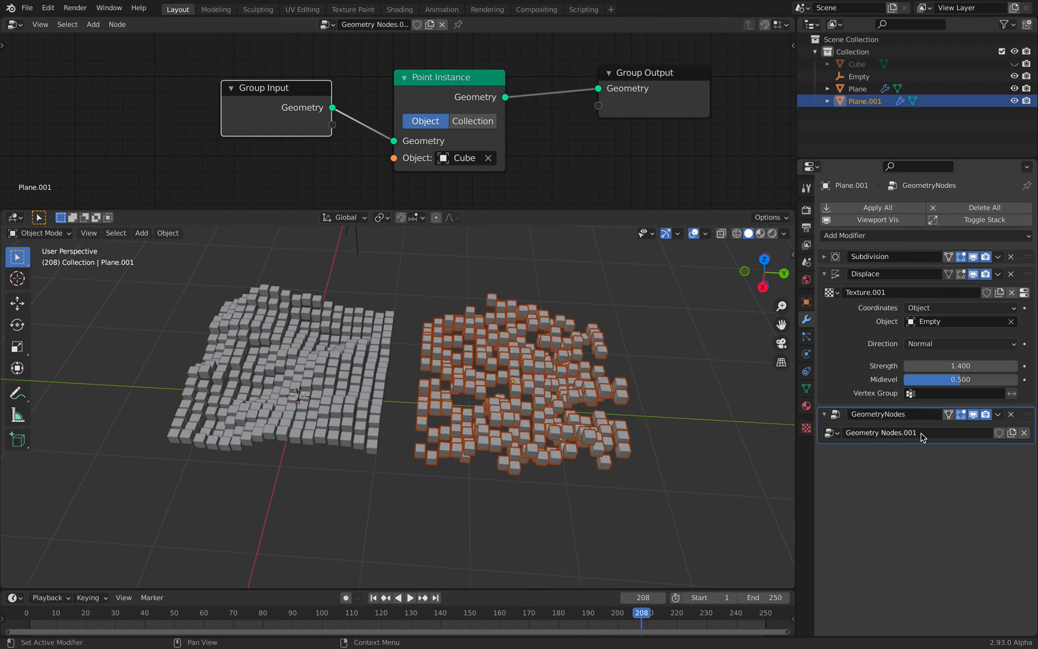
{"action": "mouse_move", "coordinate": [698, 248]}
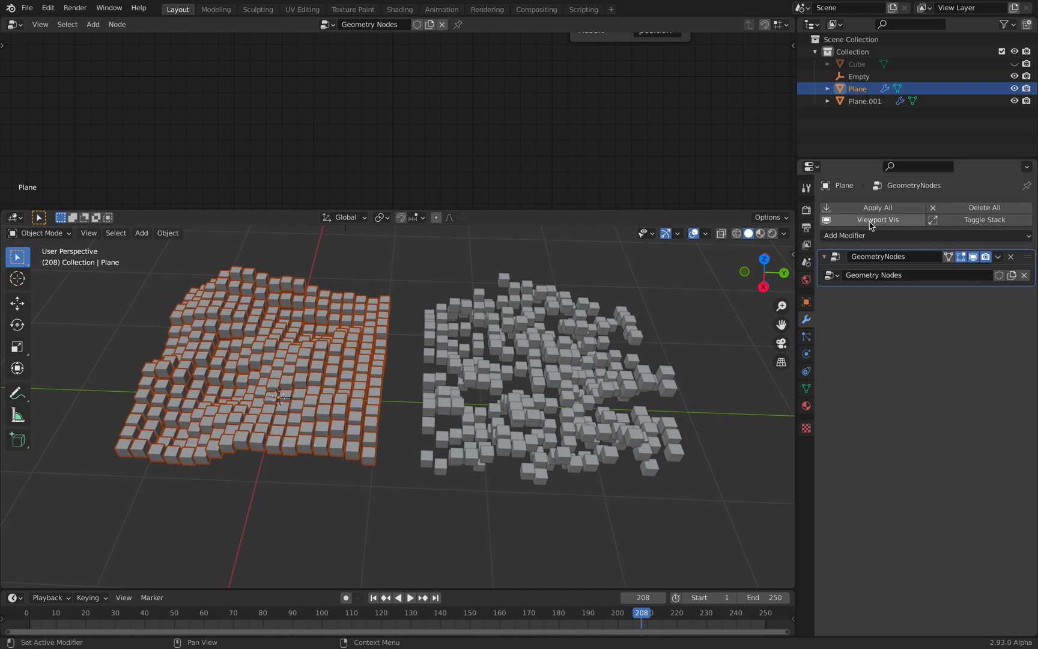
{"action": "mouse_move", "coordinate": [733, 253]}
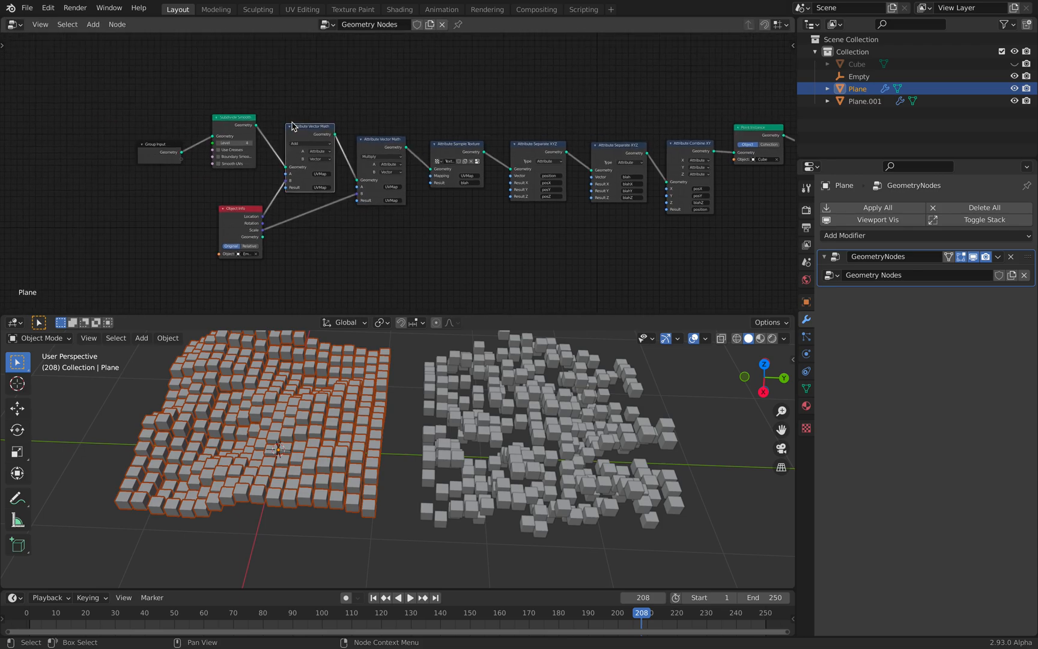
Step: Zoom in on Plane's node tree in the enlarged node editor
{"action": "scroll", "scroll_direction": "up", "scroll_amount": 3}
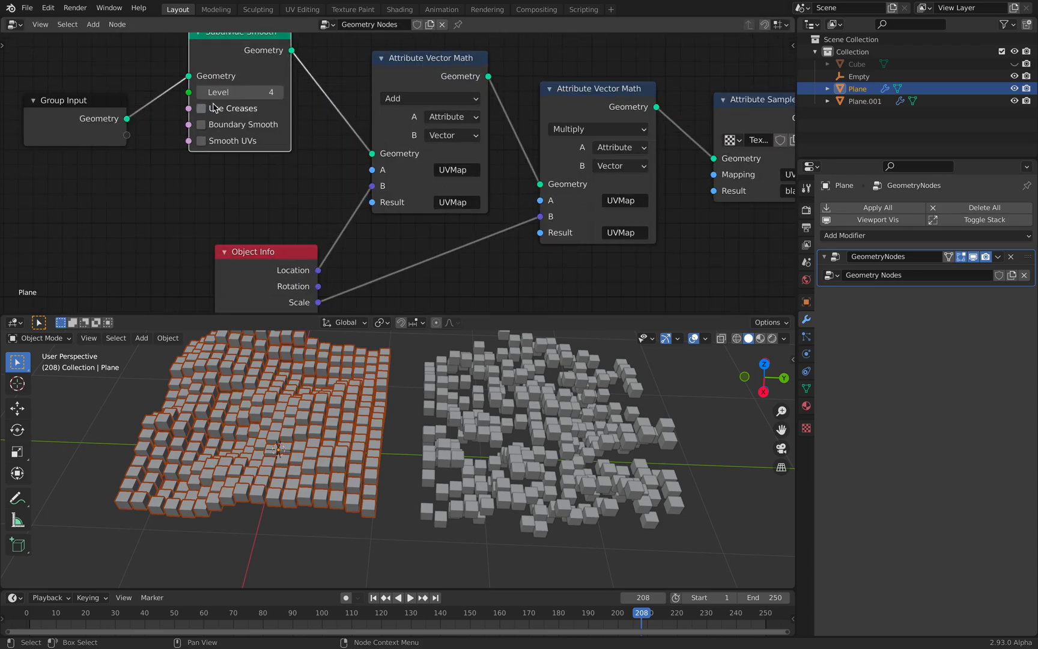
{"action": "left_click", "coordinate": [254, 91]}
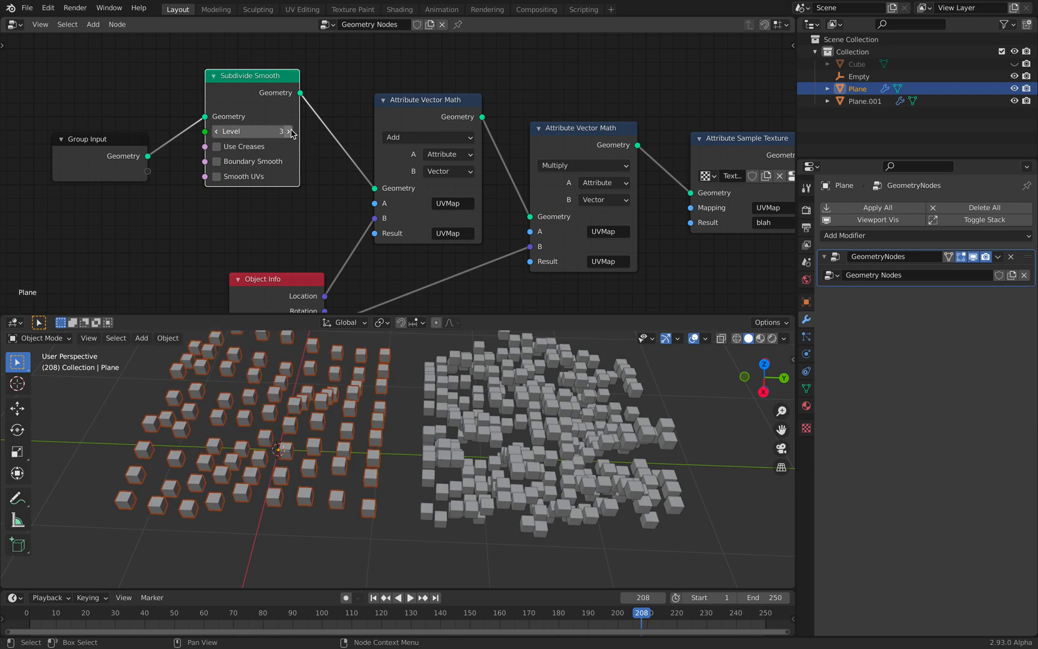
{"action": "left_click", "coordinate": [287, 131]}
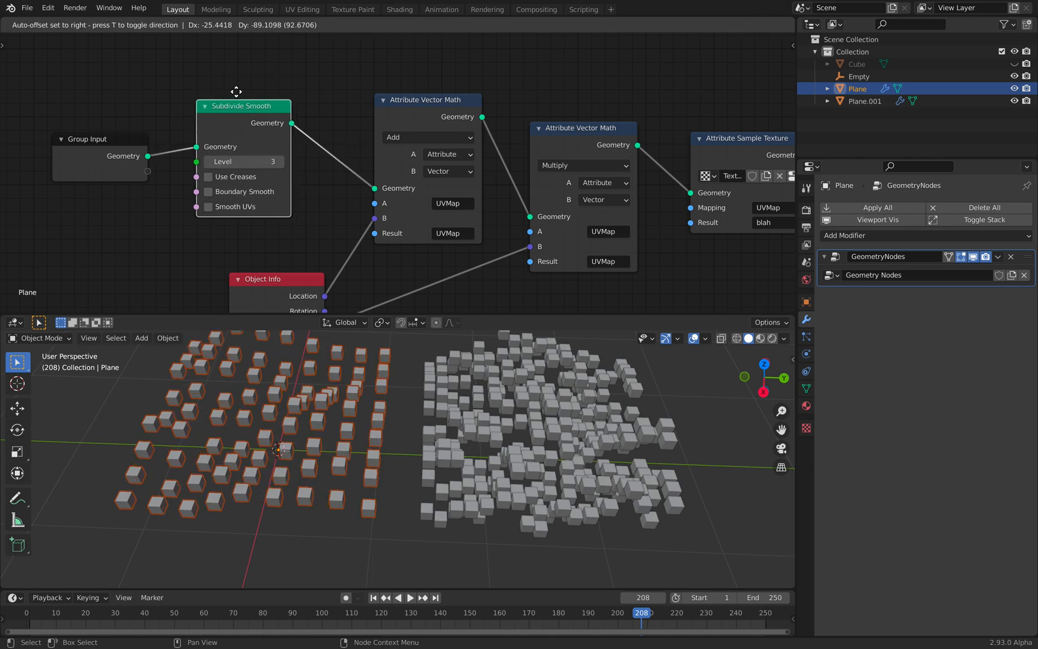
{"action": "left_click", "coordinate": [208, 191]}
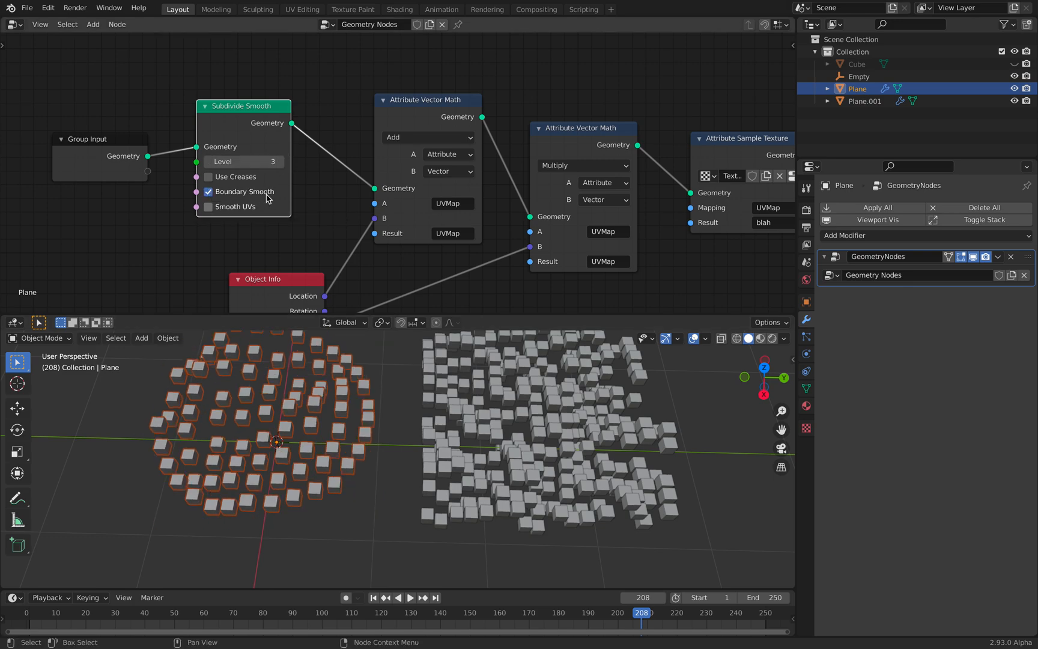
{"action": "left_click", "coordinate": [208, 191]}
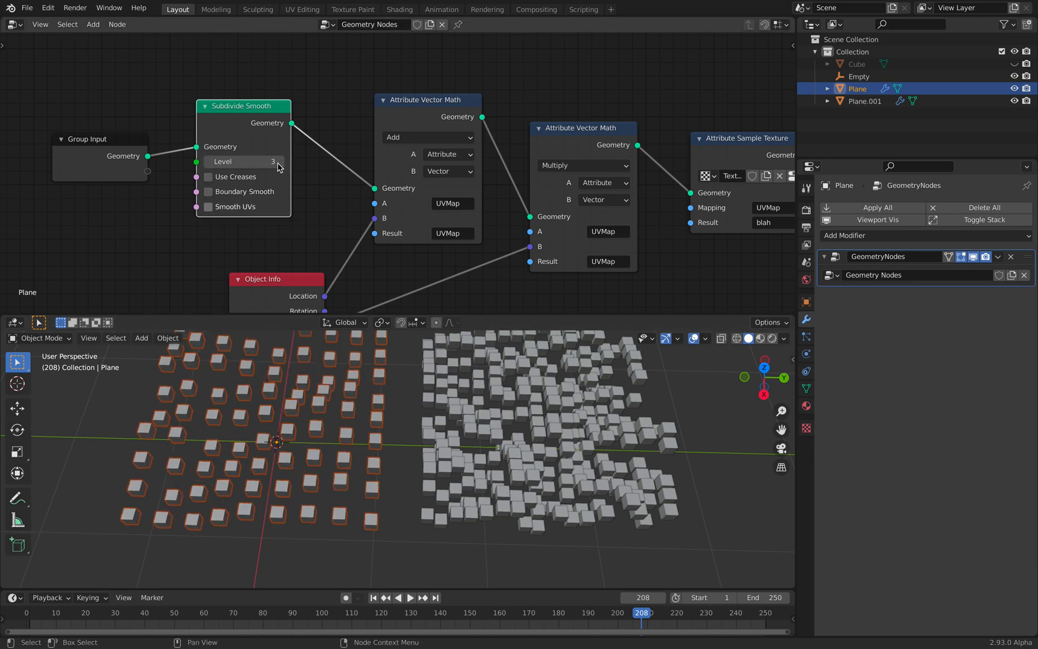
{"action": "left_click", "coordinate": [245, 161]}
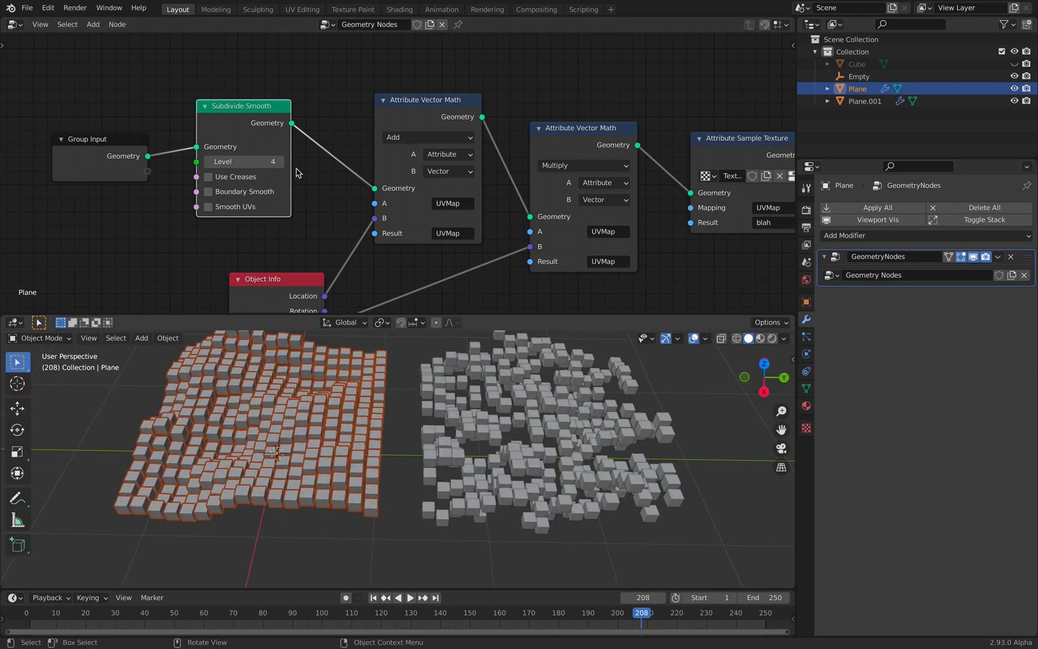
{"action": "mouse_move", "coordinate": [265, 78]}
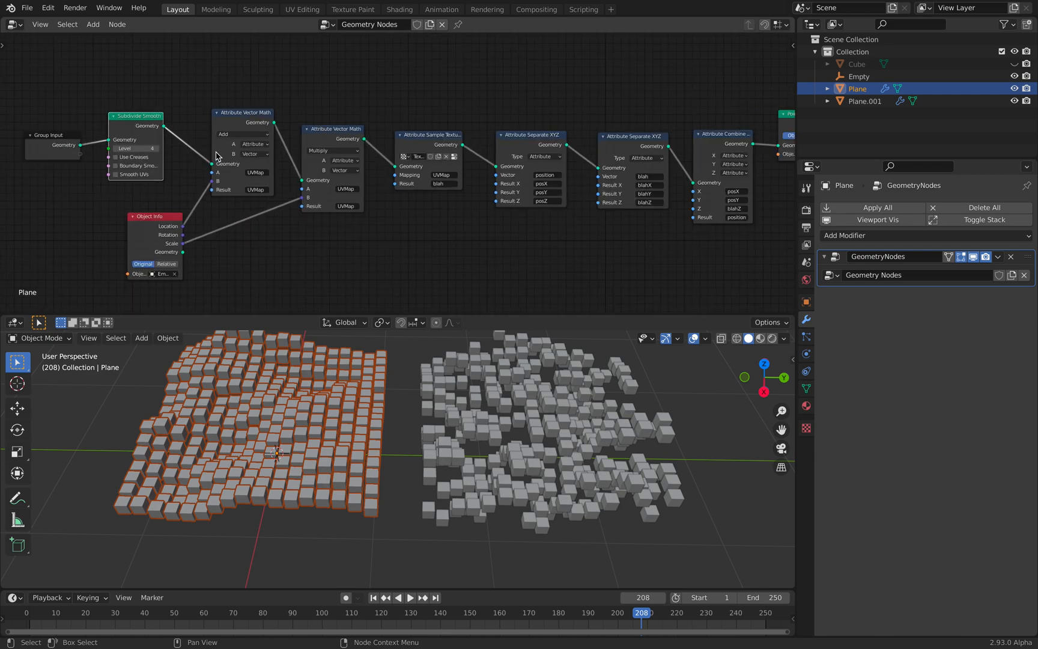
{"action": "mouse_move", "coordinate": [164, 110]}
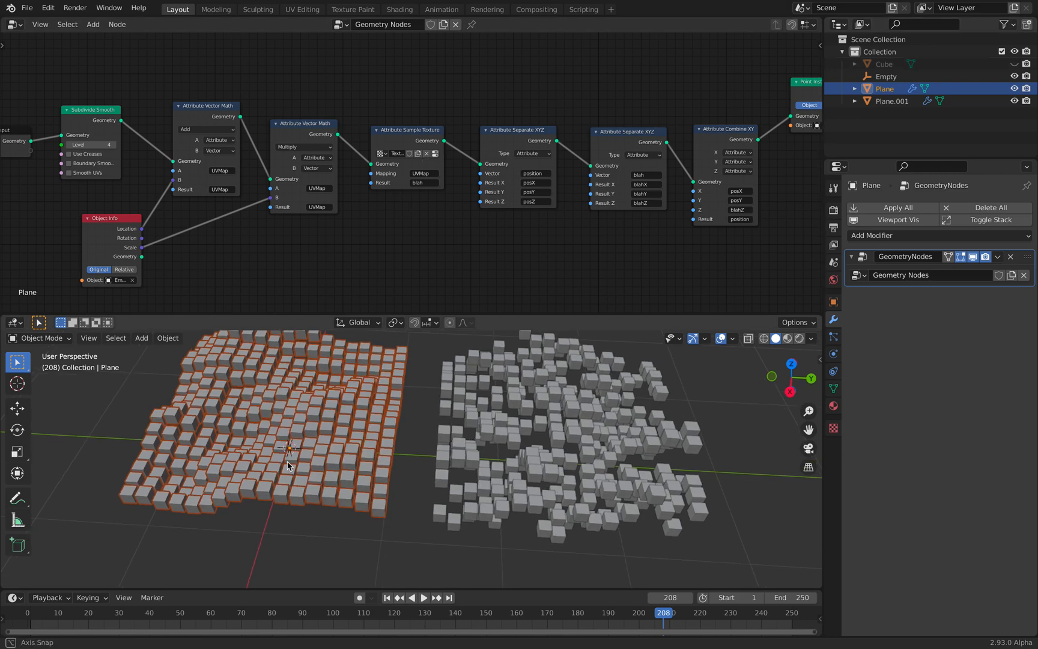
{"action": "mouse_move", "coordinate": [227, 265]}
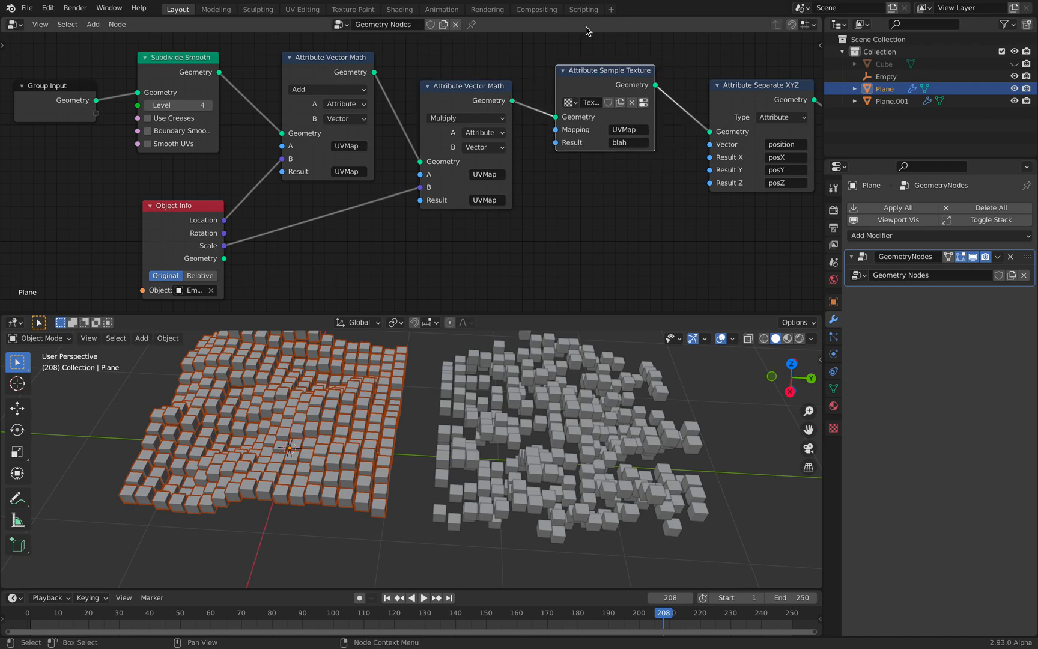
{"action": "mouse_move", "coordinate": [522, 144]}
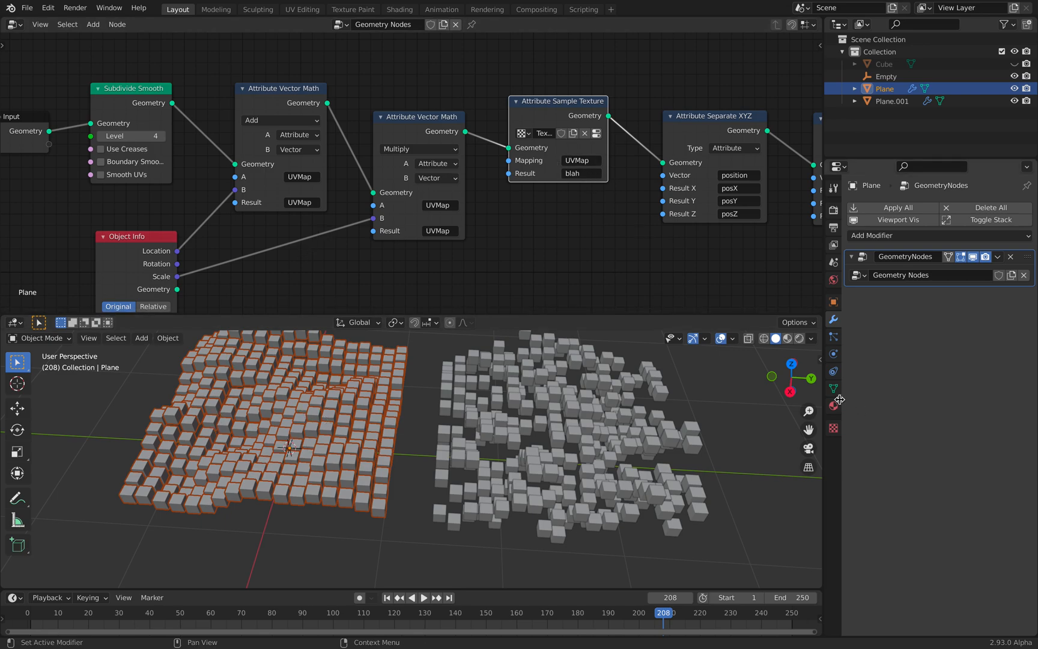
{"action": "left_click", "coordinate": [833, 389]}
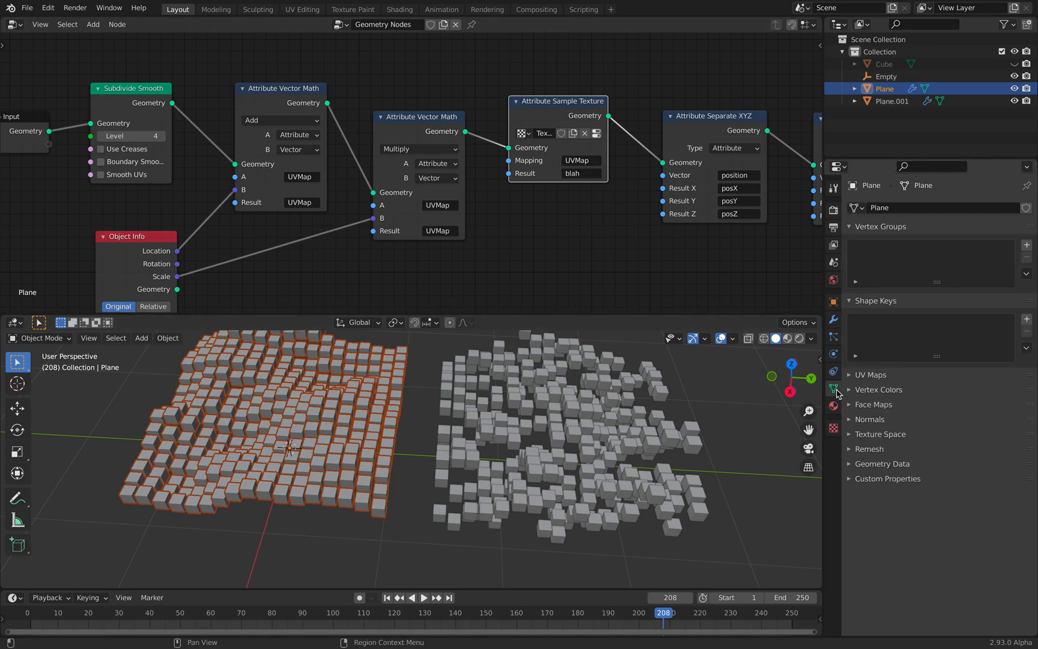
{"action": "left_click", "coordinate": [870, 374]}
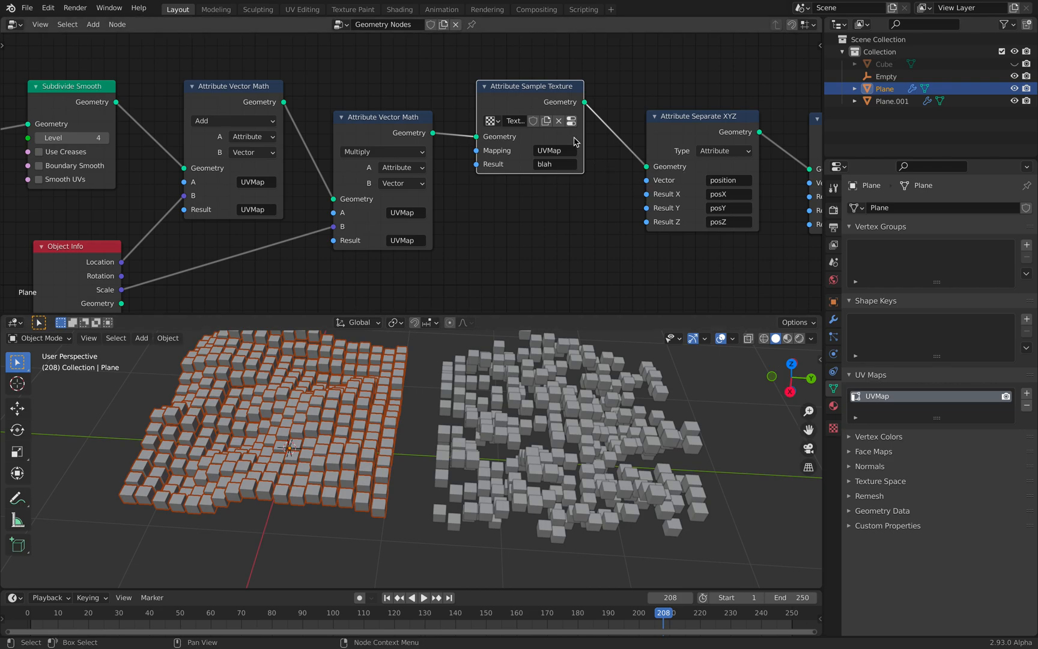
{"action": "mouse_move", "coordinate": [571, 121]}
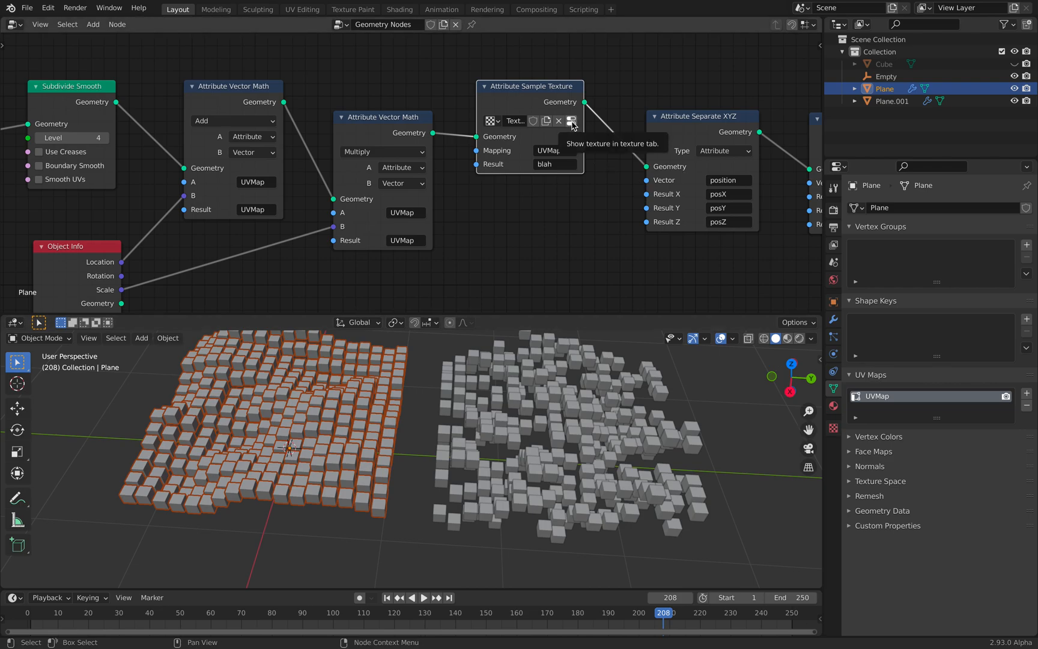
{"action": "mouse_move", "coordinate": [546, 114]}
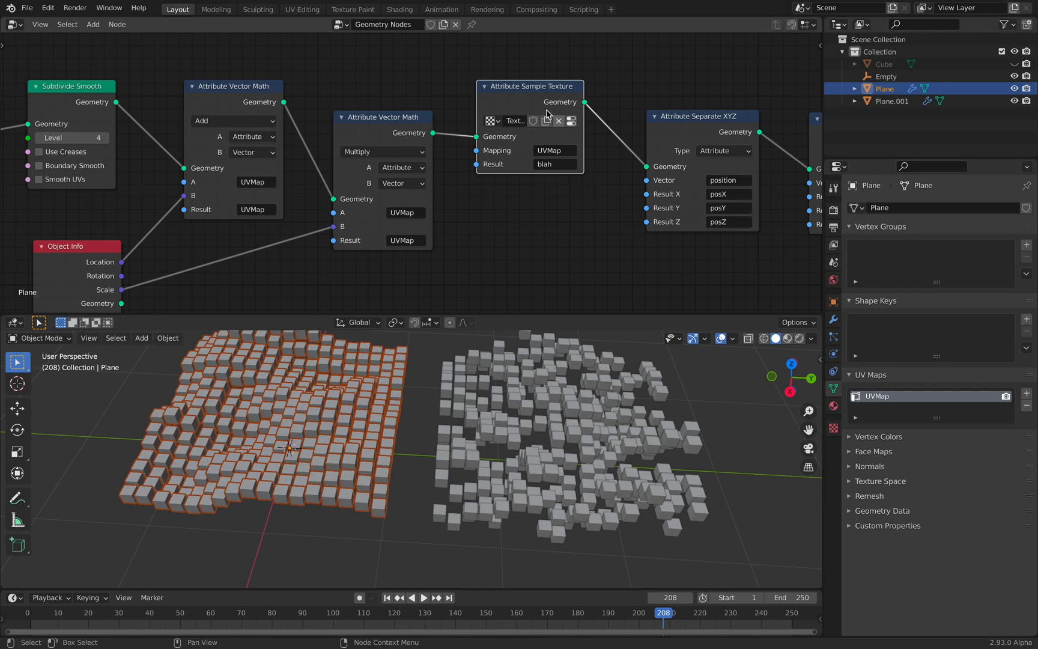
{"action": "mouse_move", "coordinate": [569, 122]}
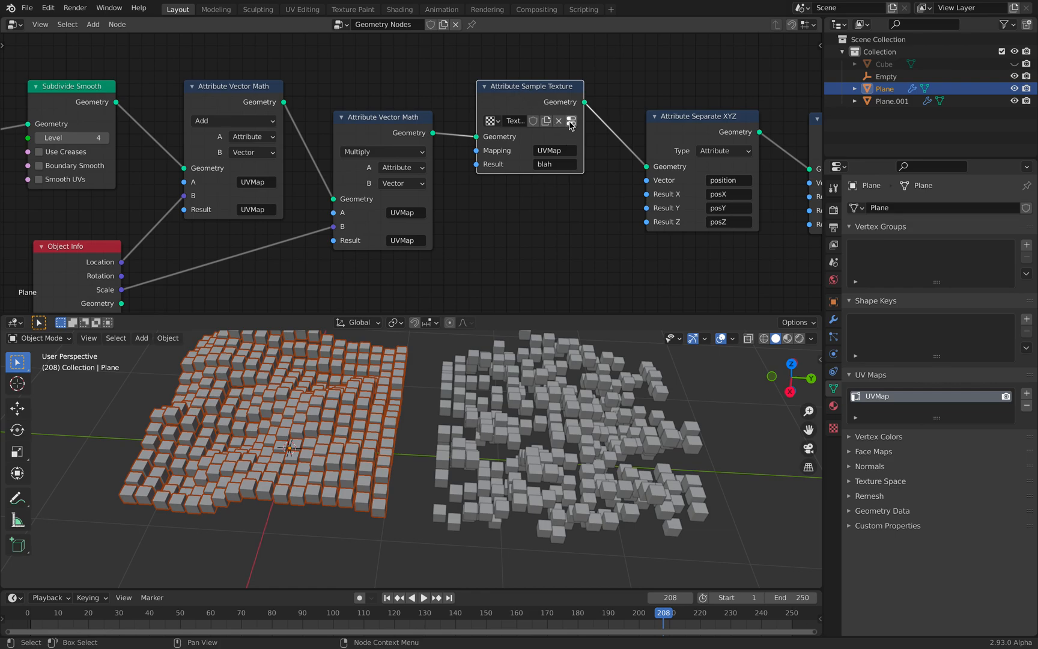
Step: Show the Clouds texture settings, then select and move the Empty to shift the noise
{"action": "left_click", "coordinate": [570, 120]}
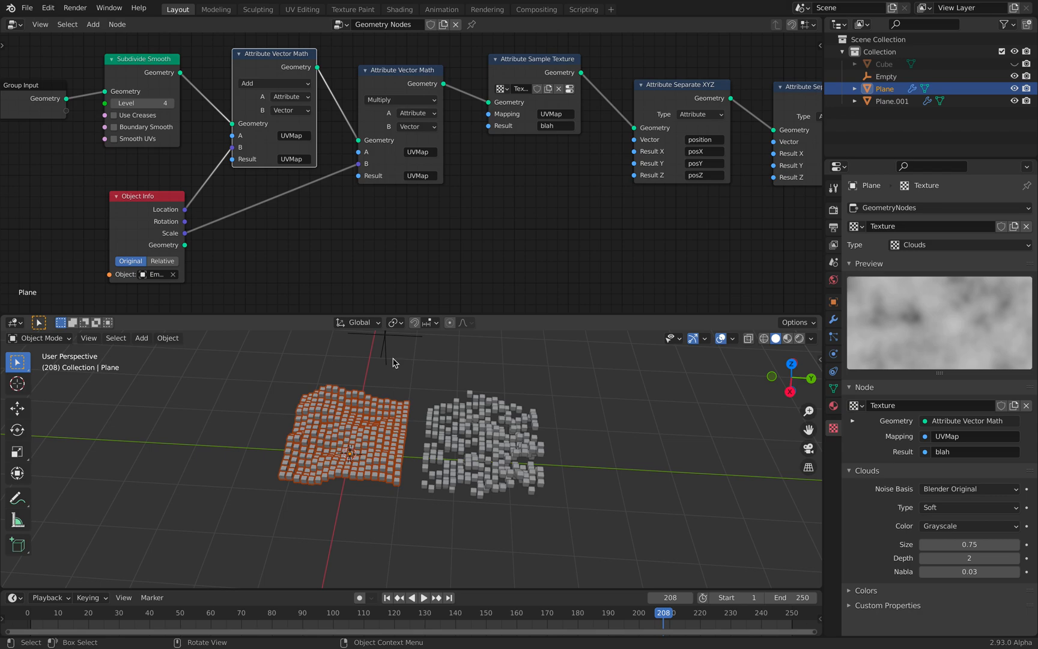
{"action": "left_click", "coordinate": [884, 76]}
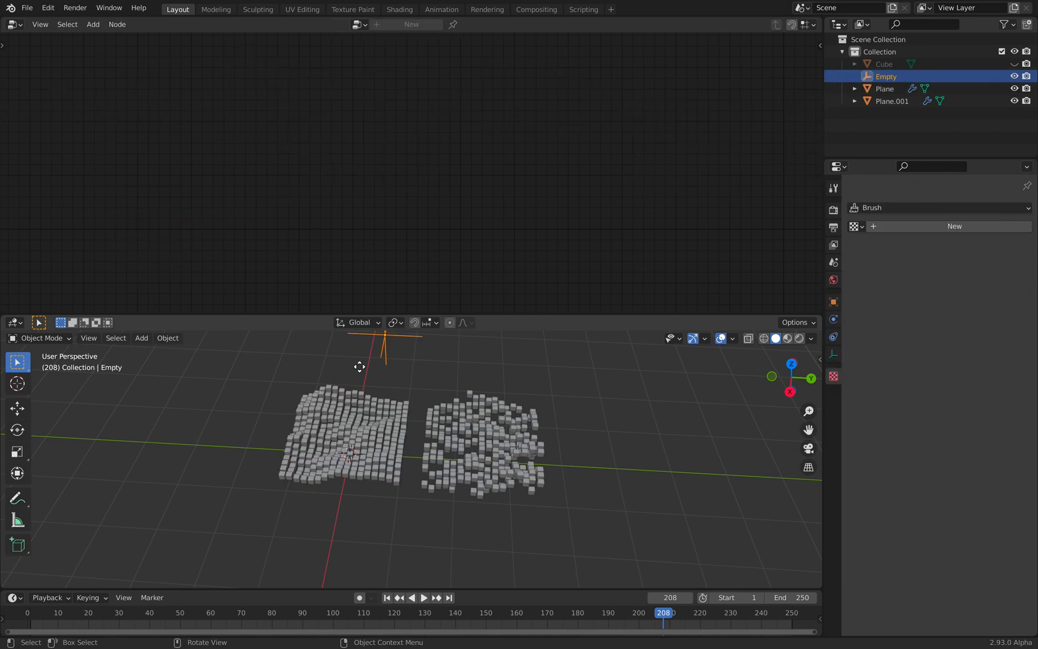
{"action": "key", "text": "g"}
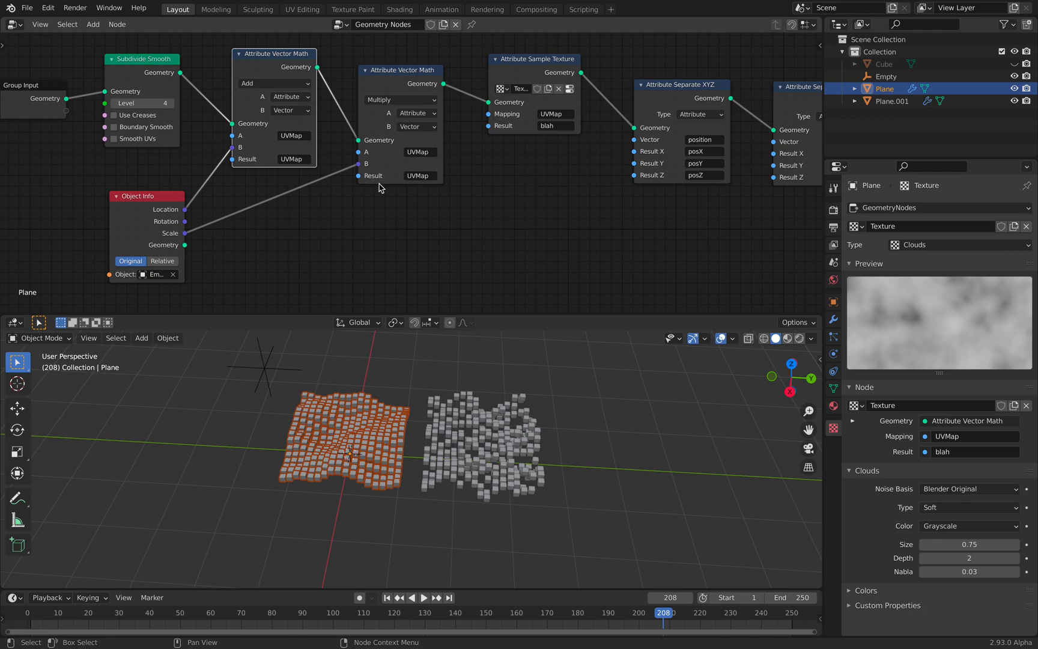
{"action": "mouse_move", "coordinate": [202, 227]}
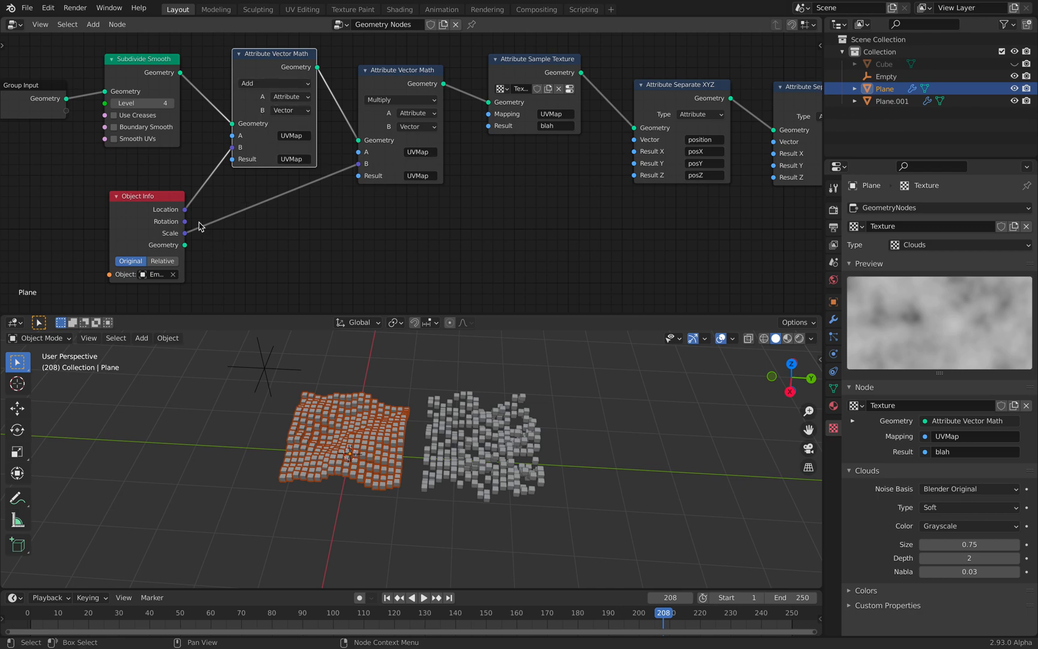
{"action": "mouse_move", "coordinate": [506, 181]}
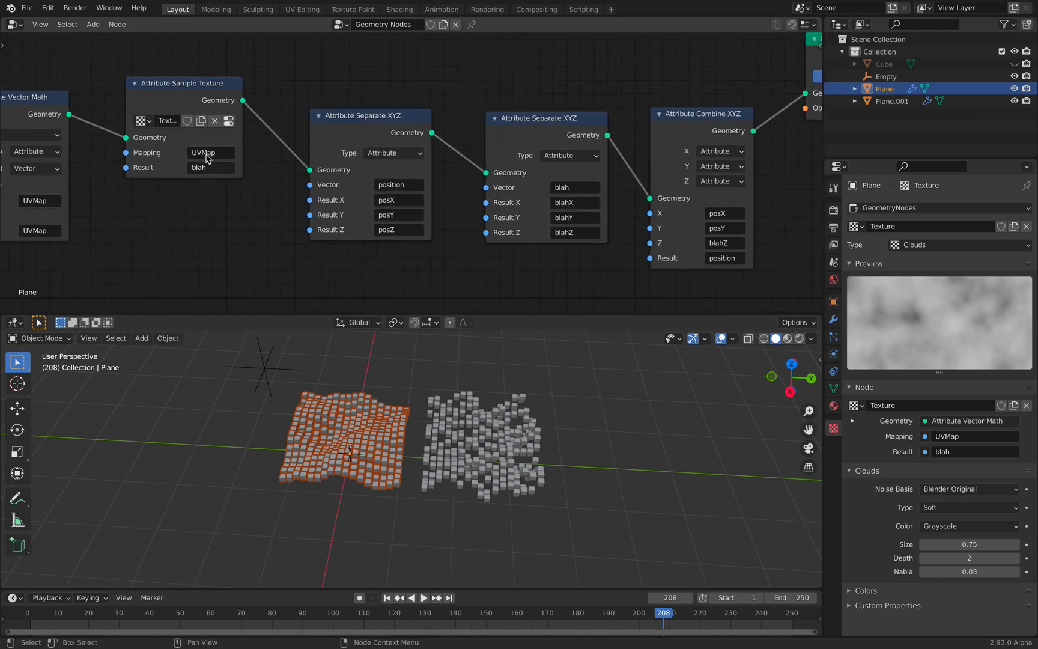
{"action": "mouse_move", "coordinate": [353, 149]}
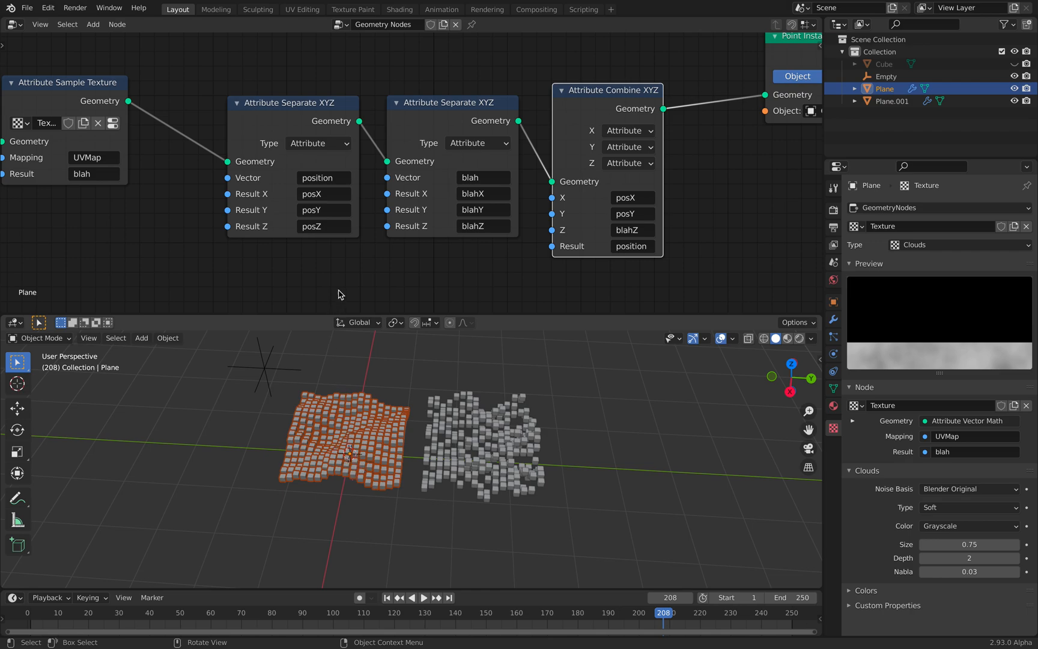
{"action": "mouse_move", "coordinate": [285, 51]}
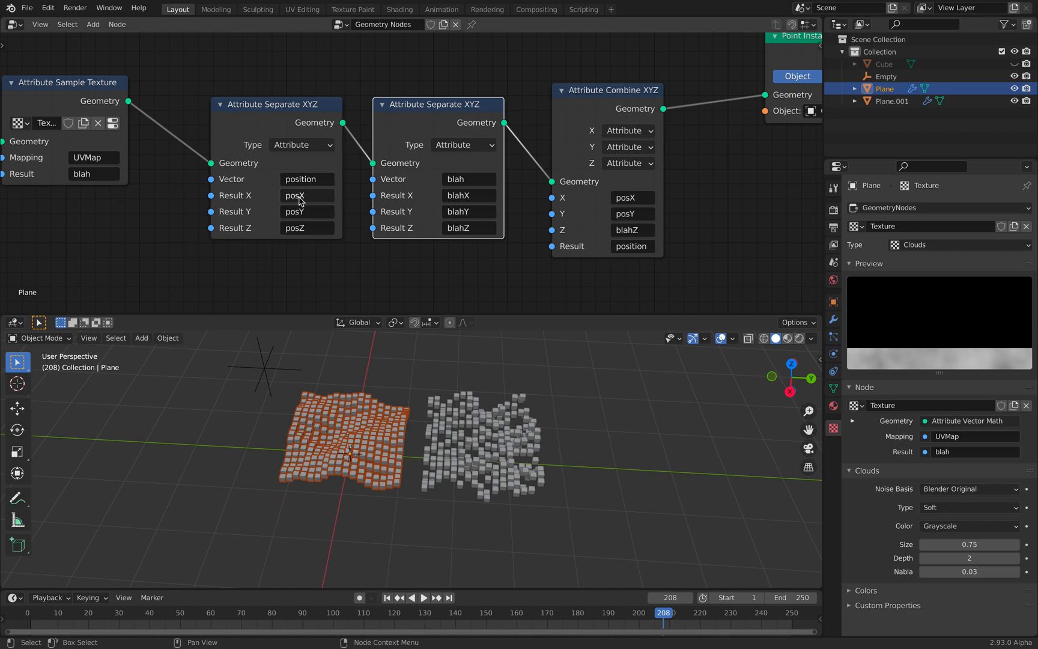
{"action": "mouse_move", "coordinate": [487, 195]}
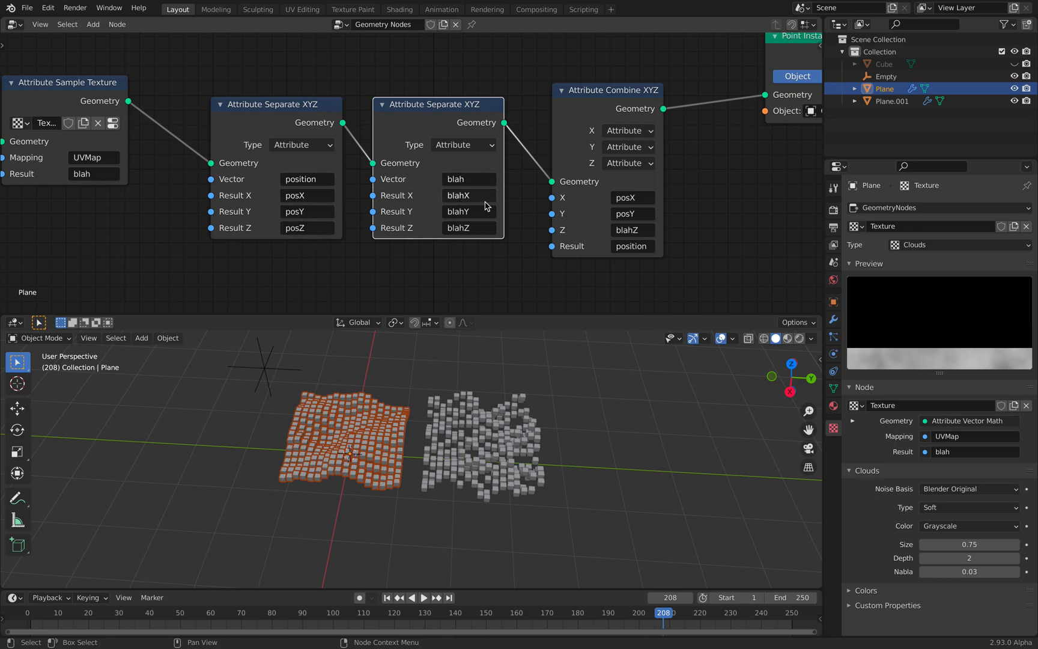
{"action": "mouse_move", "coordinate": [435, 166]}
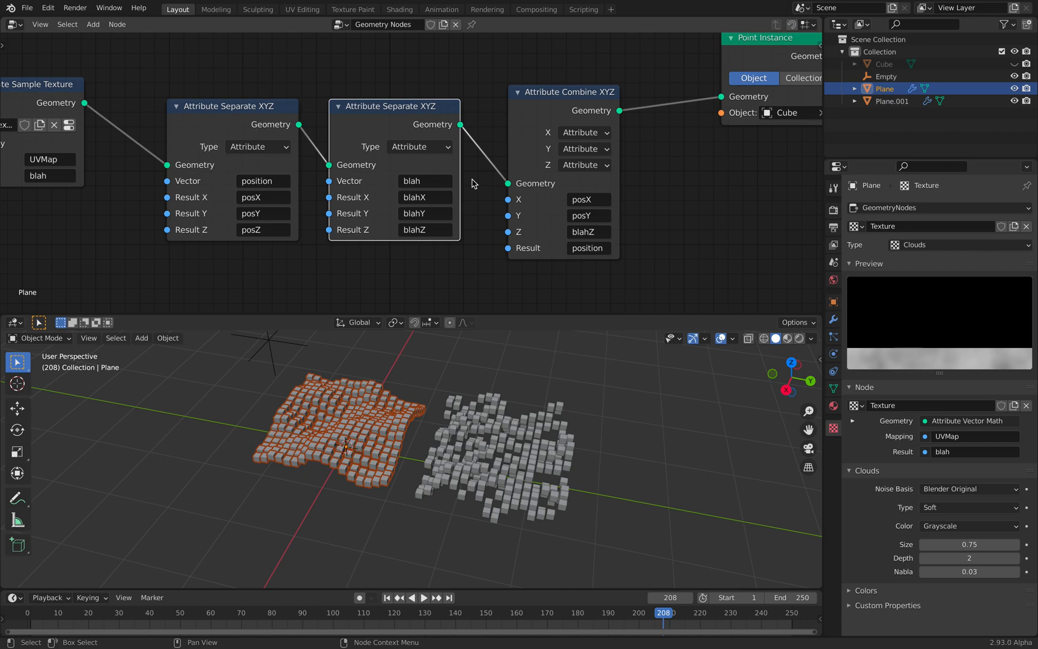
{"action": "mouse_move", "coordinate": [533, 453]}
{"action": "type", "text": "bla"}
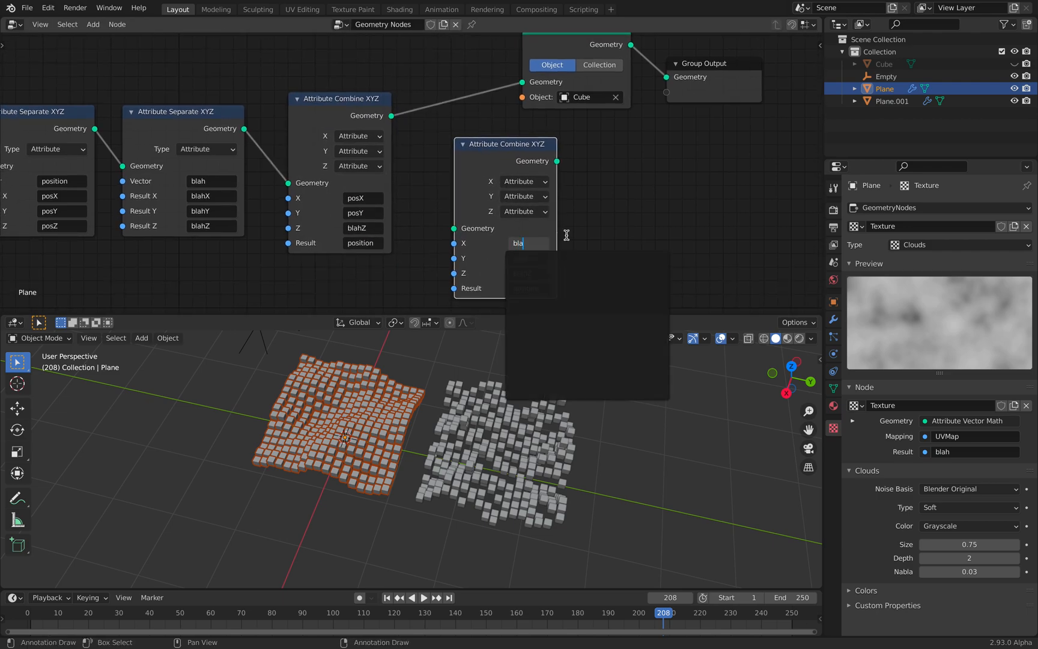
Step: Start a node search and choose the Y input type on the node
{"action": "type", "text": "h"}
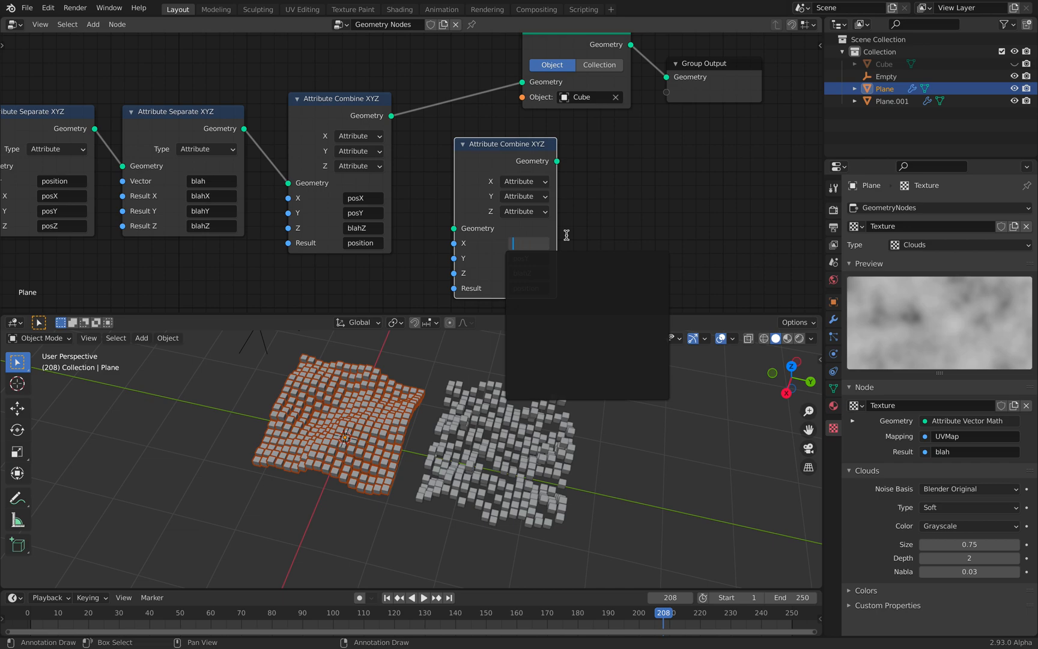
{"action": "mouse_move", "coordinate": [513, 185]}
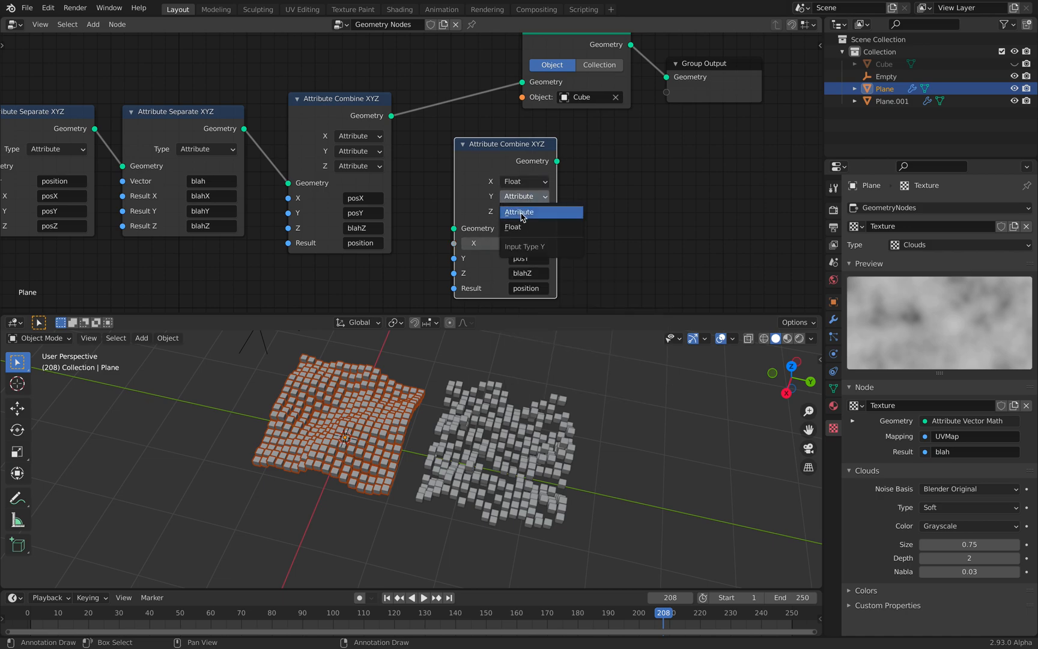
{"action": "left_click", "coordinate": [513, 226]}
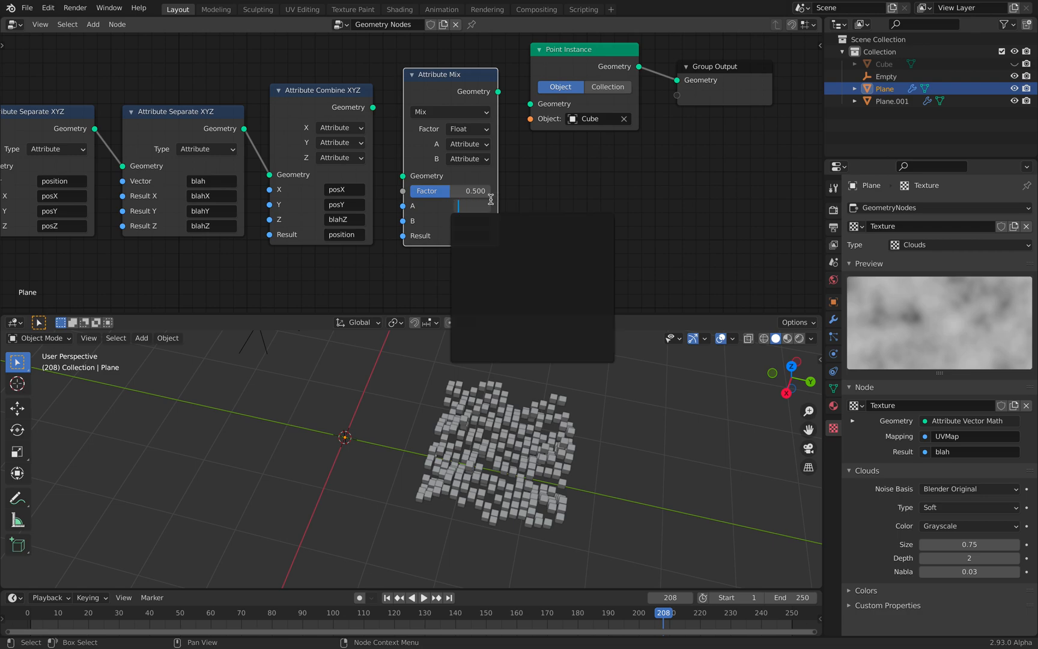
Step: Add a Vector Point Scale node and set Attribute Mix to blend scale with blah into scale
{"action": "type", "text": "scale"}
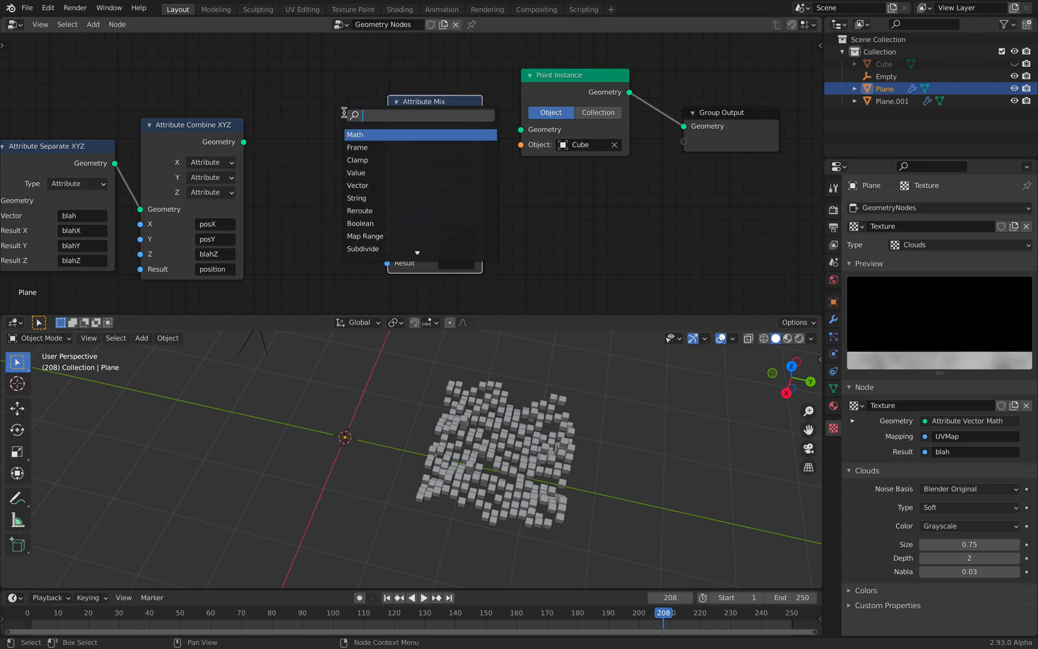
{"action": "left_click", "coordinate": [354, 115]}
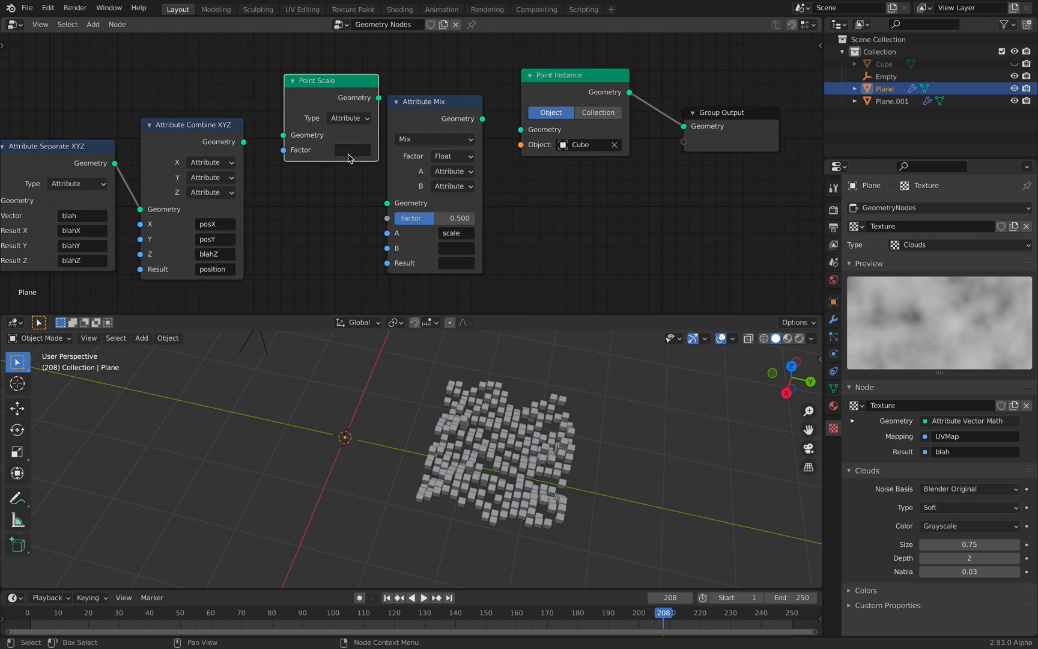
{"action": "left_click", "coordinate": [349, 117]}
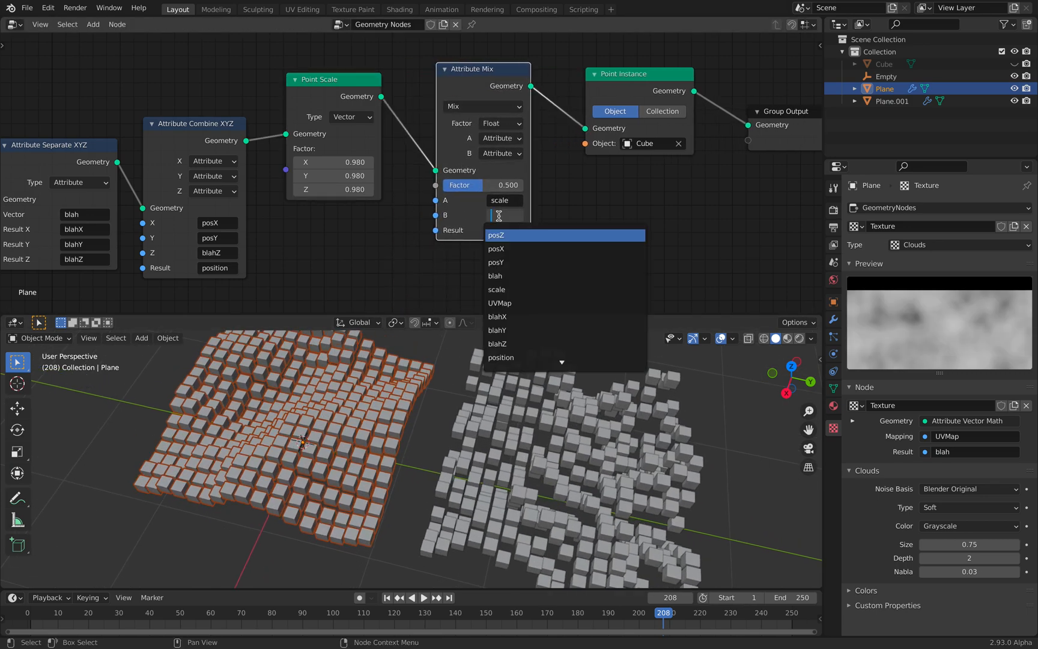
{"action": "type", "text": "b"}
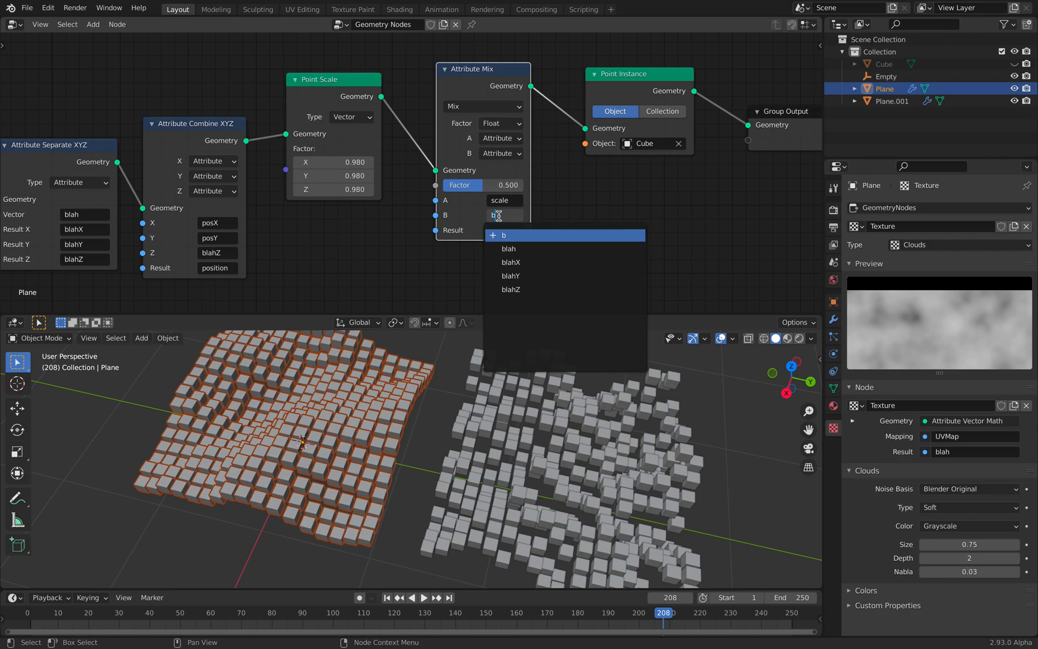
{"action": "left_click", "coordinate": [507, 248]}
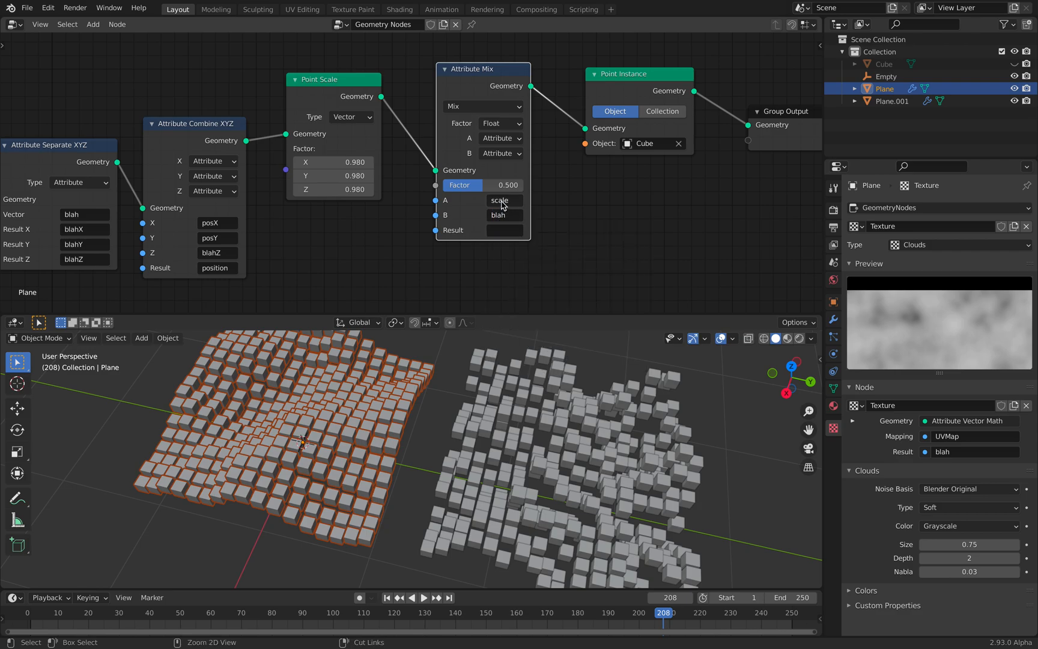
{"action": "left_click", "coordinate": [481, 184]}
{"action": "type", "text": "scale"}
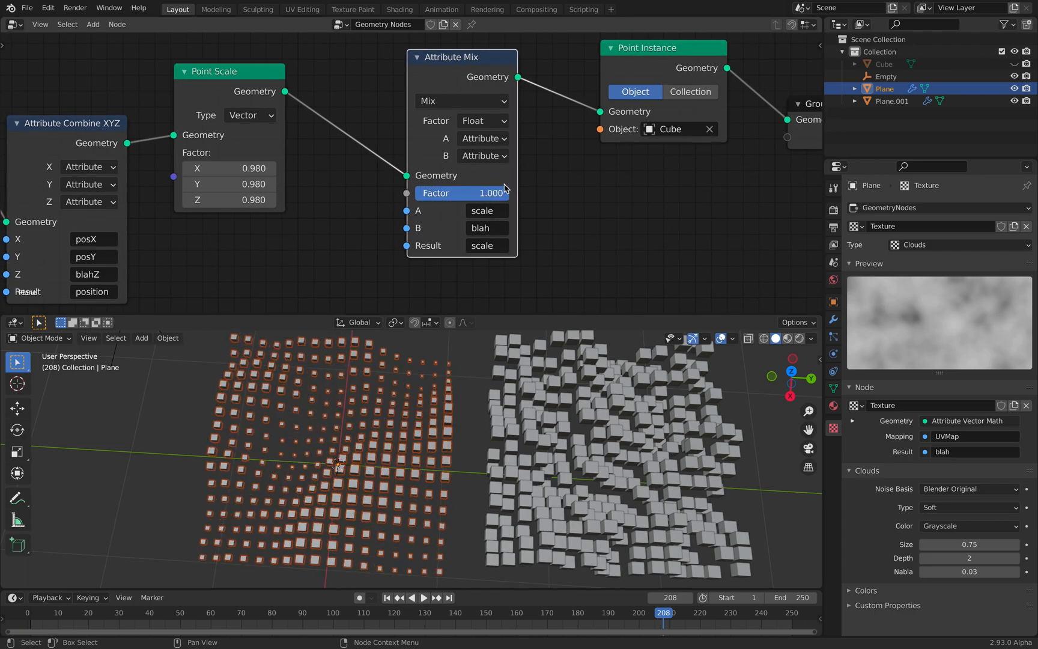
Step: Switch the Attribute Mix to Multiply at factor 1.0, then select Plane.001
{"action": "left_click", "coordinate": [462, 101]}
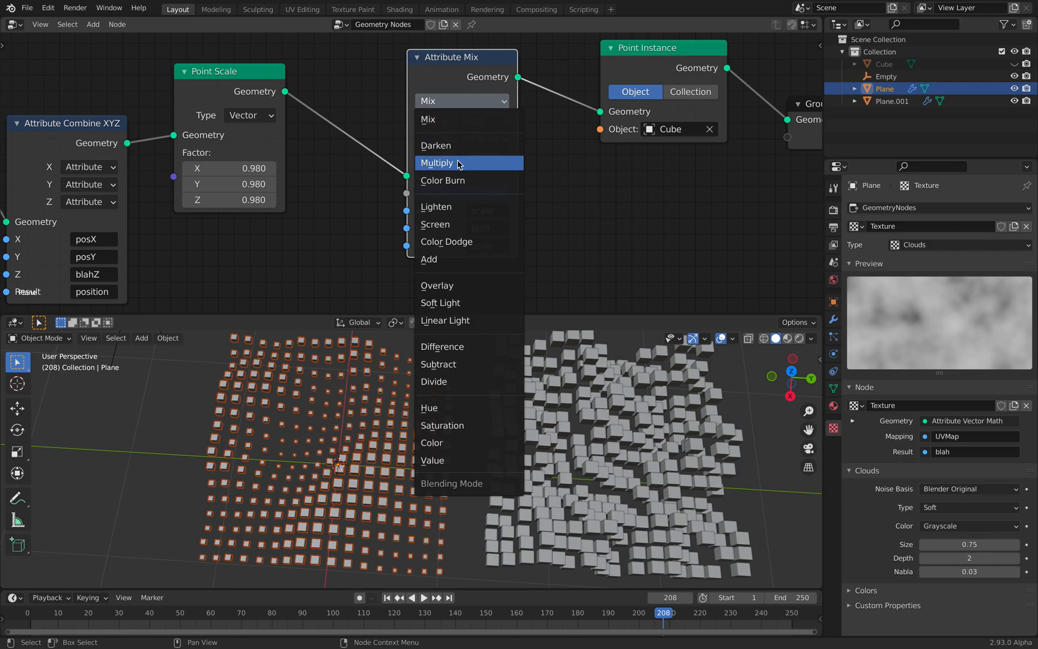
{"action": "left_click", "coordinate": [437, 163]}
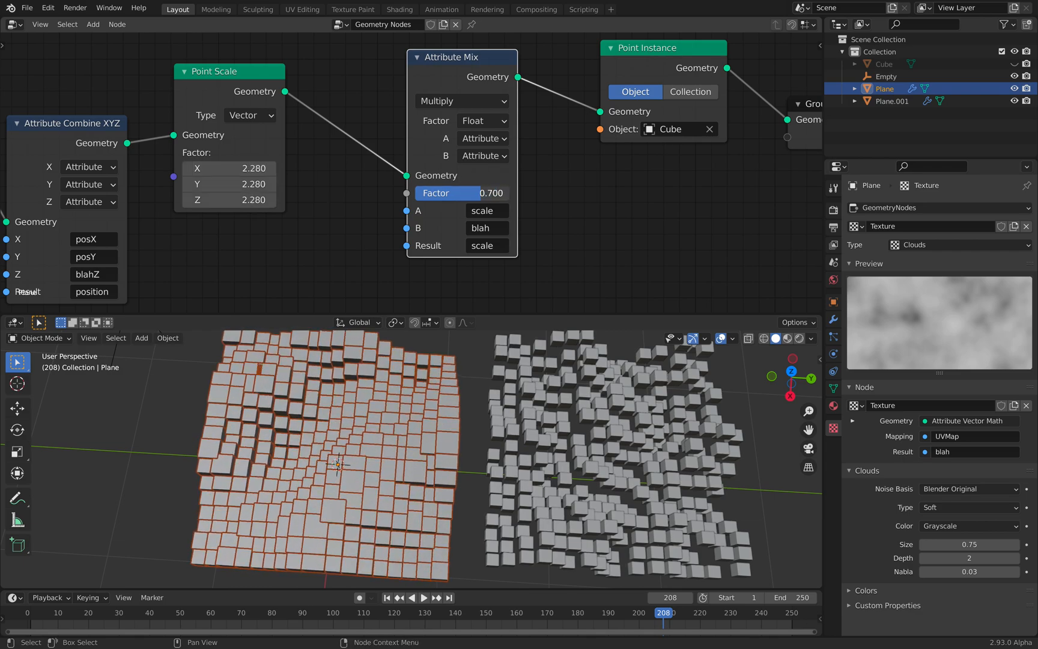
{"action": "left_click", "coordinate": [462, 192]}
{"action": "type", "text": "1.000"}
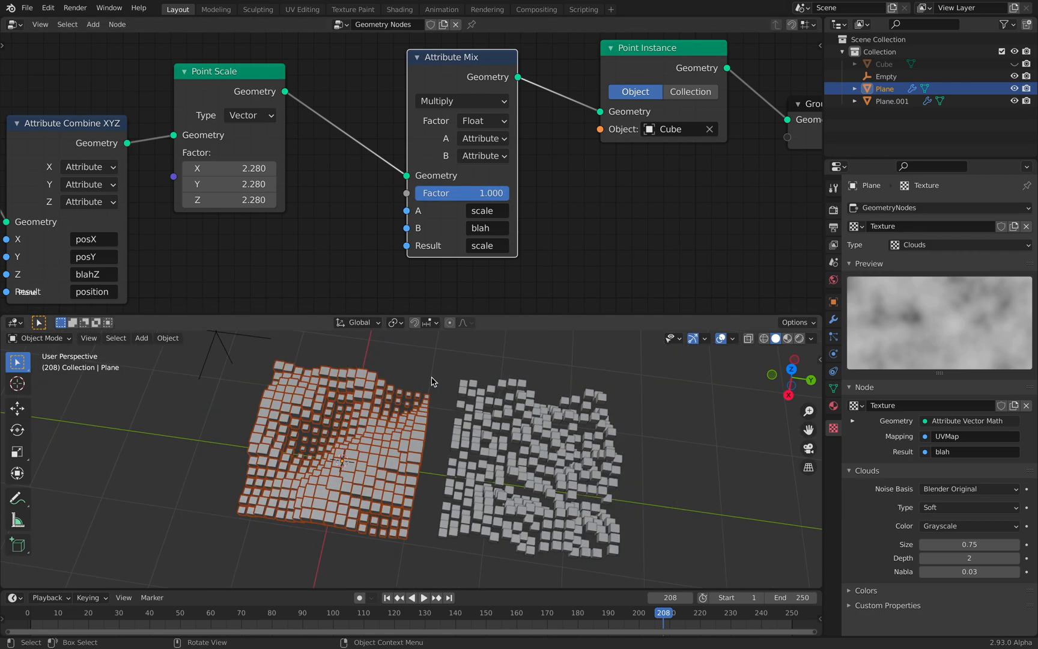
{"action": "left_click", "coordinate": [422, 597]}
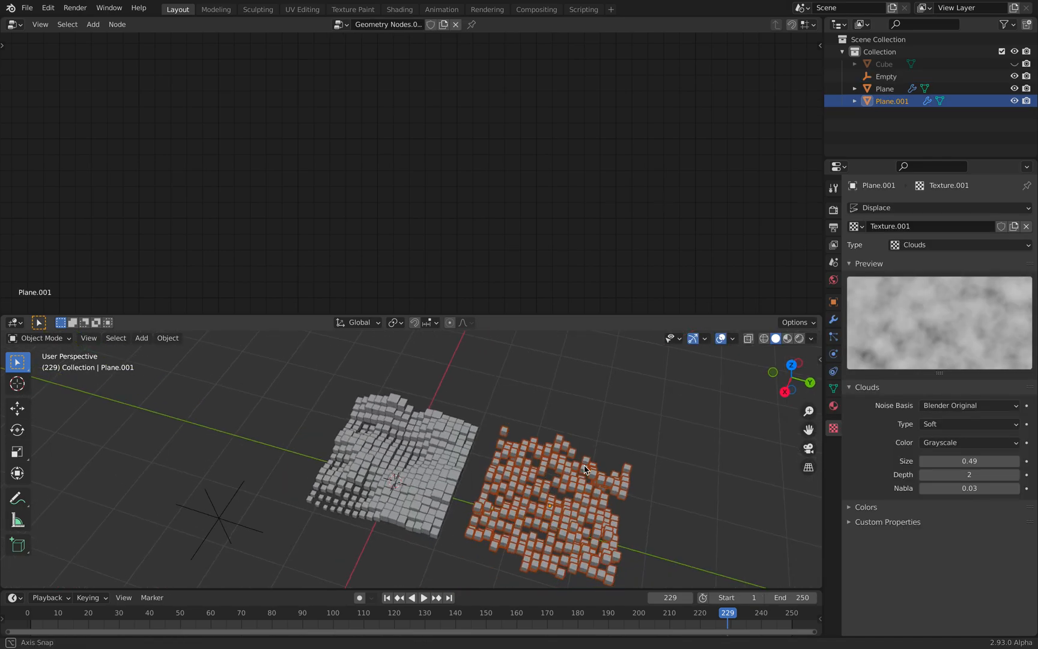
Step: Inspect Plane.001's Clouds displace texture (size 0.49), then reselect the original Plane
{"action": "key", "text": "s"}
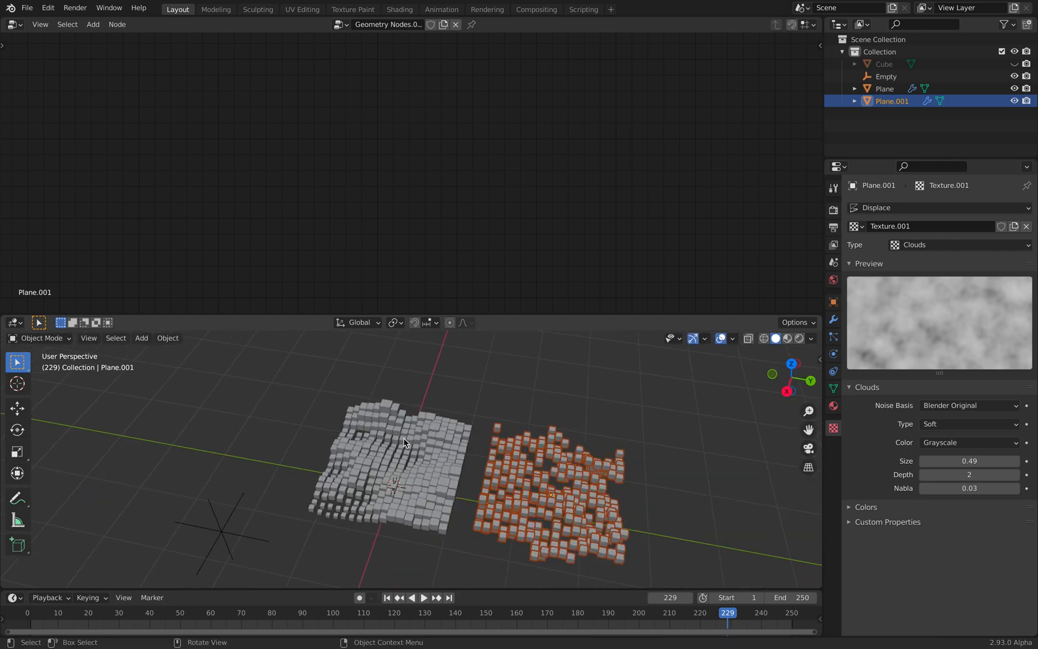
{"action": "left_click", "coordinate": [27, 7]}
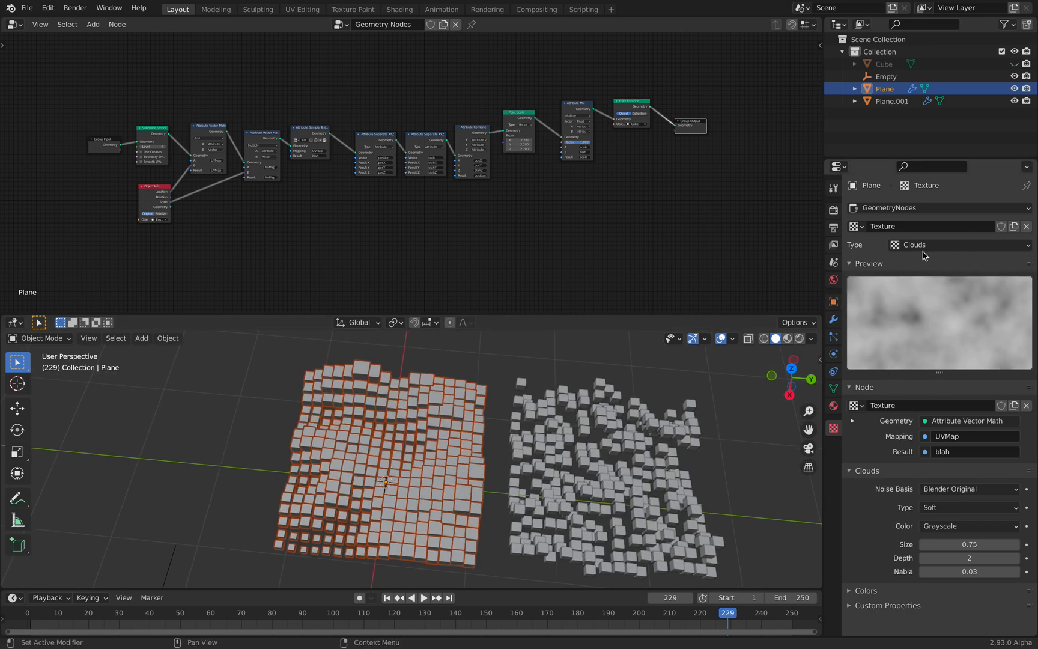
{"action": "mouse_move", "coordinate": [507, 382]}
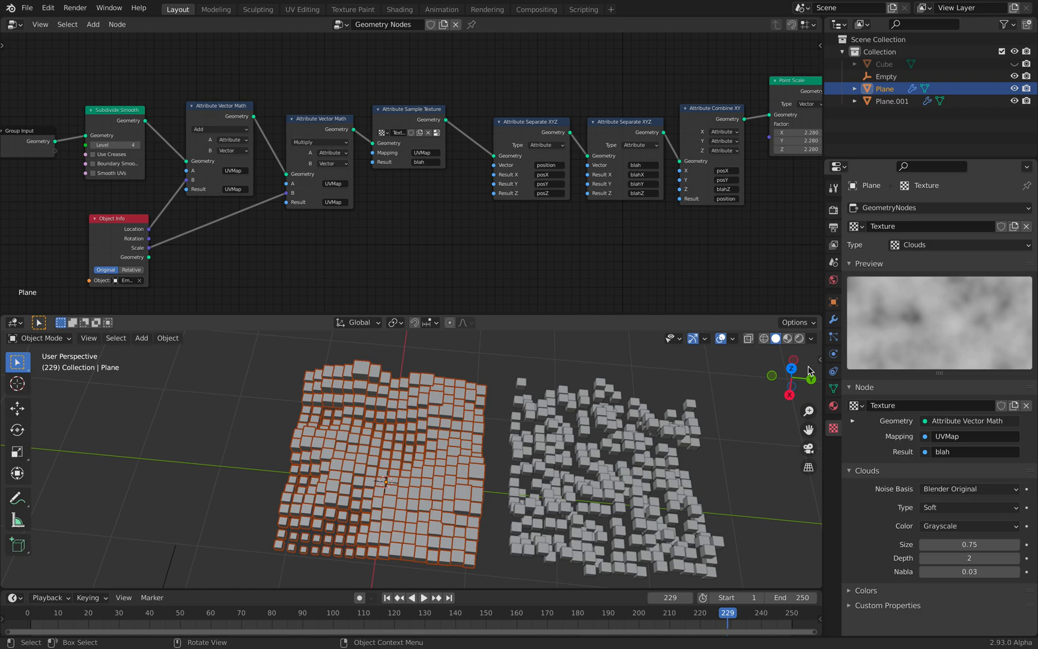
{"action": "mouse_move", "coordinate": [623, 257]}
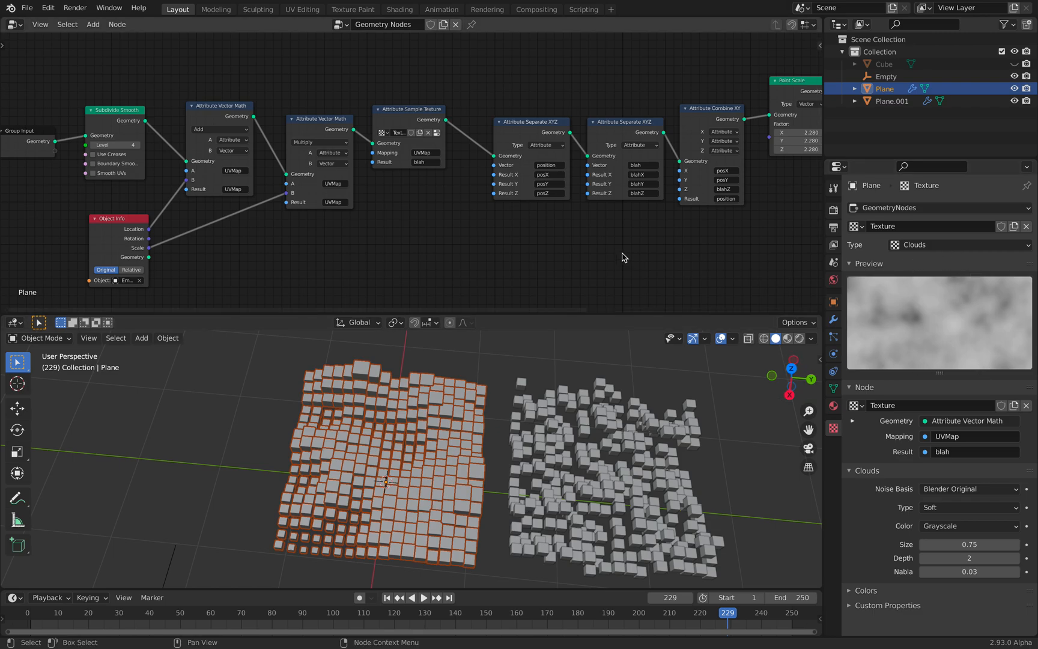
{"action": "mouse_move", "coordinate": [387, 211]}
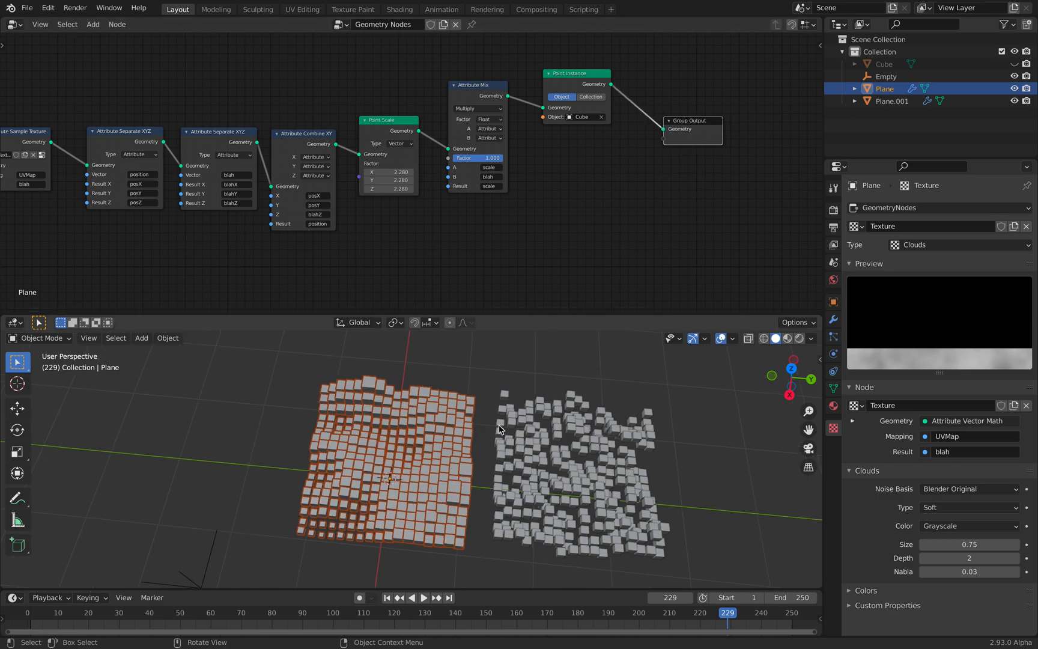
Step: Save the finished node tree with Ctrl+S as noise_displace_002.blend
{"action": "key", "text": "ctrl+s"}
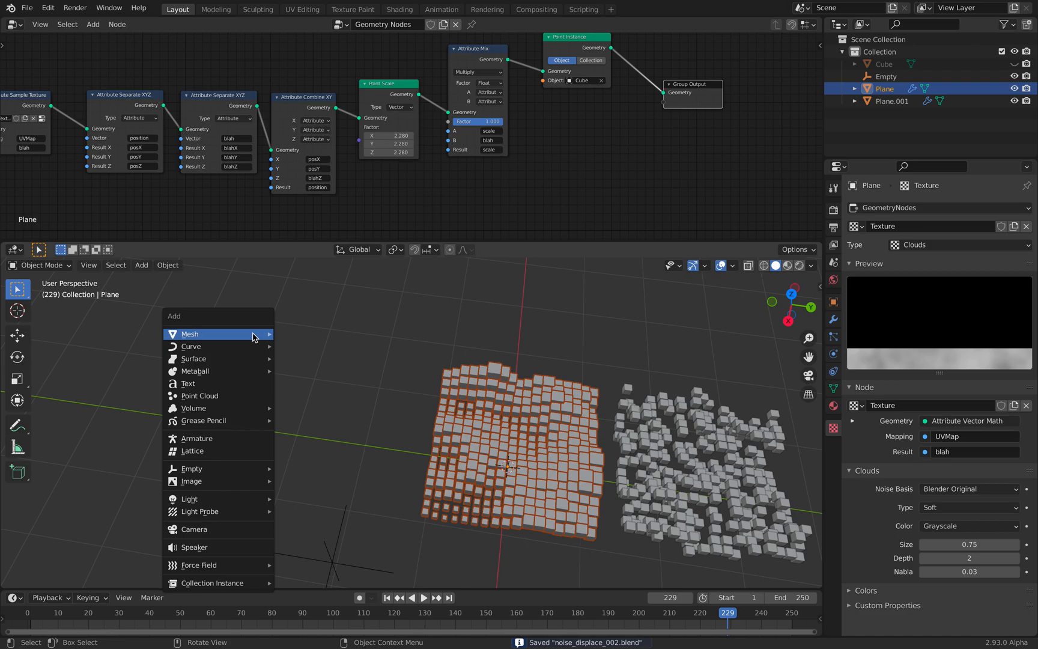
Step: Move Cube.001 beside the grids, keyframe its Z location, and show the Graph Editor
{"action": "left_click", "coordinate": [189, 333]}
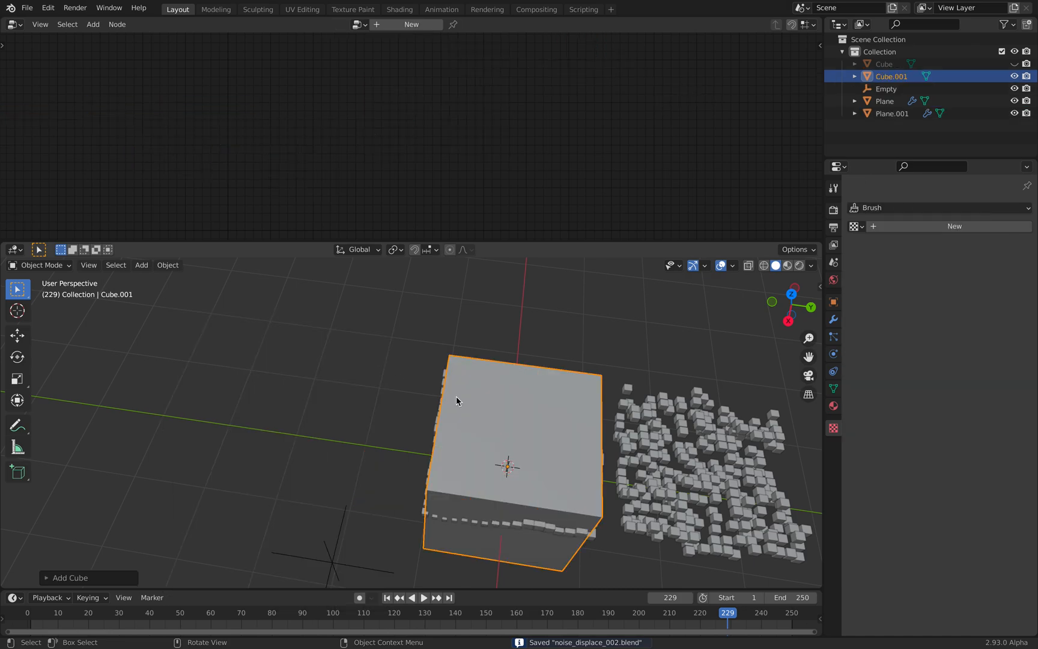
{"action": "key", "text": "g"}
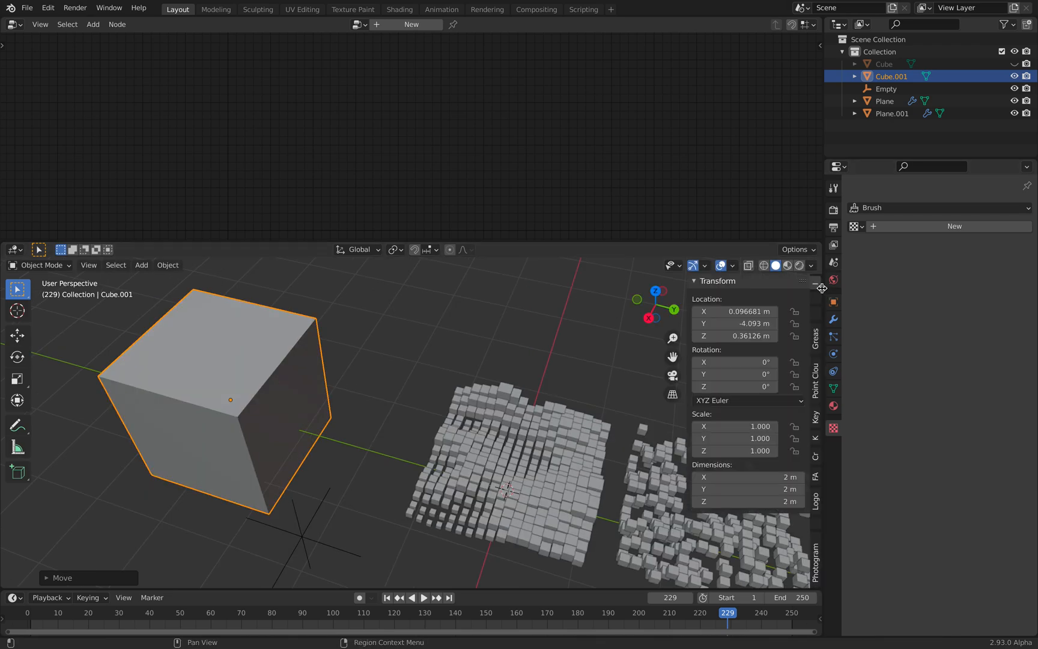
{"action": "right_click", "coordinate": [733, 336]}
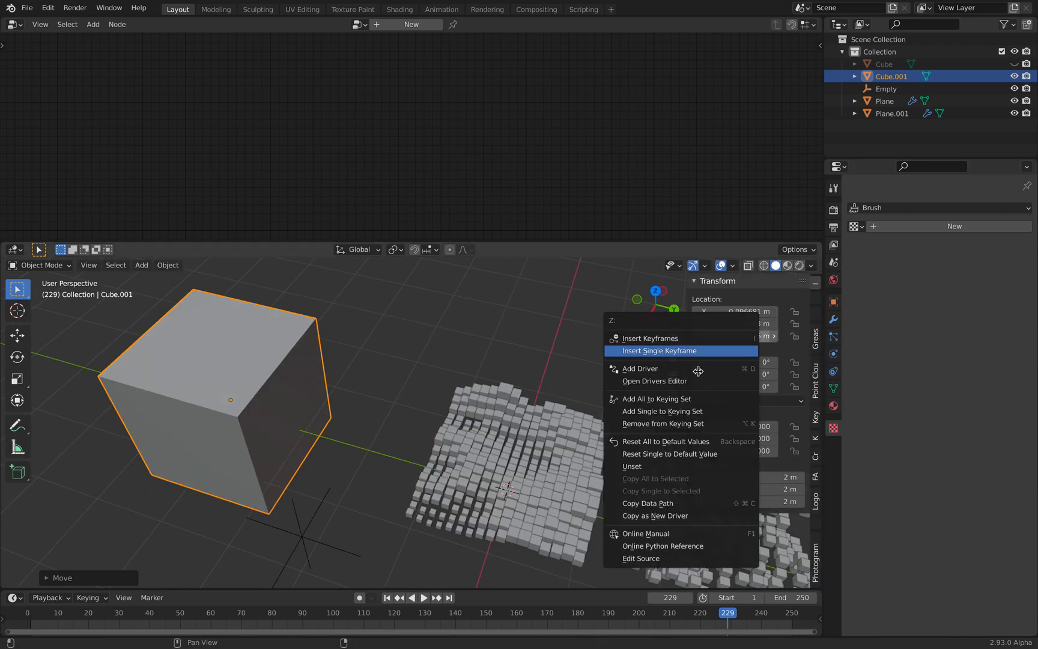
{"action": "mouse_move", "coordinate": [678, 355]}
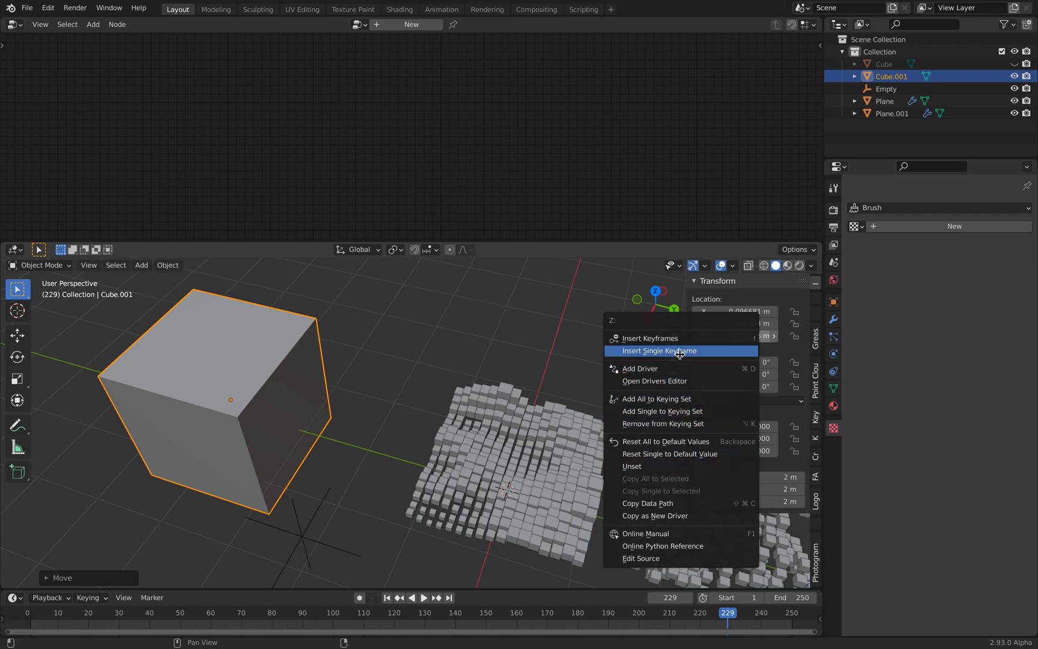
{"action": "left_click", "coordinate": [12, 24]}
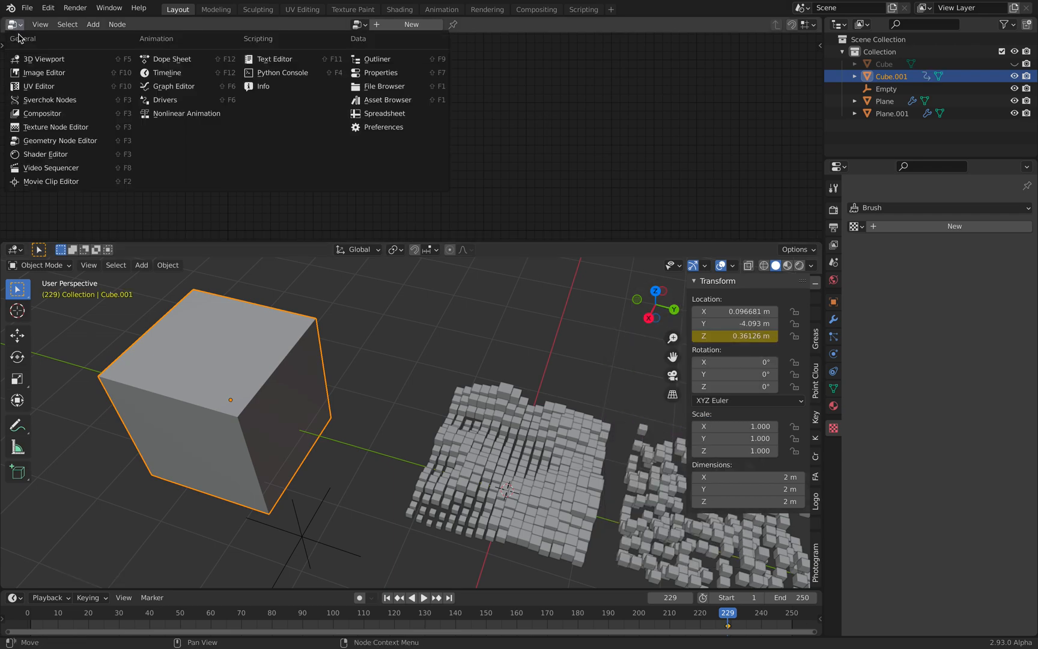
{"action": "left_click", "coordinate": [171, 86]}
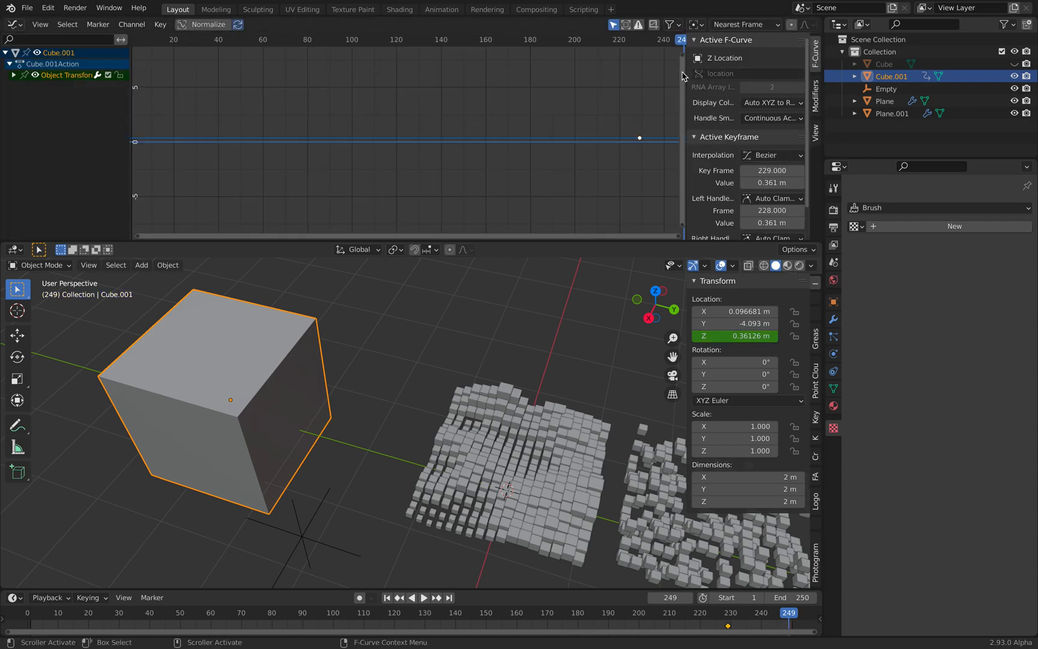
Step: Add a sine Built-In Function modifier with amplitude 3.2 and phase multiplier -0.4
{"action": "left_click", "coordinate": [733, 44]}
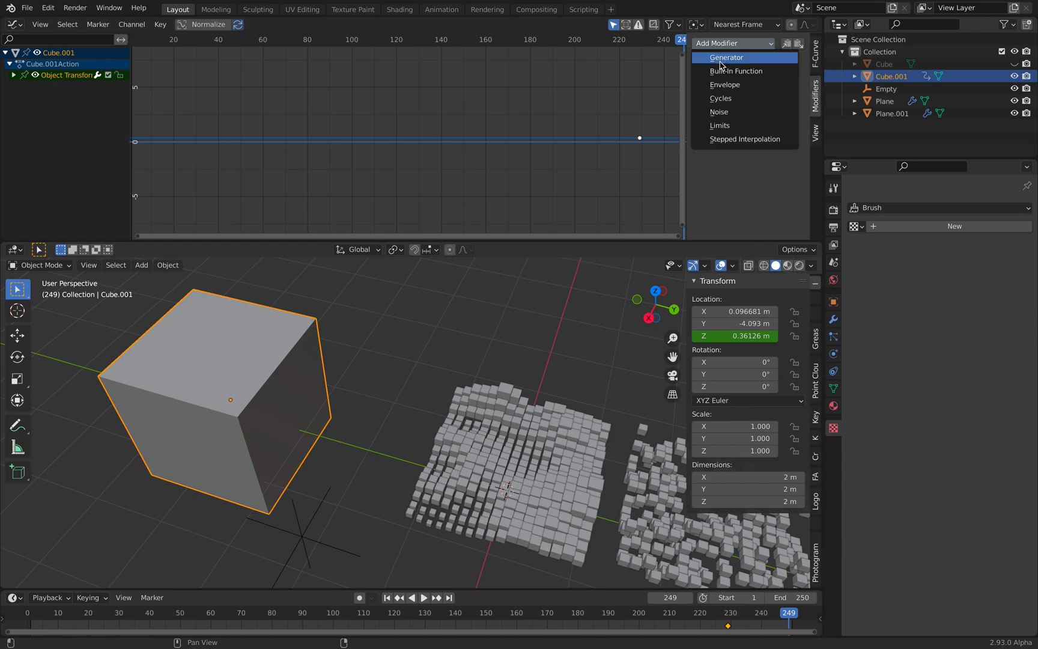
{"action": "mouse_move", "coordinate": [736, 71]}
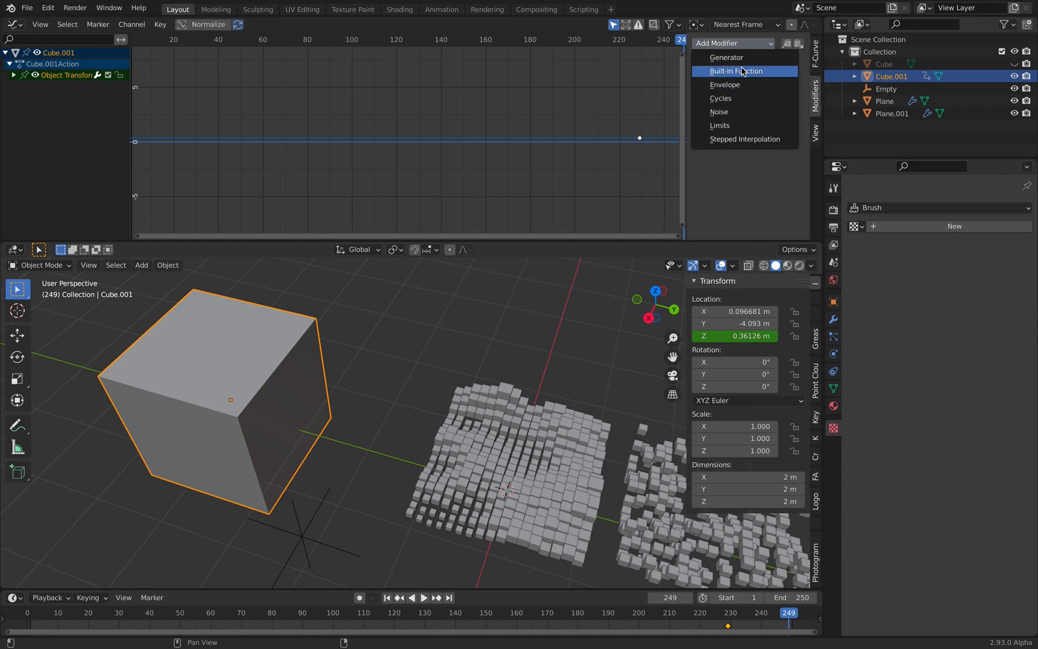
{"action": "left_click", "coordinate": [737, 71]}
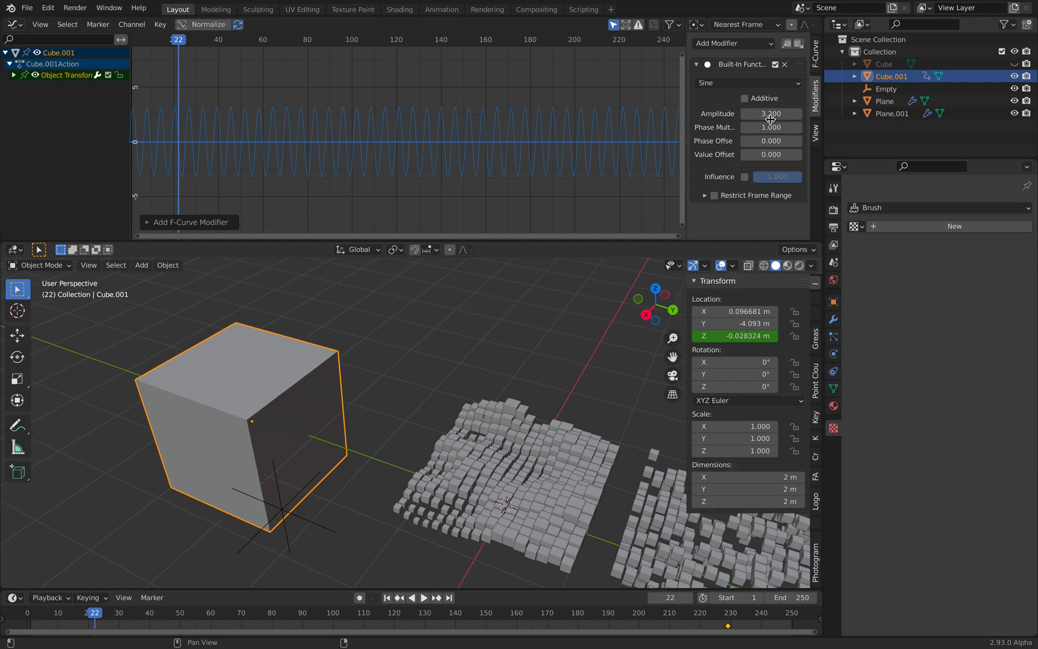
{"action": "mouse_move", "coordinate": [771, 126]}
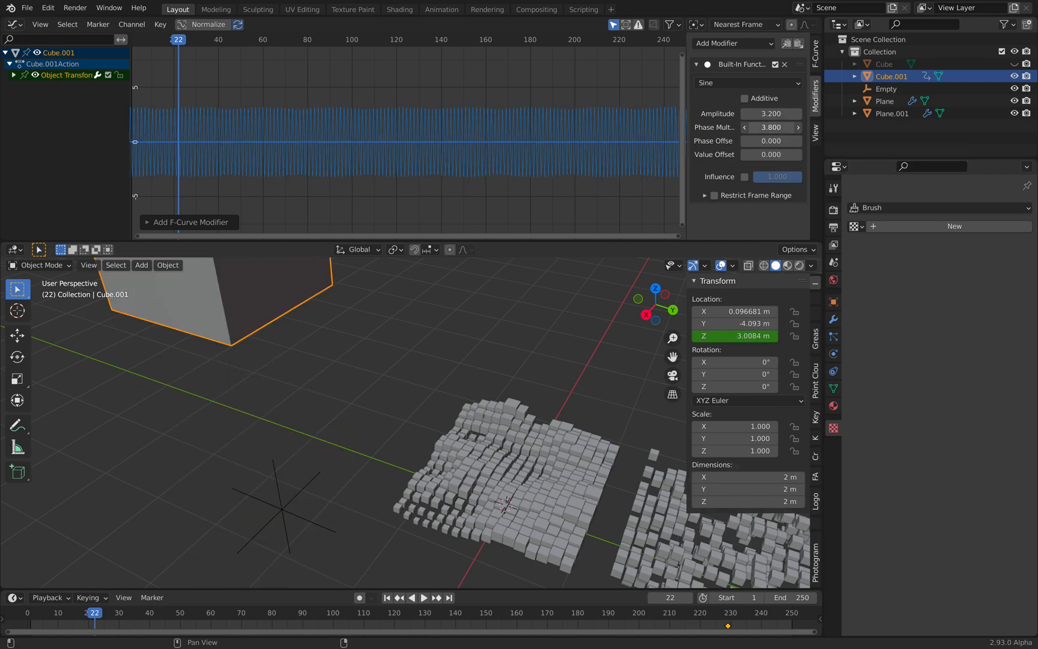
{"action": "left_click", "coordinate": [770, 126]}
{"action": "type", "text": "-0.400"}
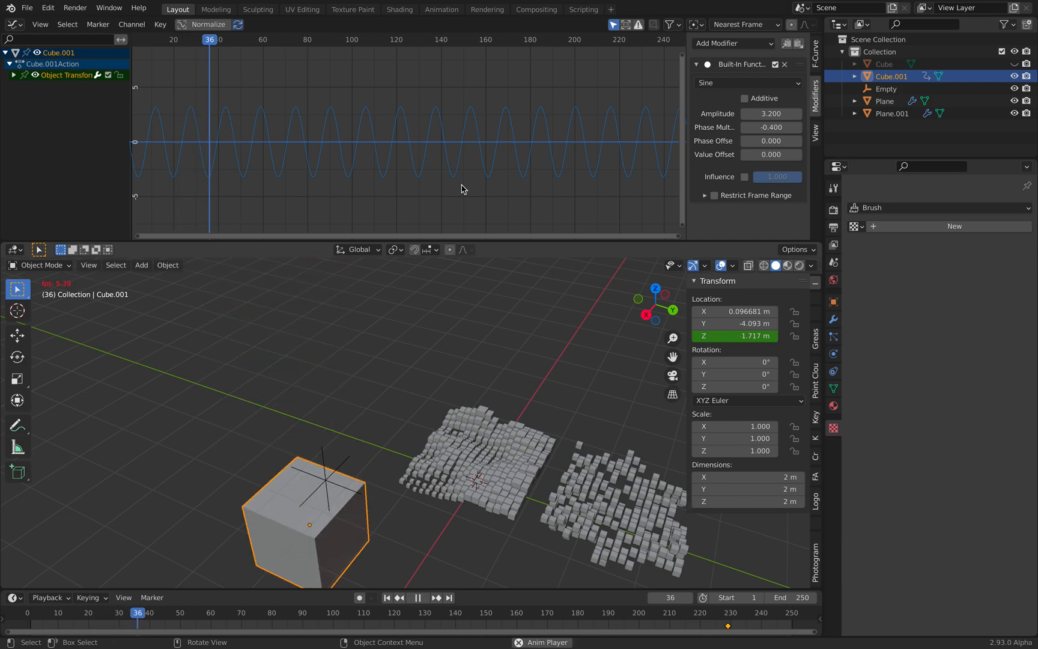
{"action": "left_click", "coordinate": [422, 597]}
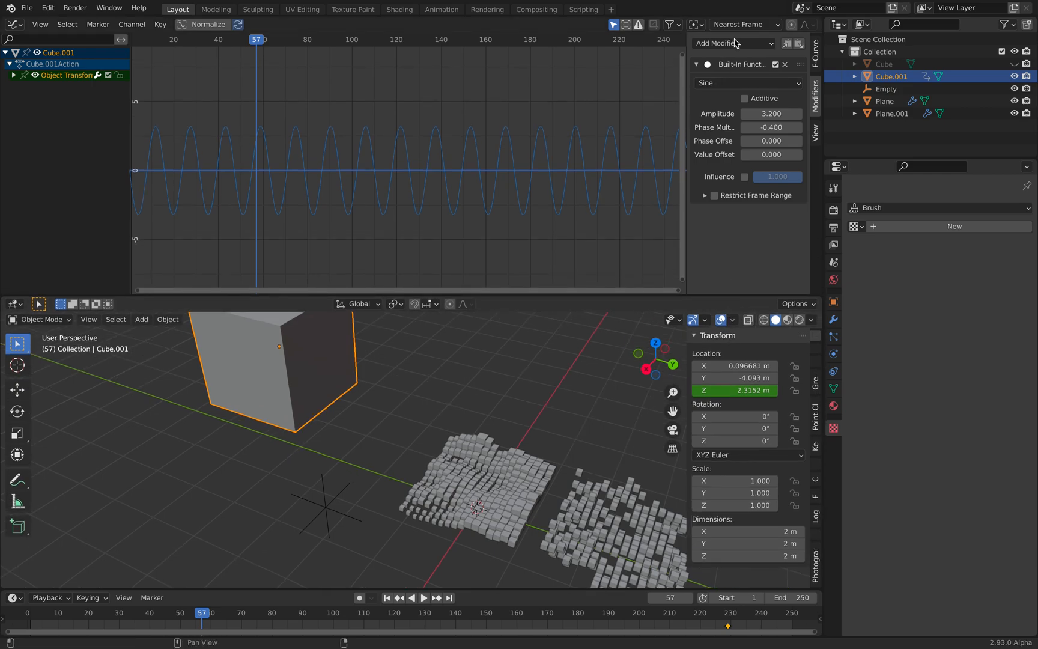
Step: Add a Noise modifier with scale -14.6 to the Z curve, then duplicate the cube
{"action": "left_click", "coordinate": [732, 44]}
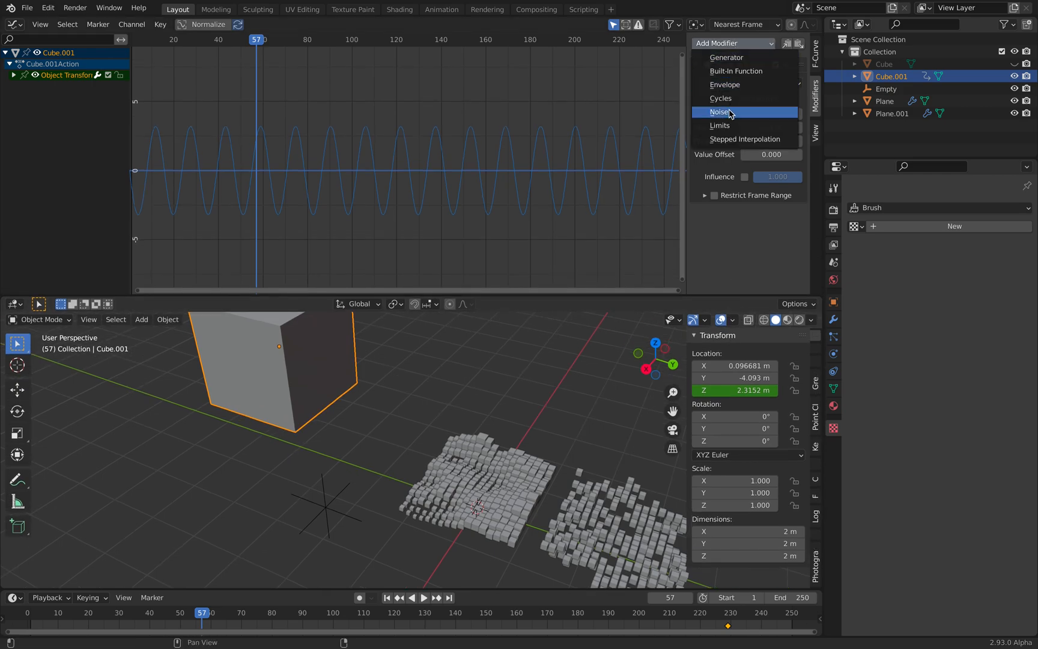
{"action": "left_click", "coordinate": [720, 111]}
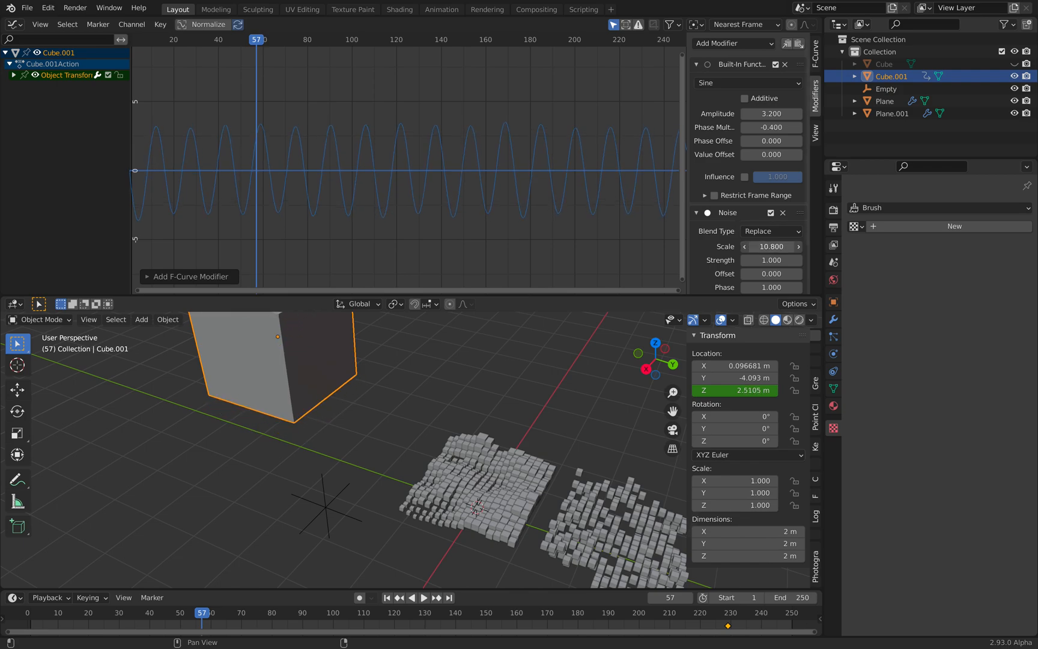
{"action": "left_click", "coordinate": [770, 246]}
{"action": "type", "text": "-14.600"}
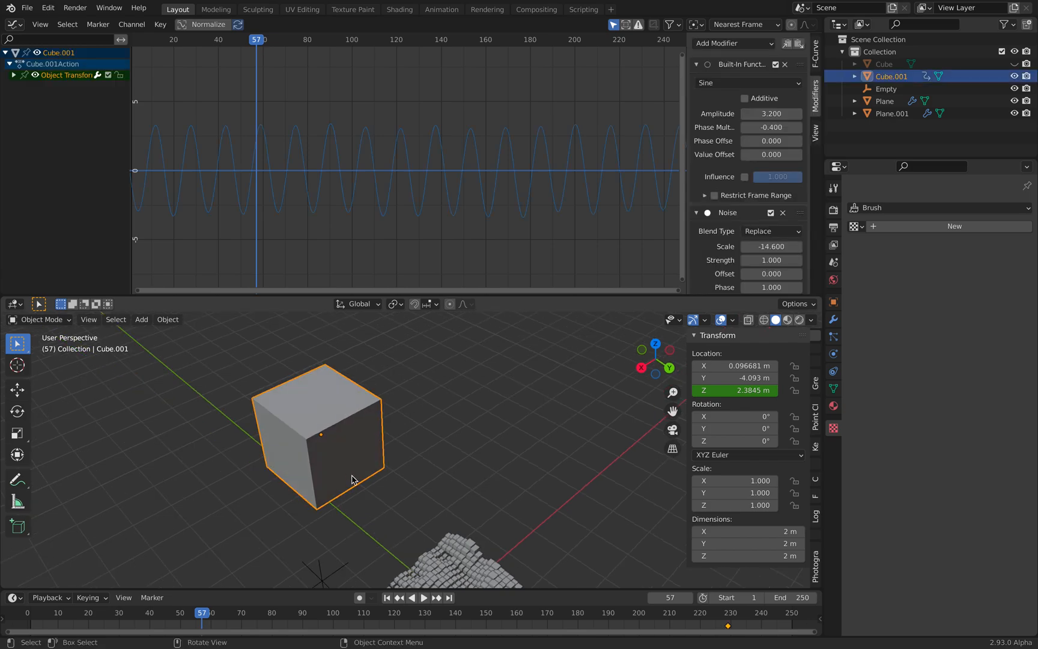
{"action": "key", "text": "shift+d"}
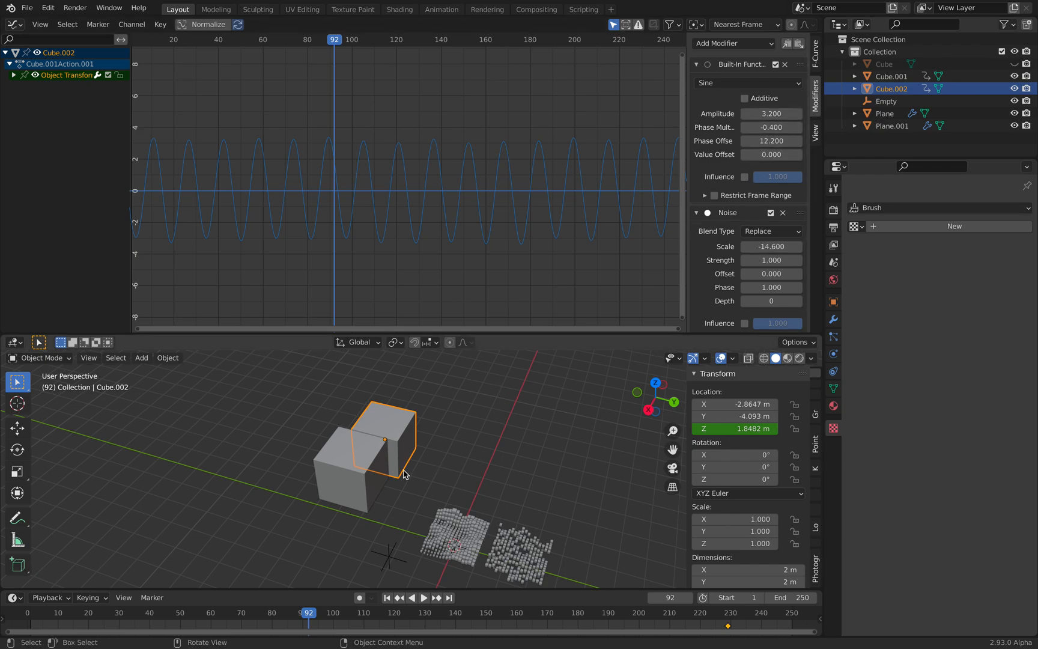
{"action": "mouse_move", "coordinate": [299, 94]}
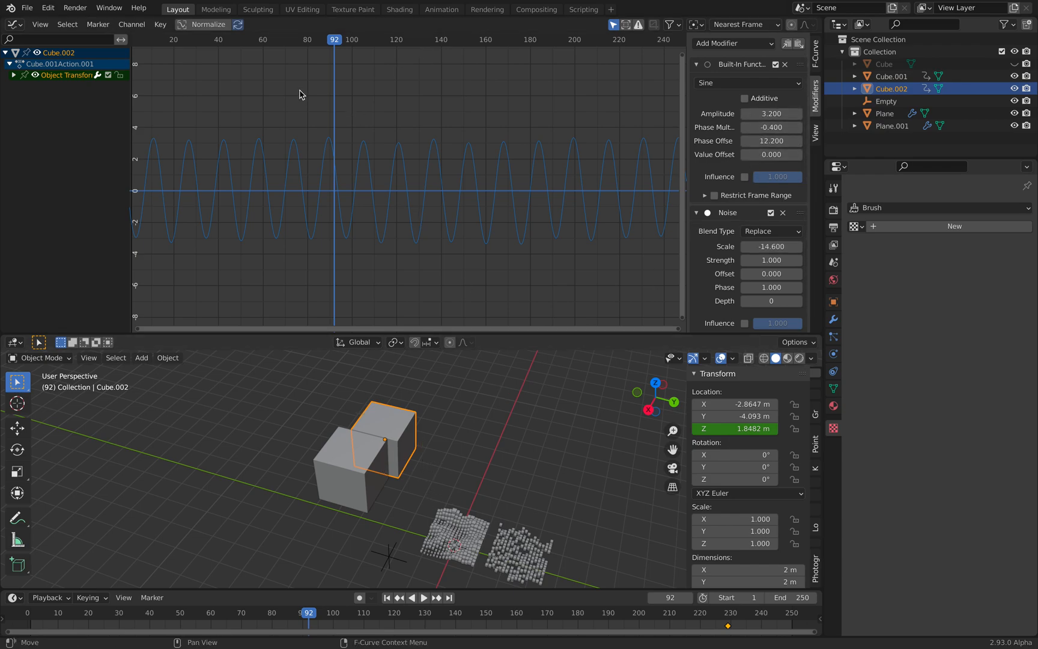
{"action": "mouse_move", "coordinate": [461, 549]}
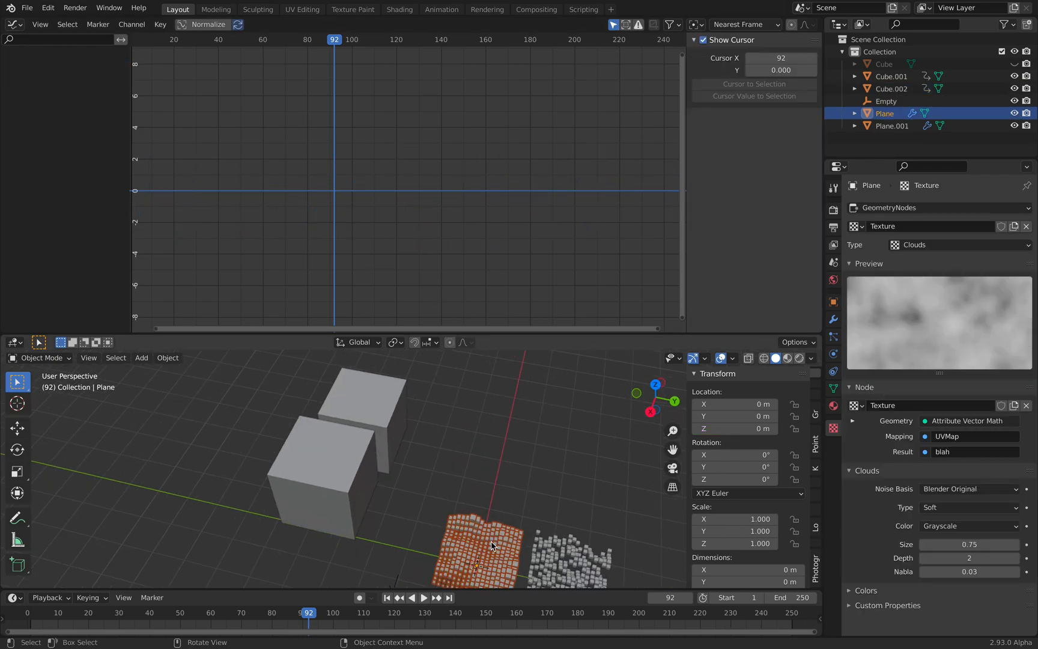
Step: Check both cube grids' textures, then reselect Cube.002 with its 12.2 phase offset
{"action": "left_click", "coordinate": [891, 126]}
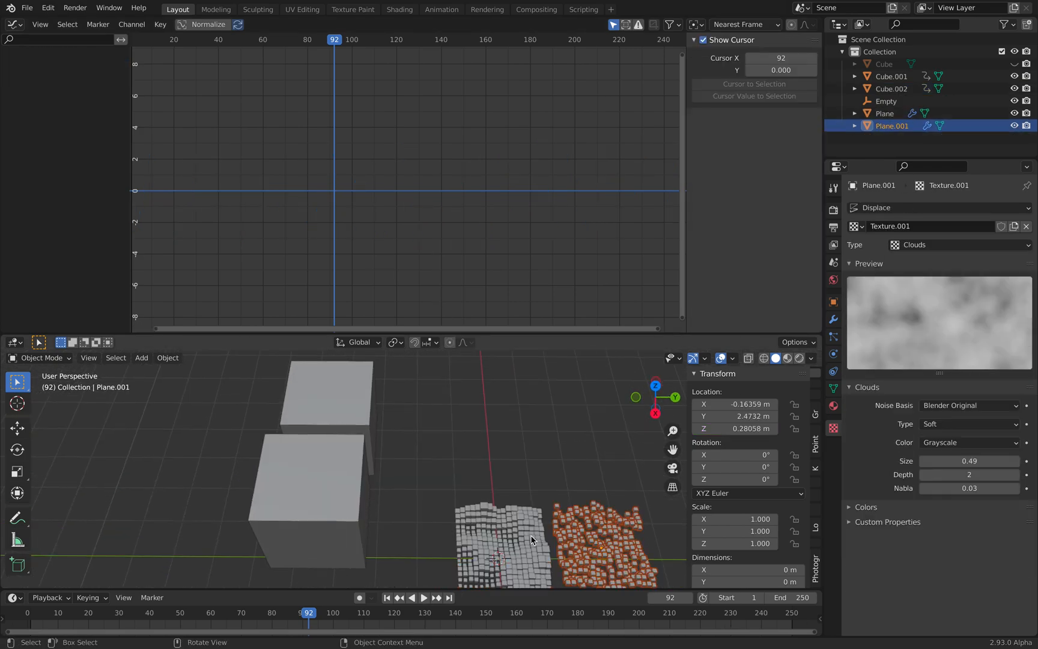
{"action": "left_click", "coordinate": [883, 113]}
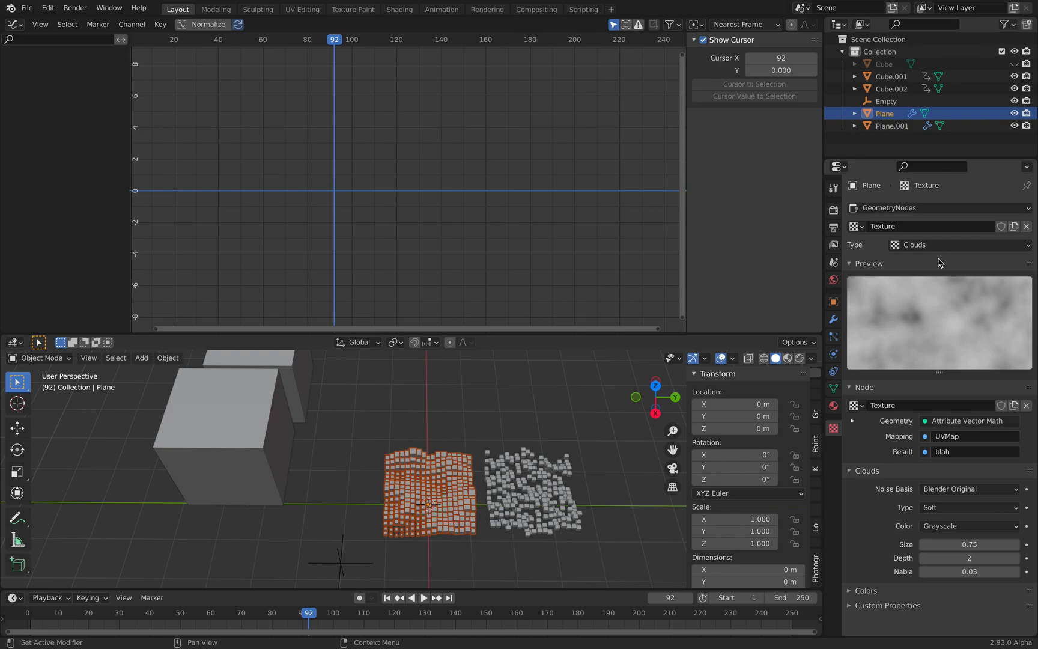
{"action": "mouse_move", "coordinate": [505, 453]}
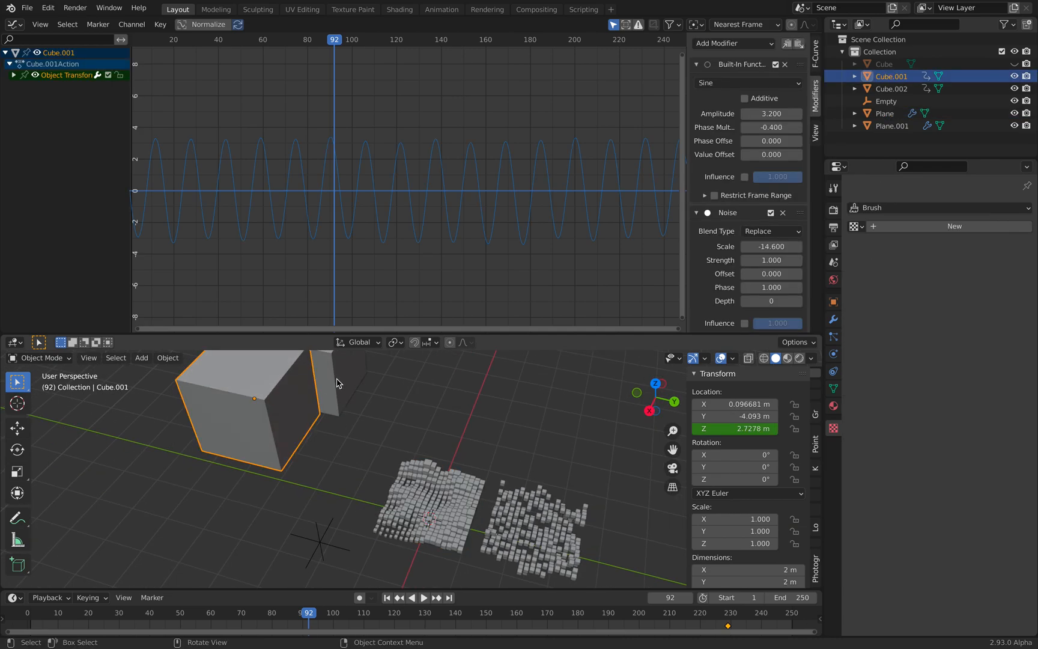
{"action": "left_click", "coordinate": [891, 88]}
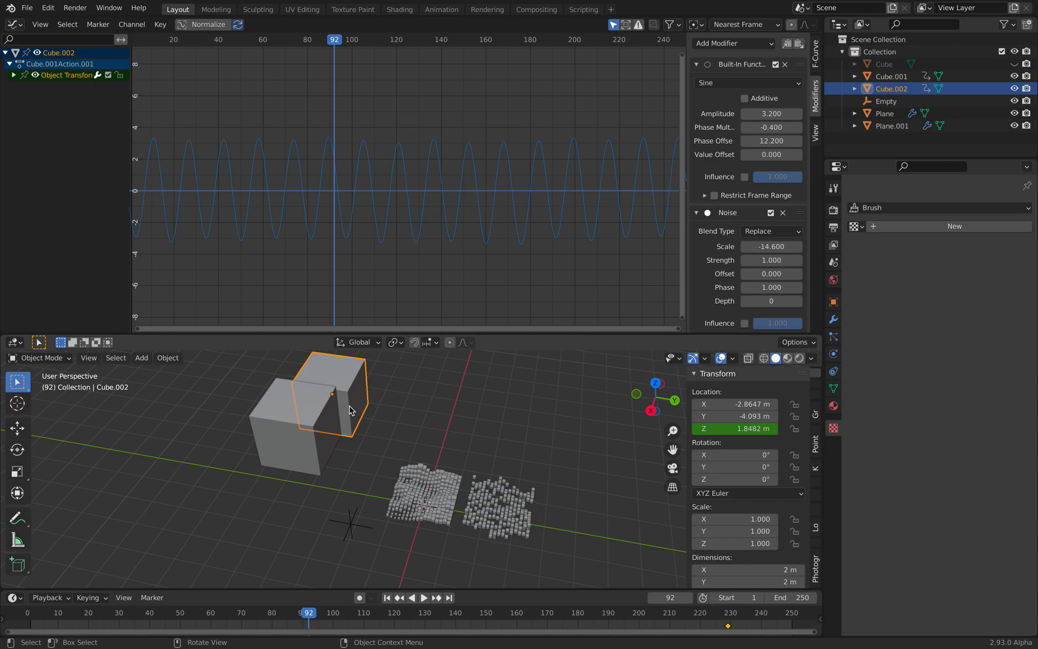
{"action": "mouse_move", "coordinate": [370, 164]}
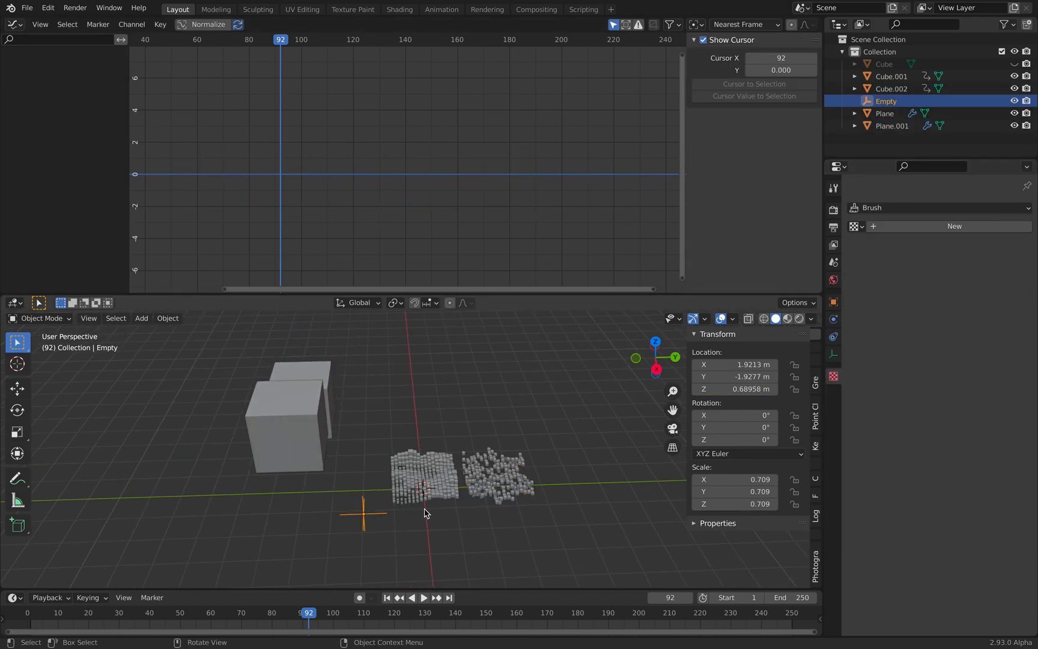
Step: Move the Empty and scale it to 0.88, then select the first cube grid to compare
{"action": "key", "text": "s"}
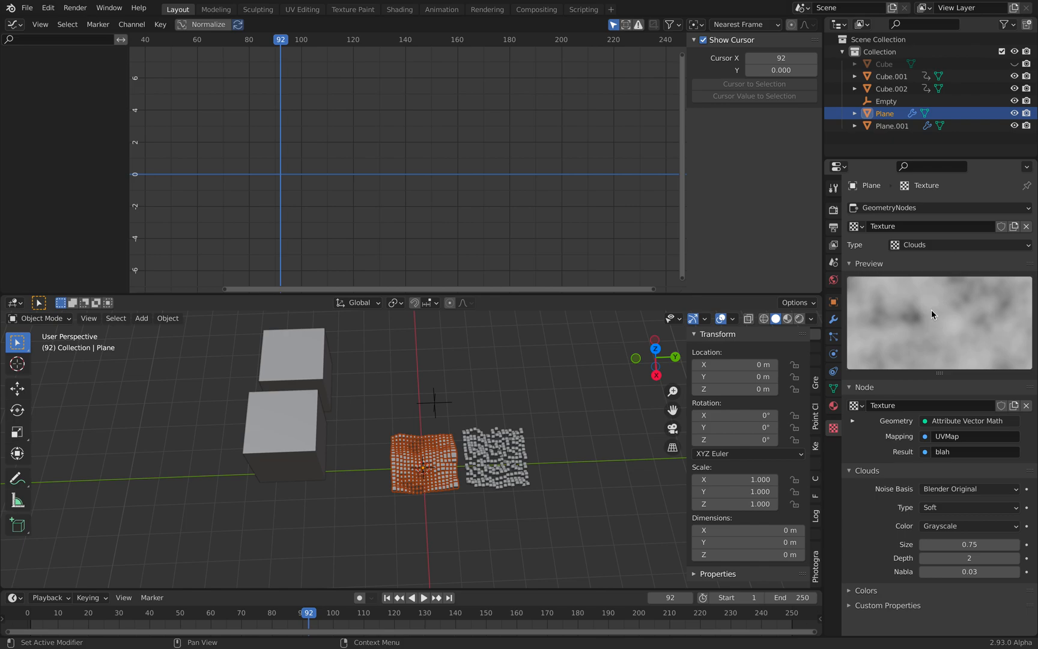
{"action": "mouse_move", "coordinate": [925, 290]}
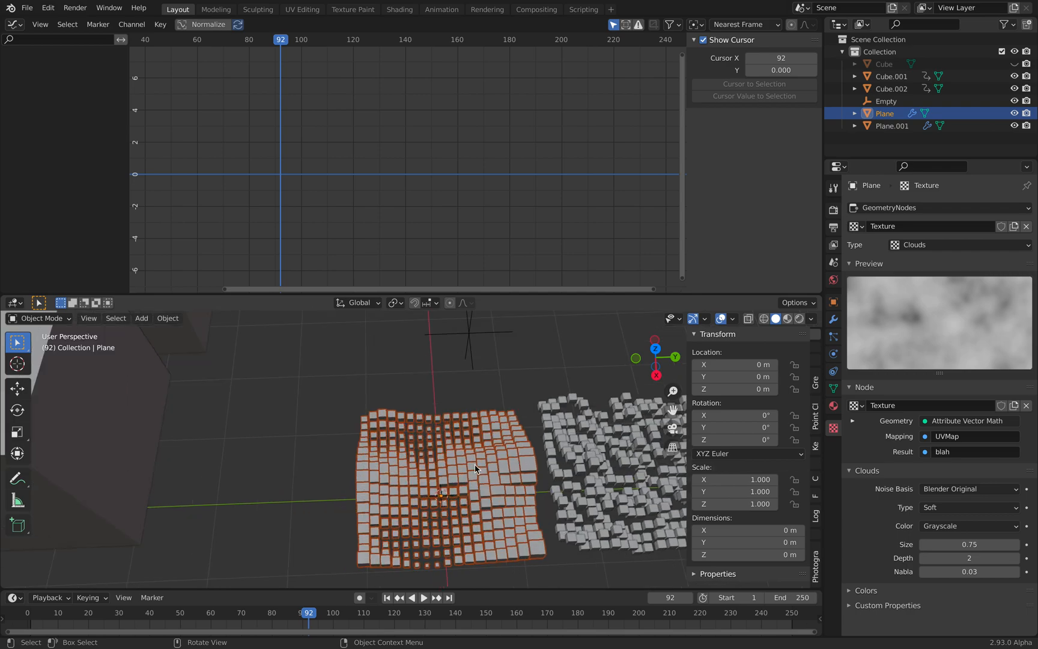
{"action": "left_click", "coordinate": [423, 597]}
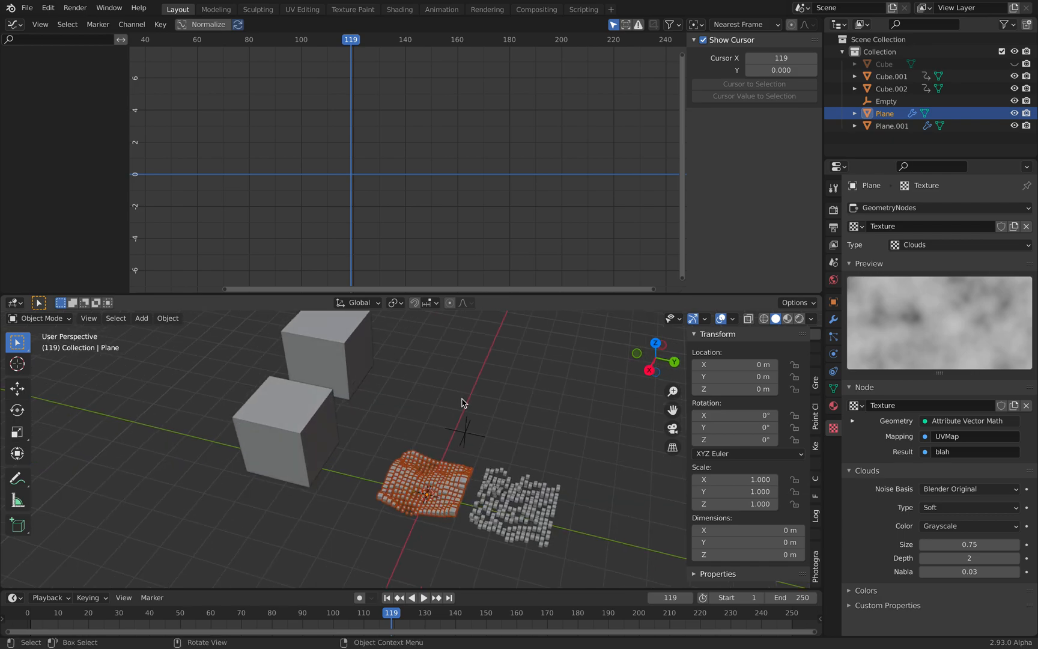
{"action": "left_click", "coordinate": [885, 101]}
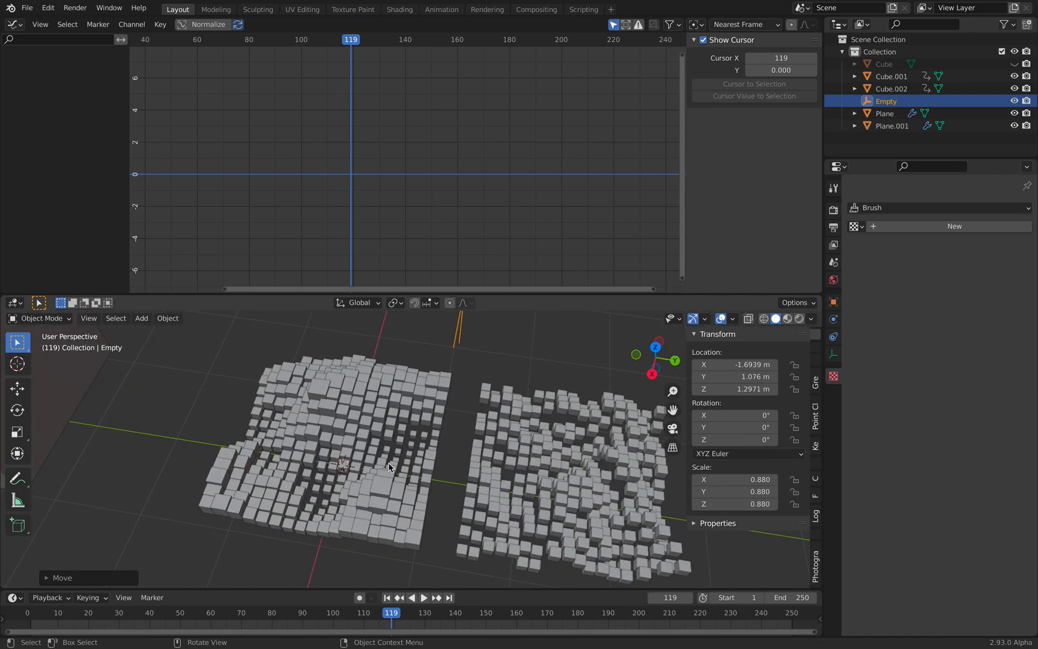
{"action": "mouse_move", "coordinate": [399, 431]}
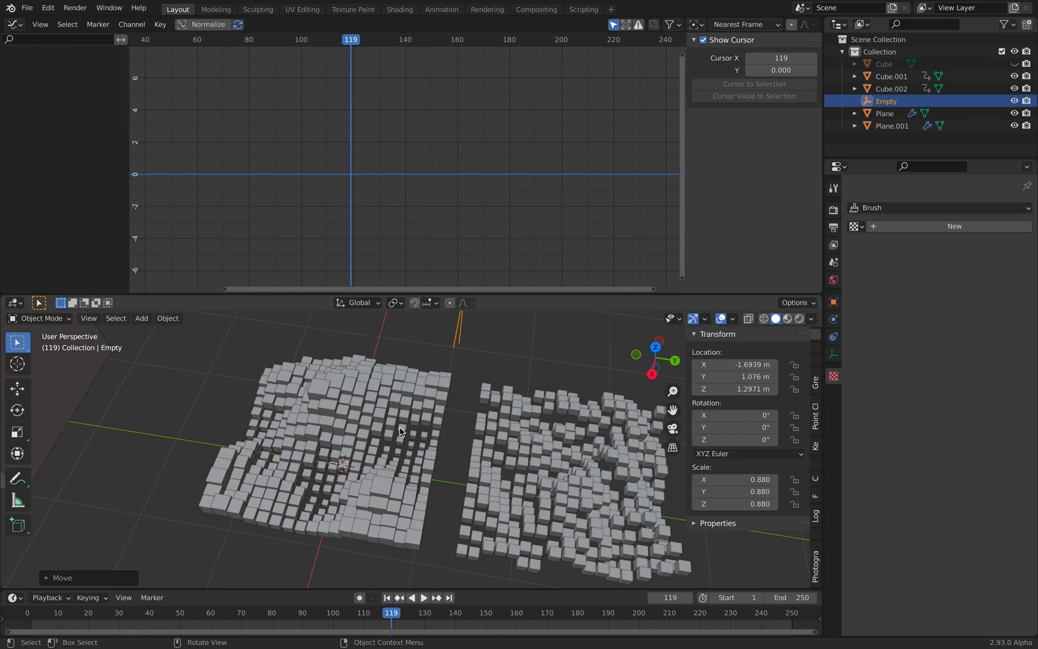
{"action": "left_click", "coordinate": [883, 113]}
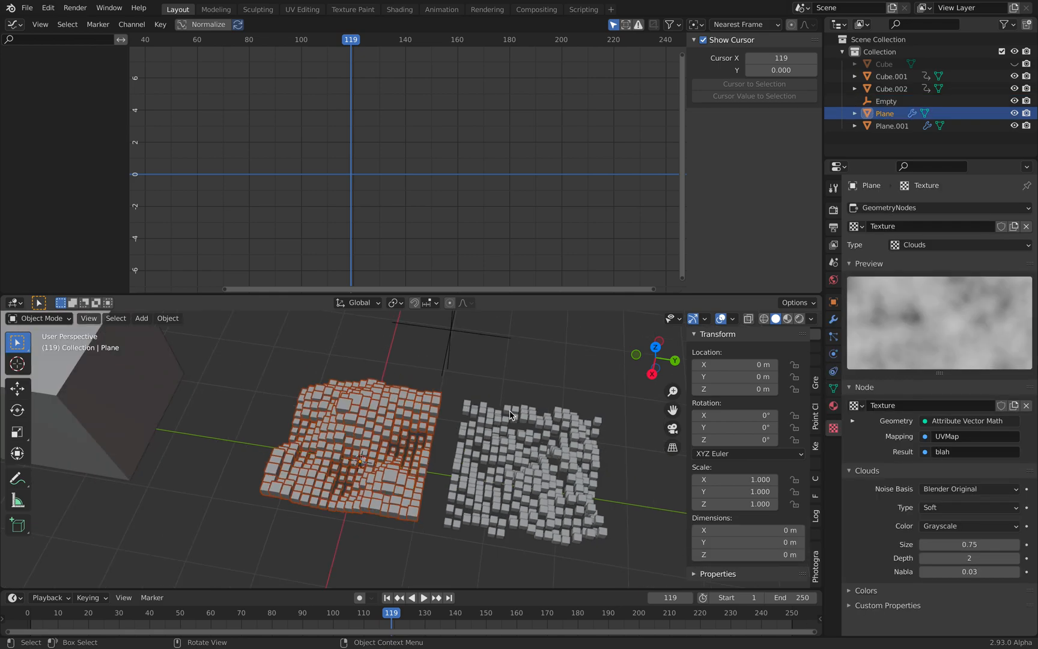